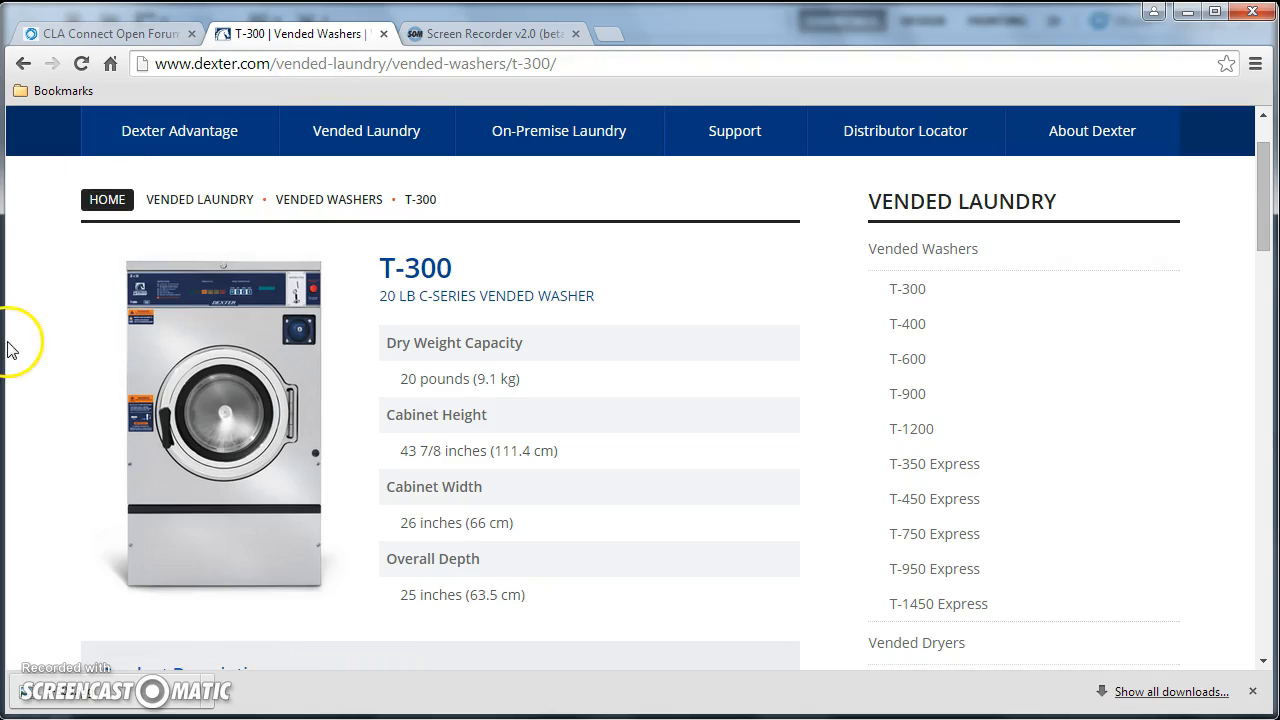
mouse_move(432, 275)
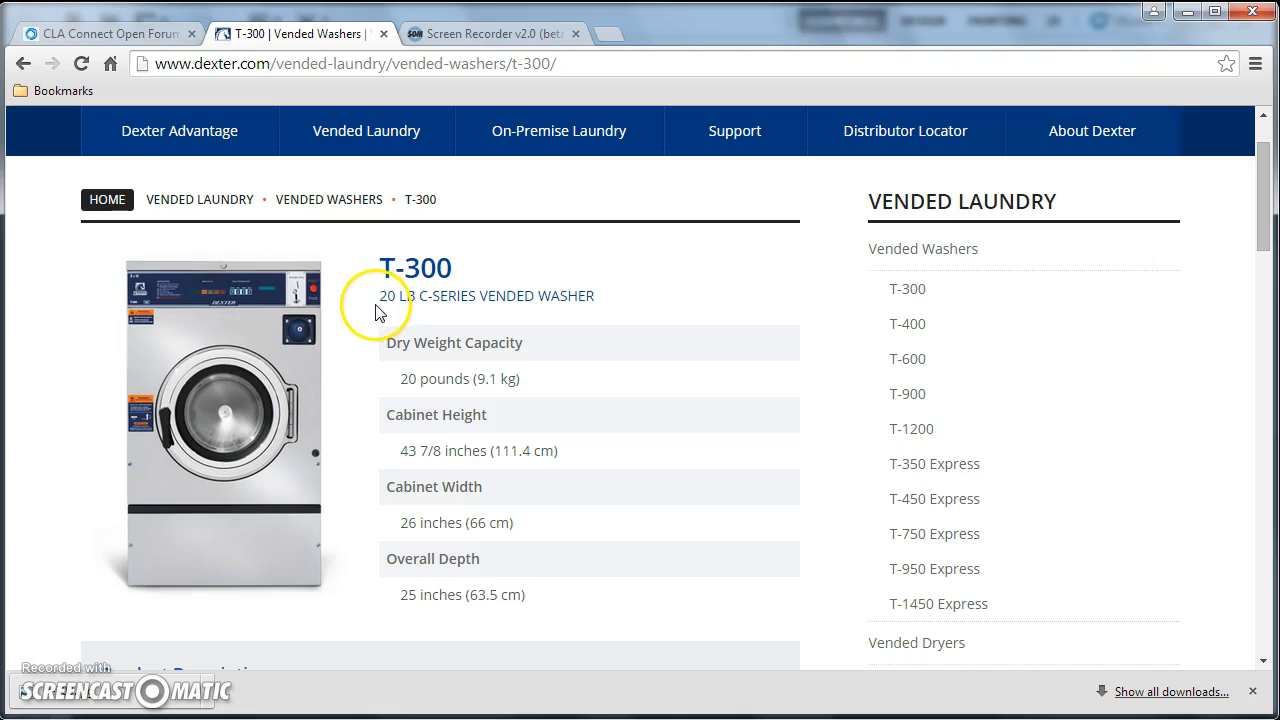
mouse_move(550, 548)
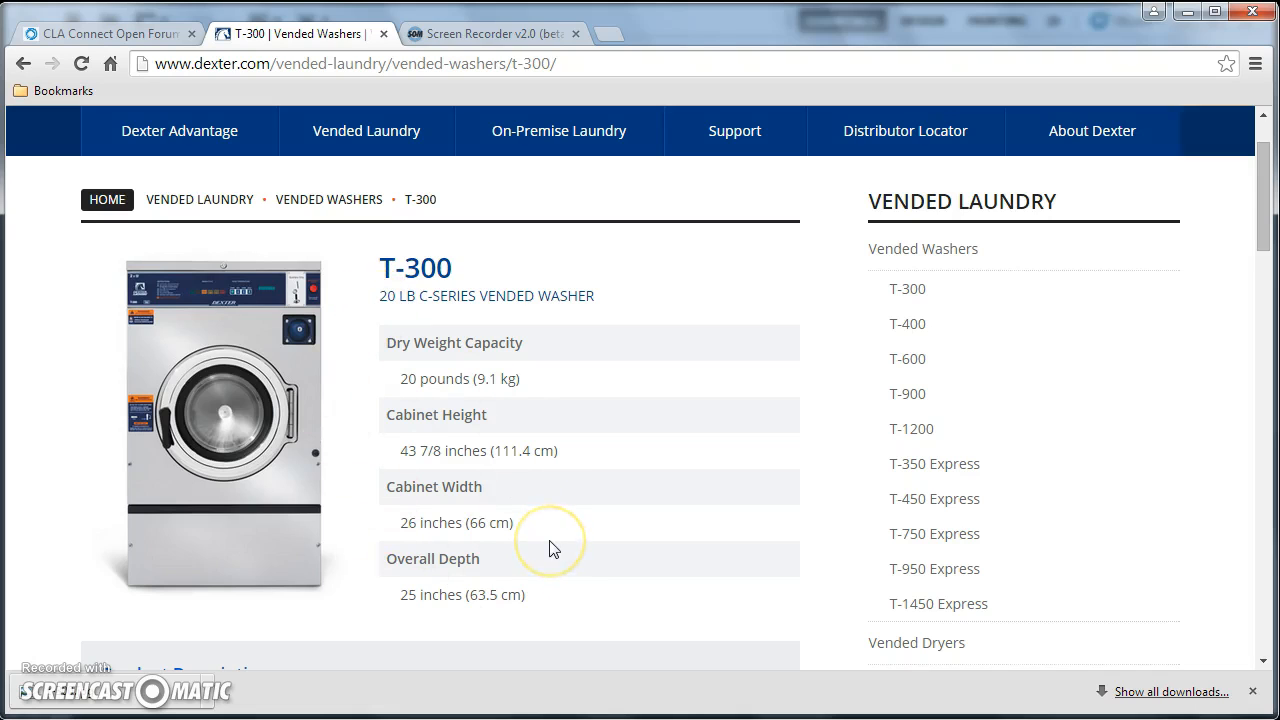
mouse_move(275, 435)
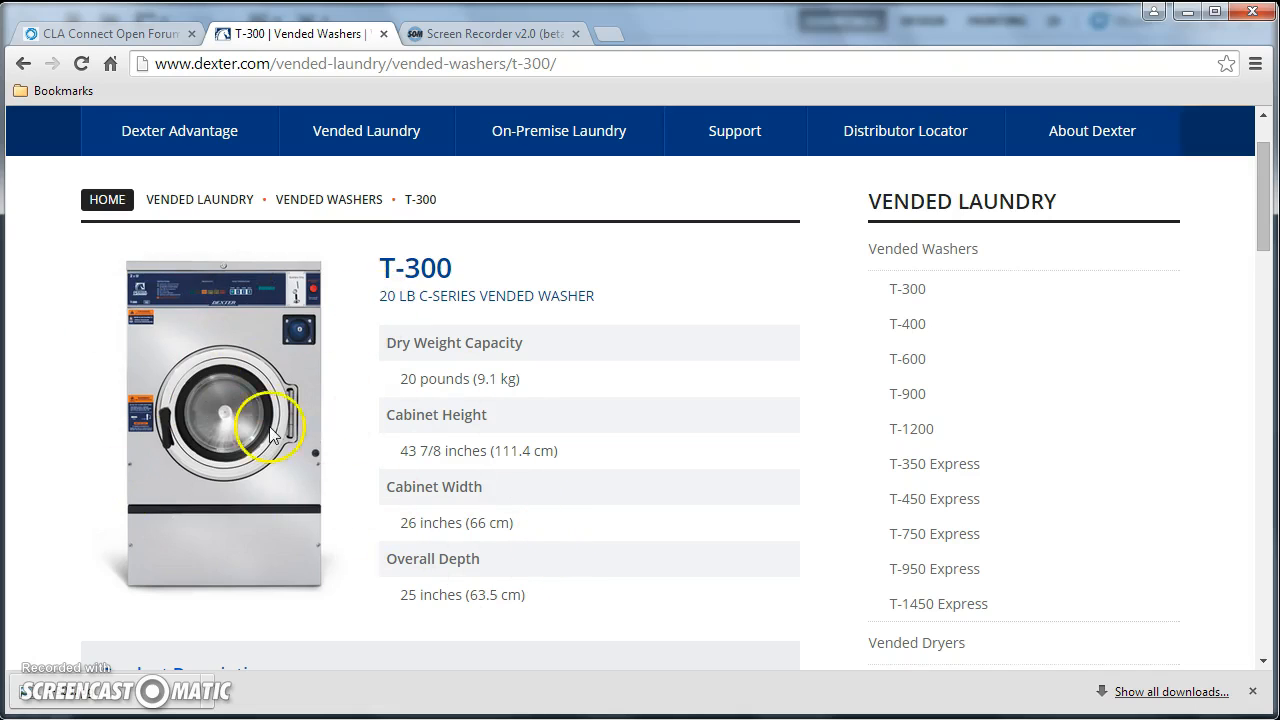
mouse_move(57, 375)
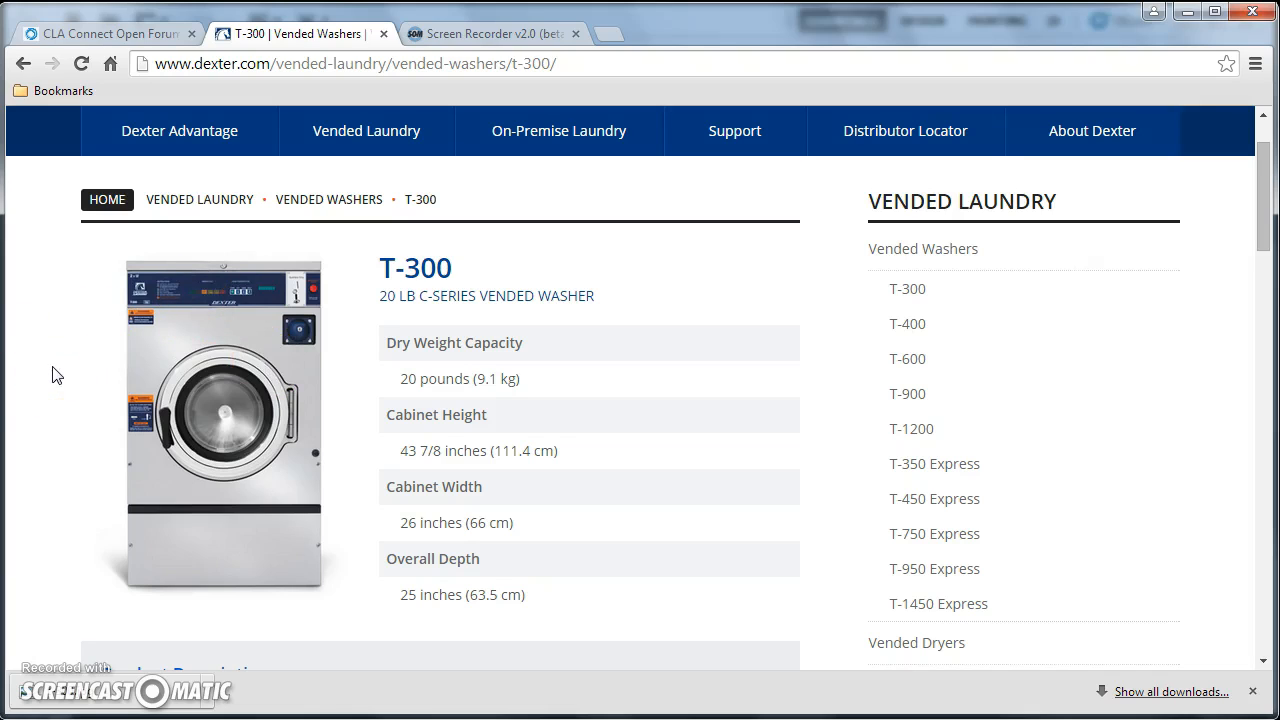
Step: Save the Dexter T-300 washer product photo from dexter.com to the computer
right_click(210, 330)
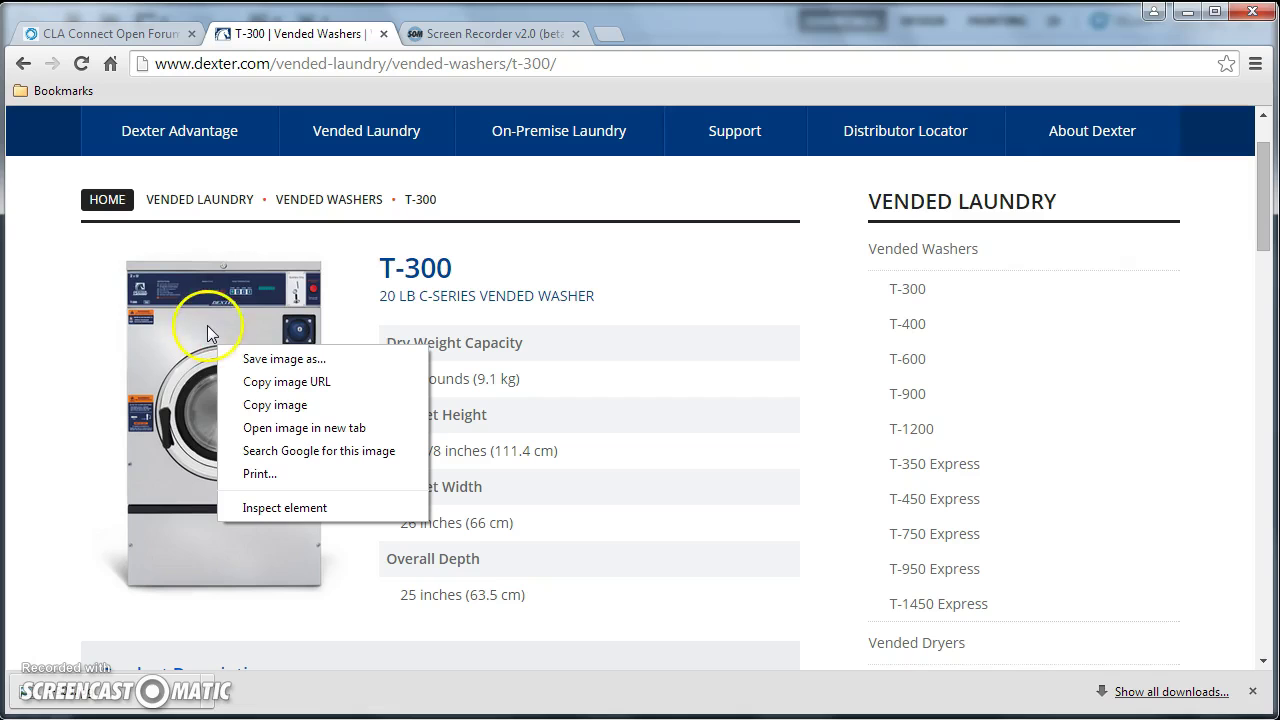
mouse_move(270, 359)
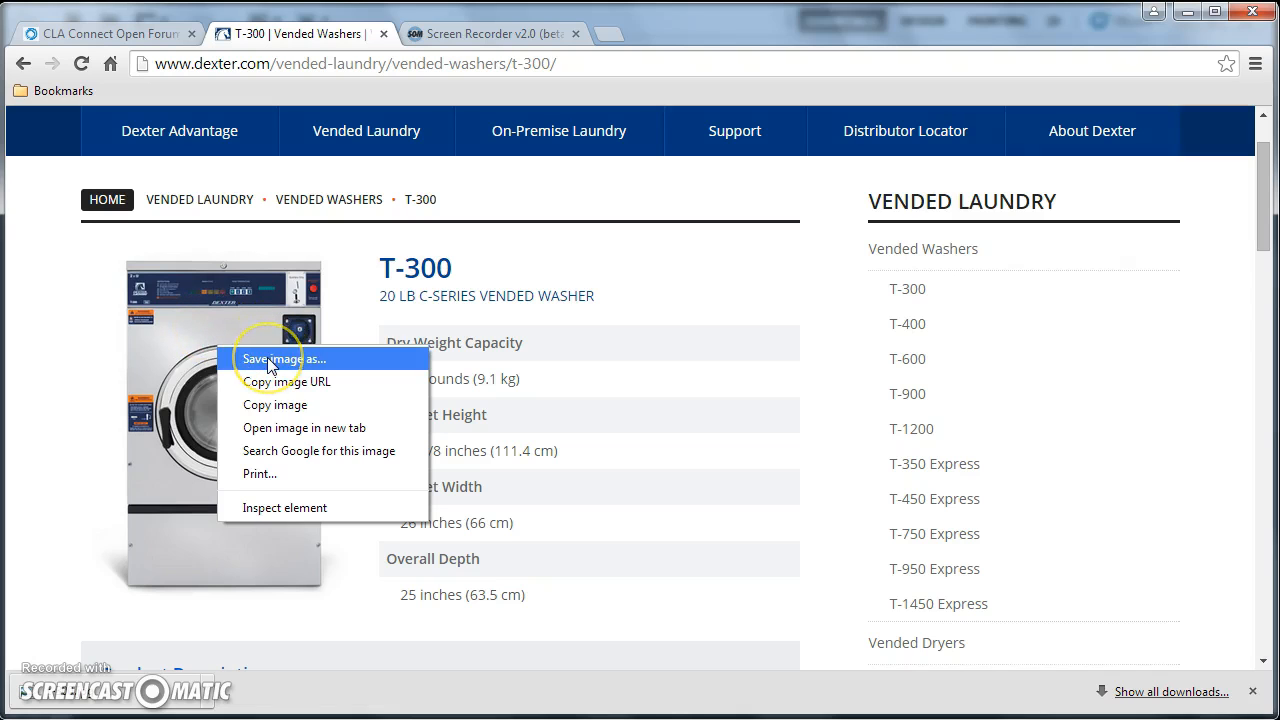
left_click(283, 358)
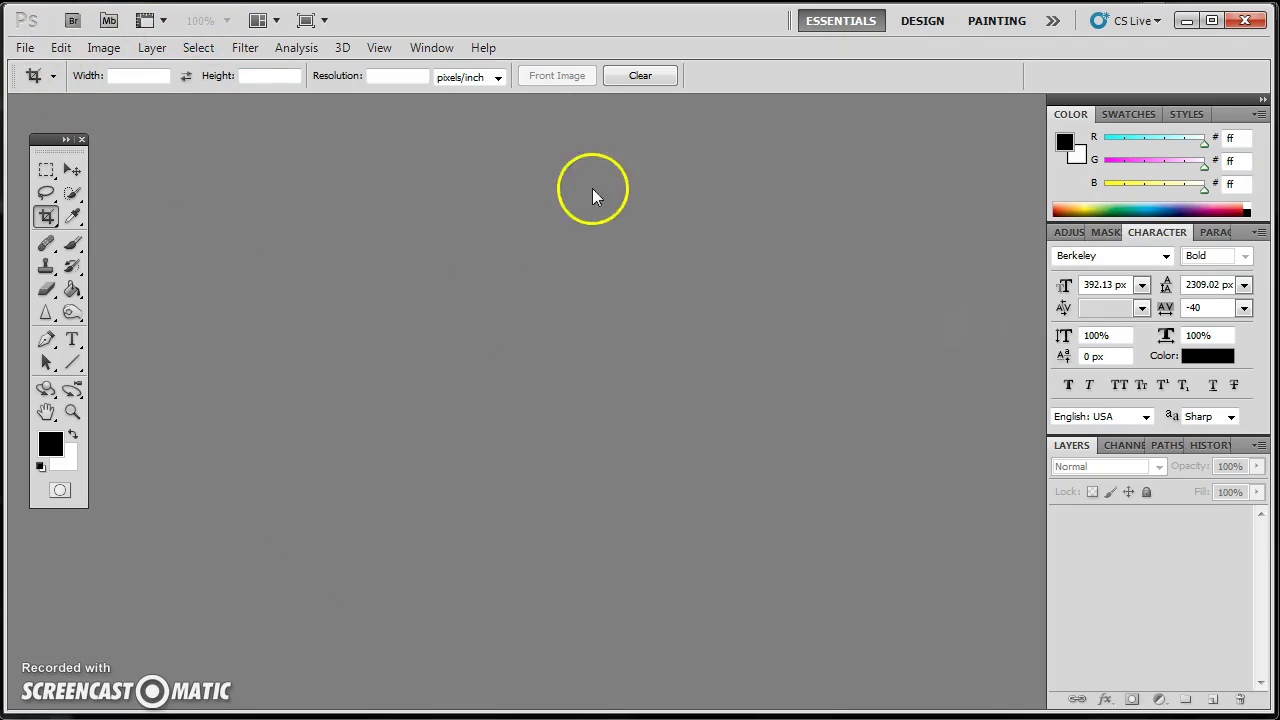
mouse_move(24, 47)
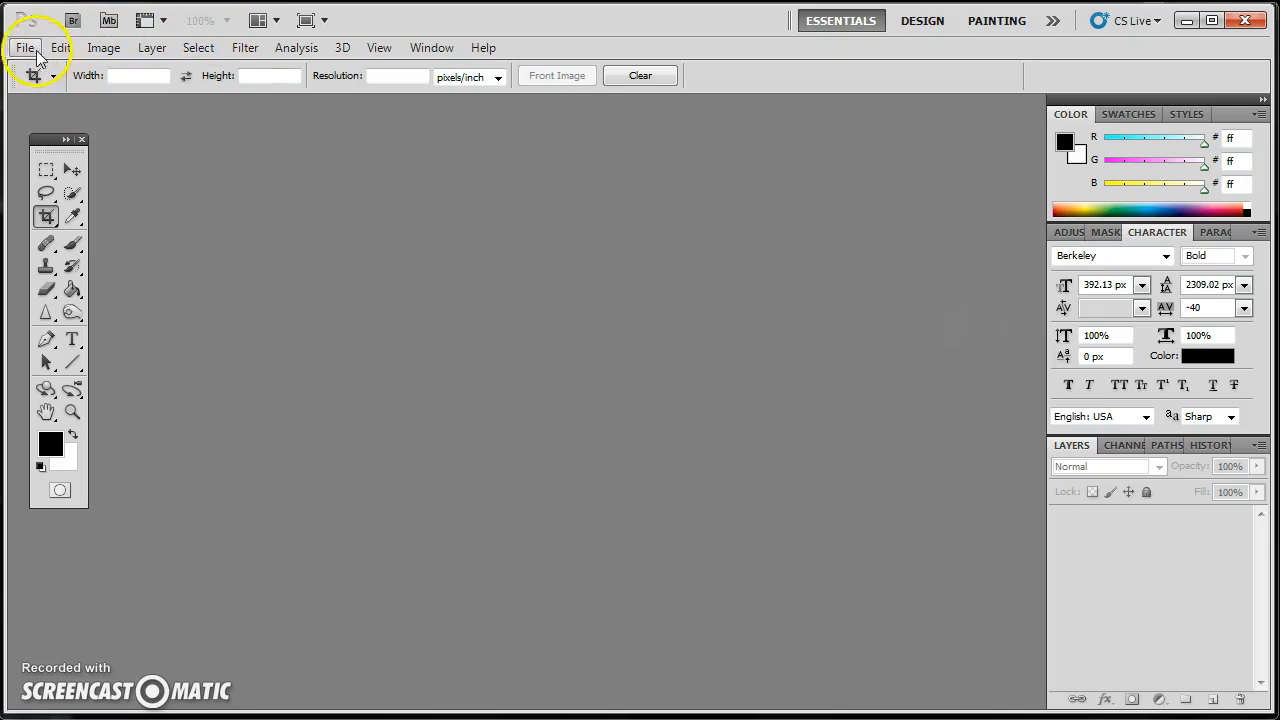
Step: Open t-300.jpg in Photoshop and crop it tightly around the washer, removing the white border
left_click(24, 47)
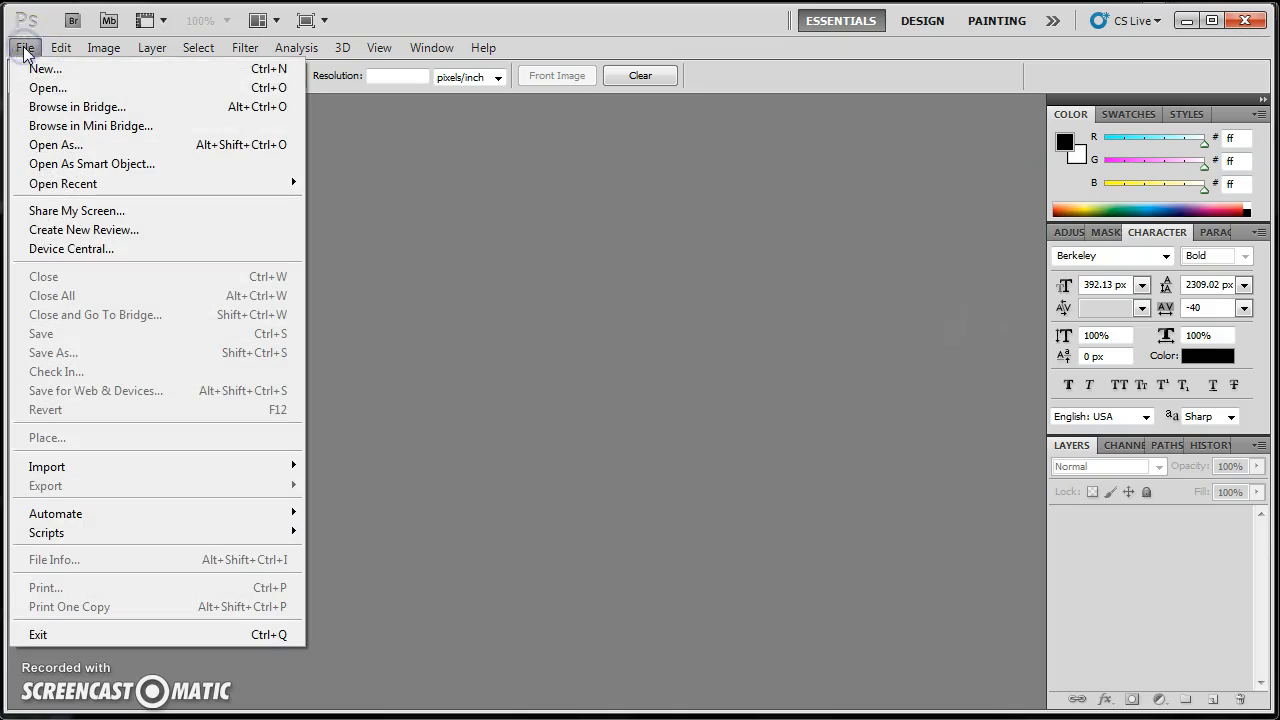
left_click(47, 88)
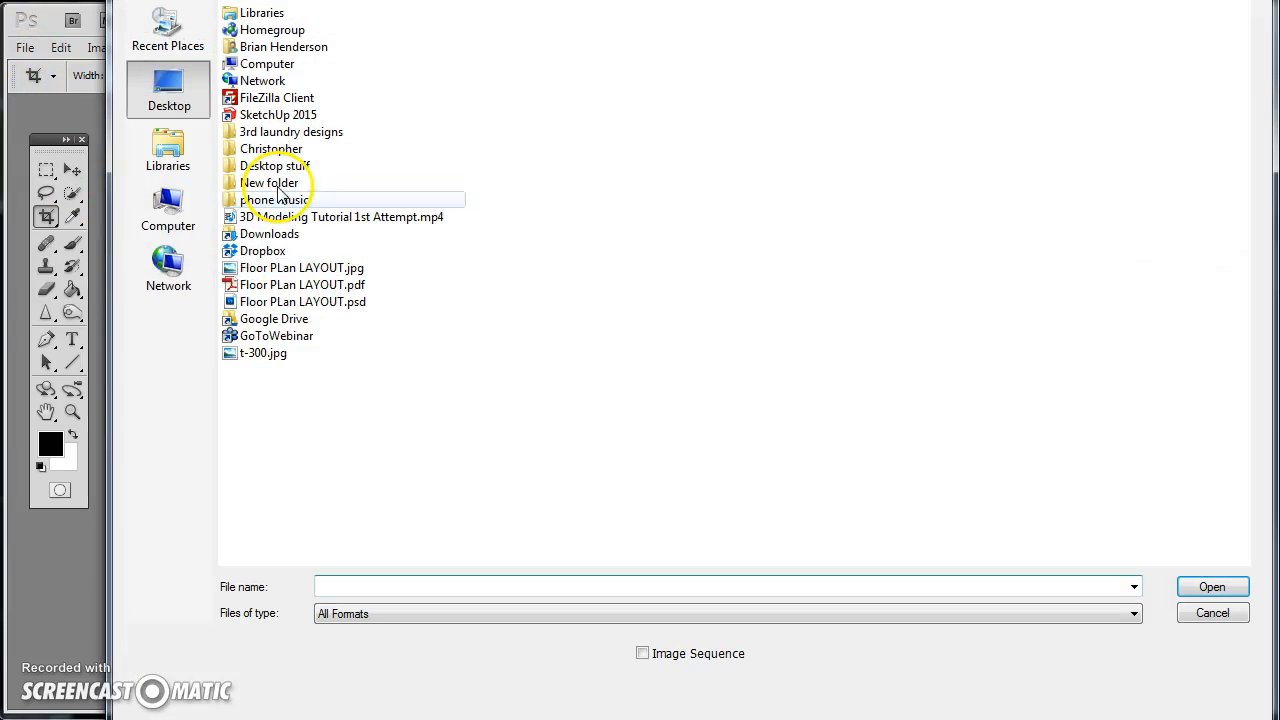
left_click(1211, 587)
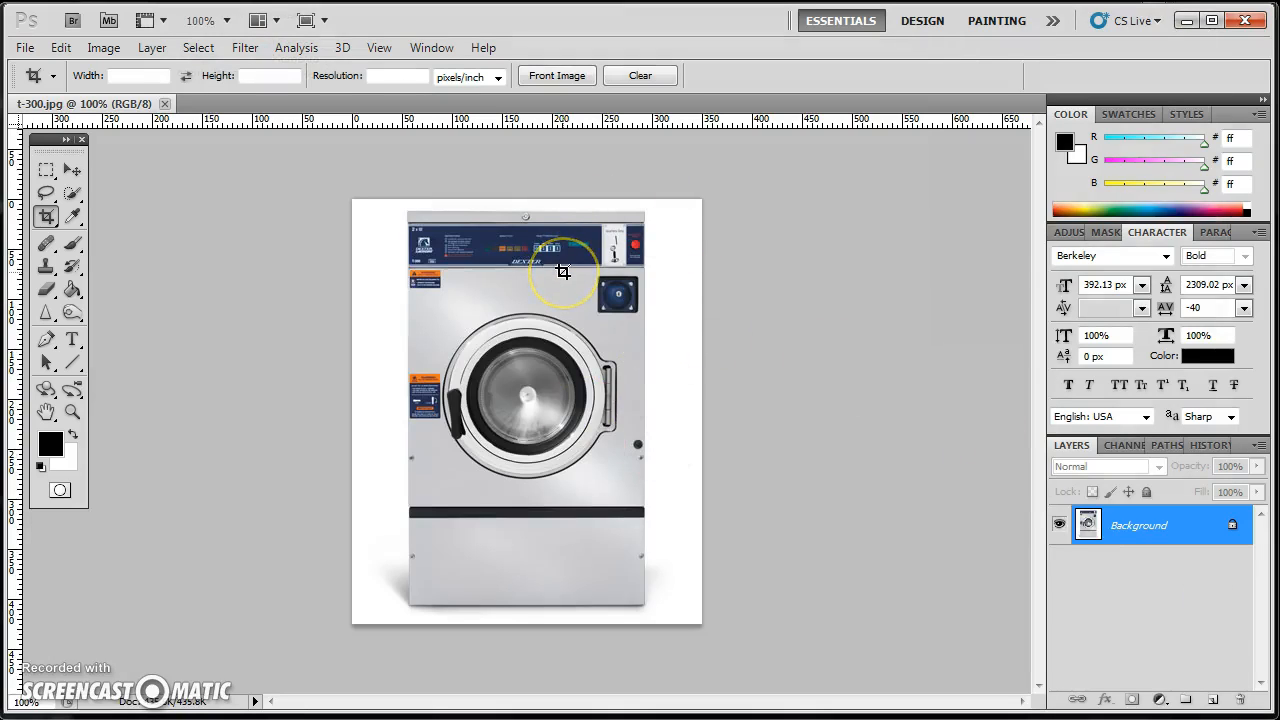
mouse_move(408, 208)
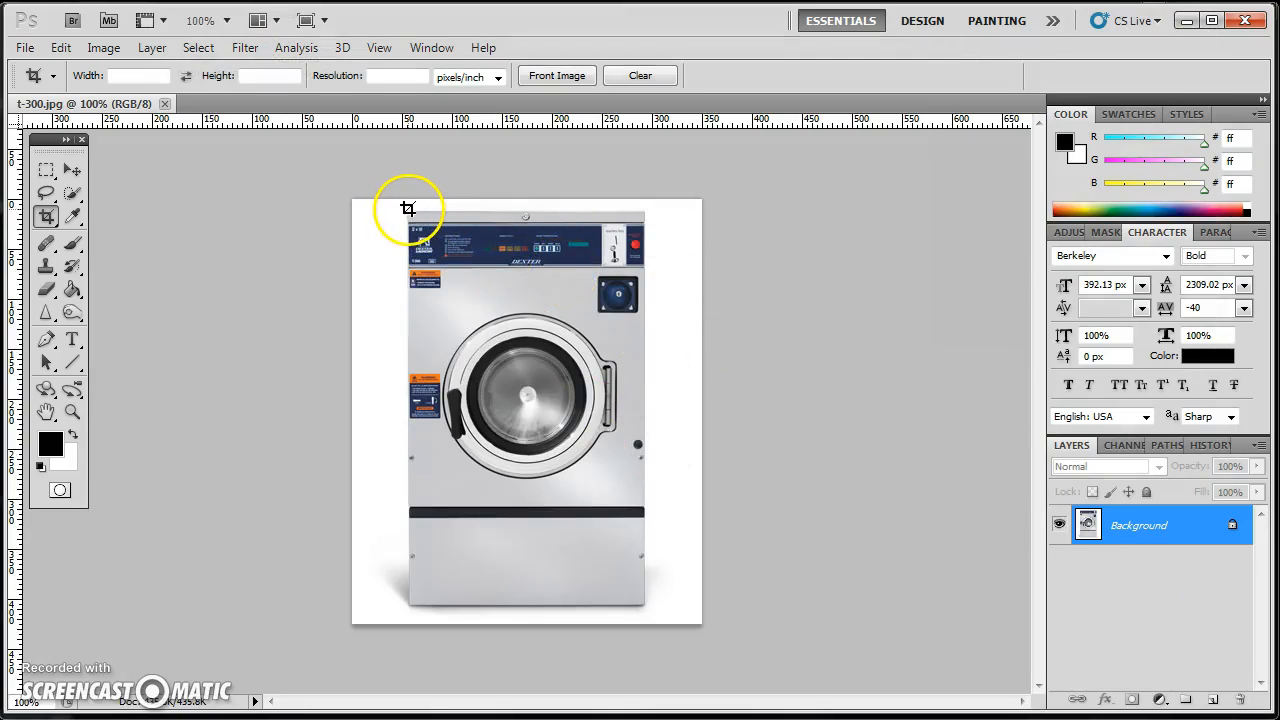
left_click_drag(407, 215, 498, 348)
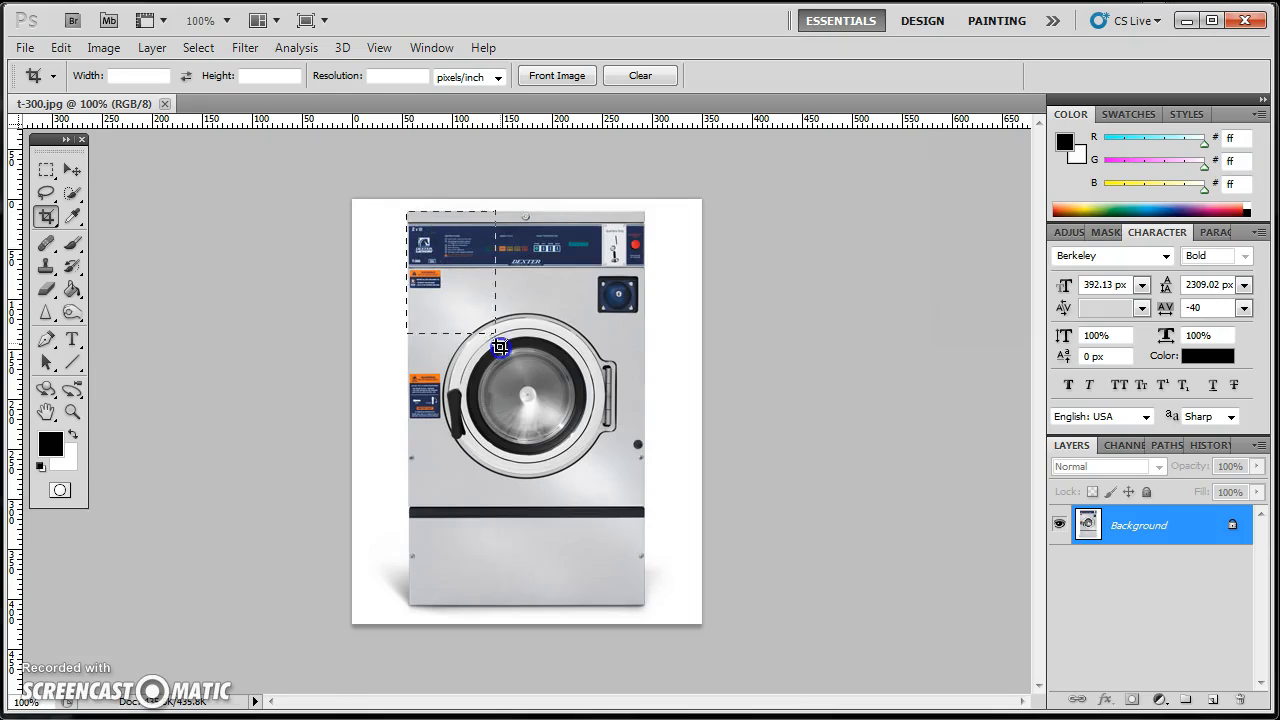
left_click_drag(500, 347, 645, 603)
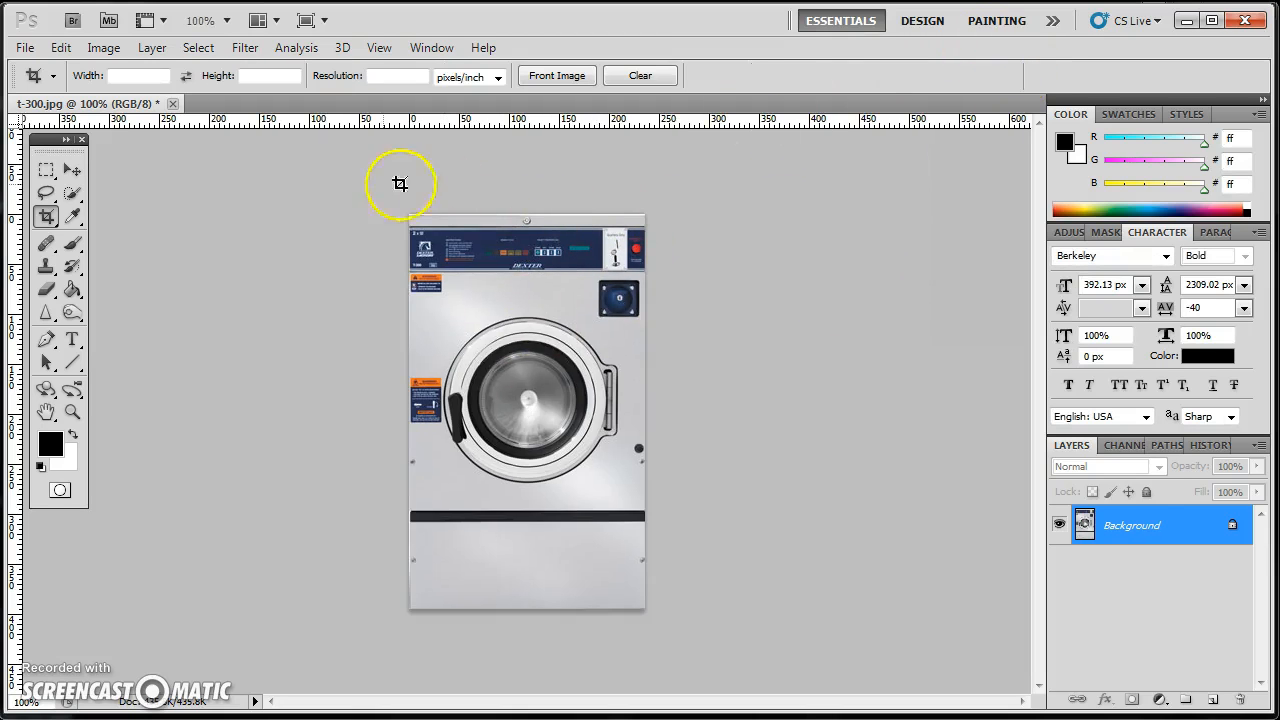
mouse_move(362, 190)
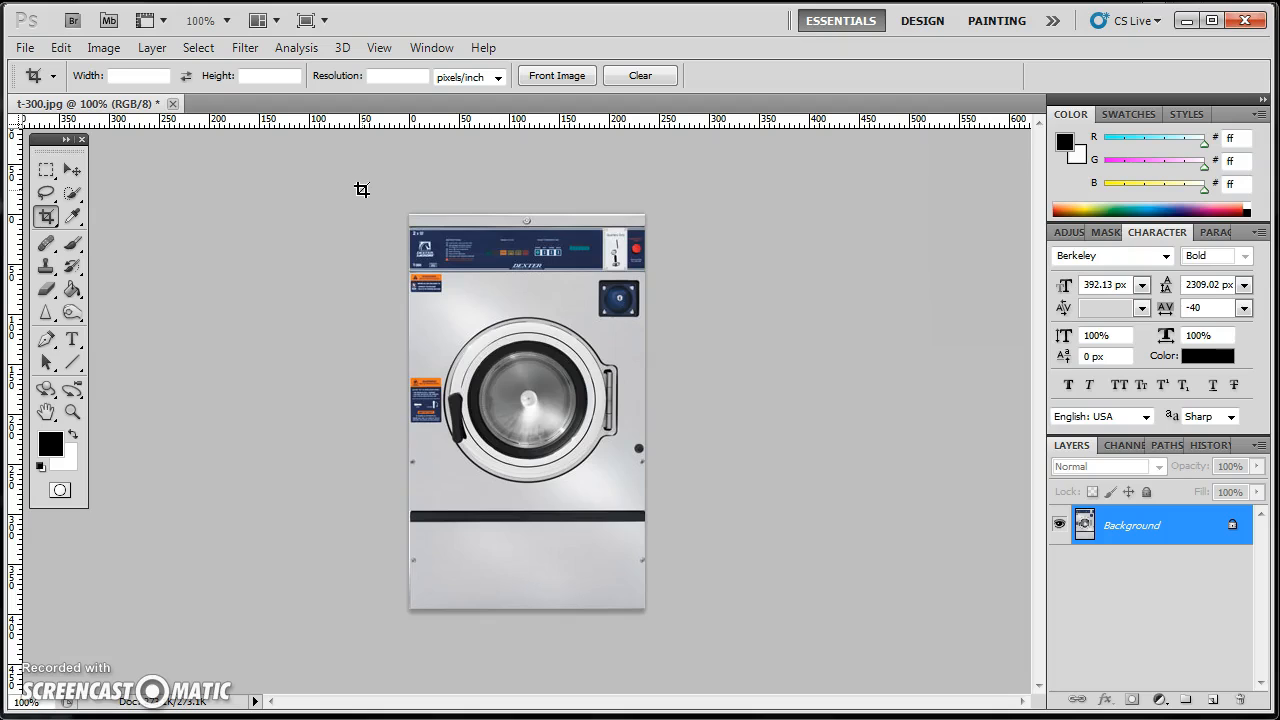
mouse_move(295, 392)
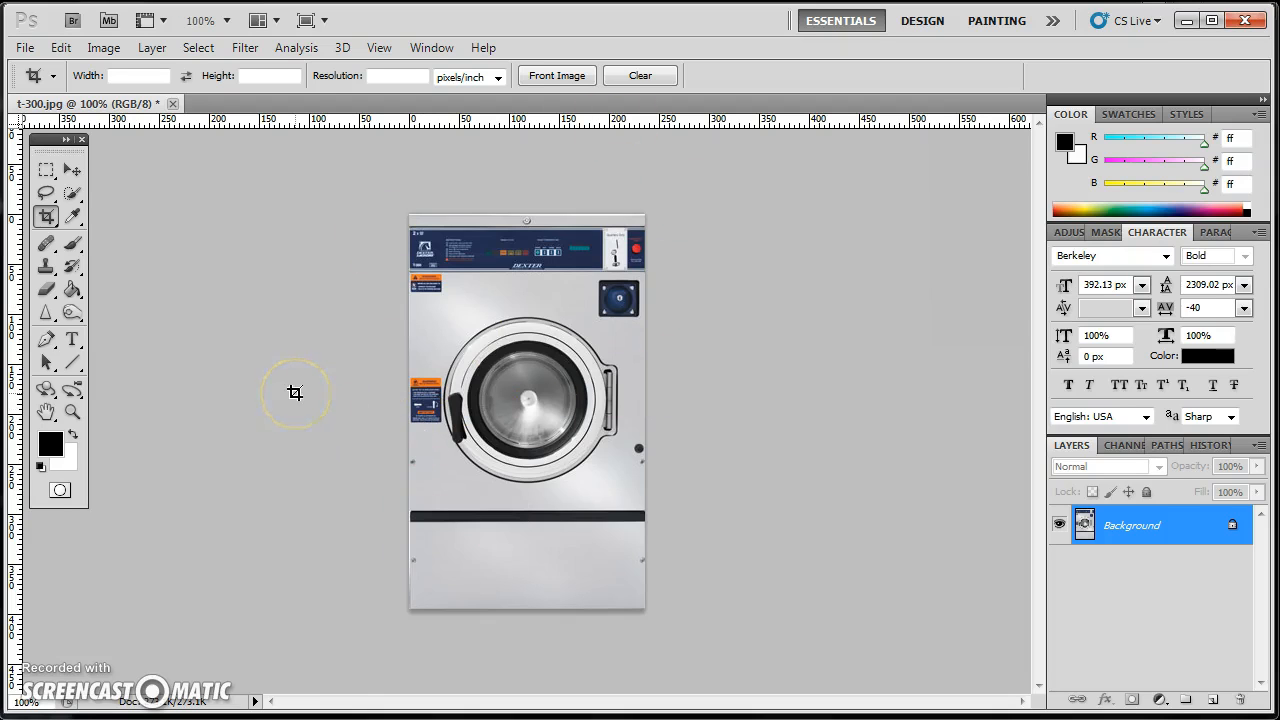
Step: Resize the image to 26 by 43.875 inches at 72 pixels/inch with proportions unconstrained
left_click(104, 47)
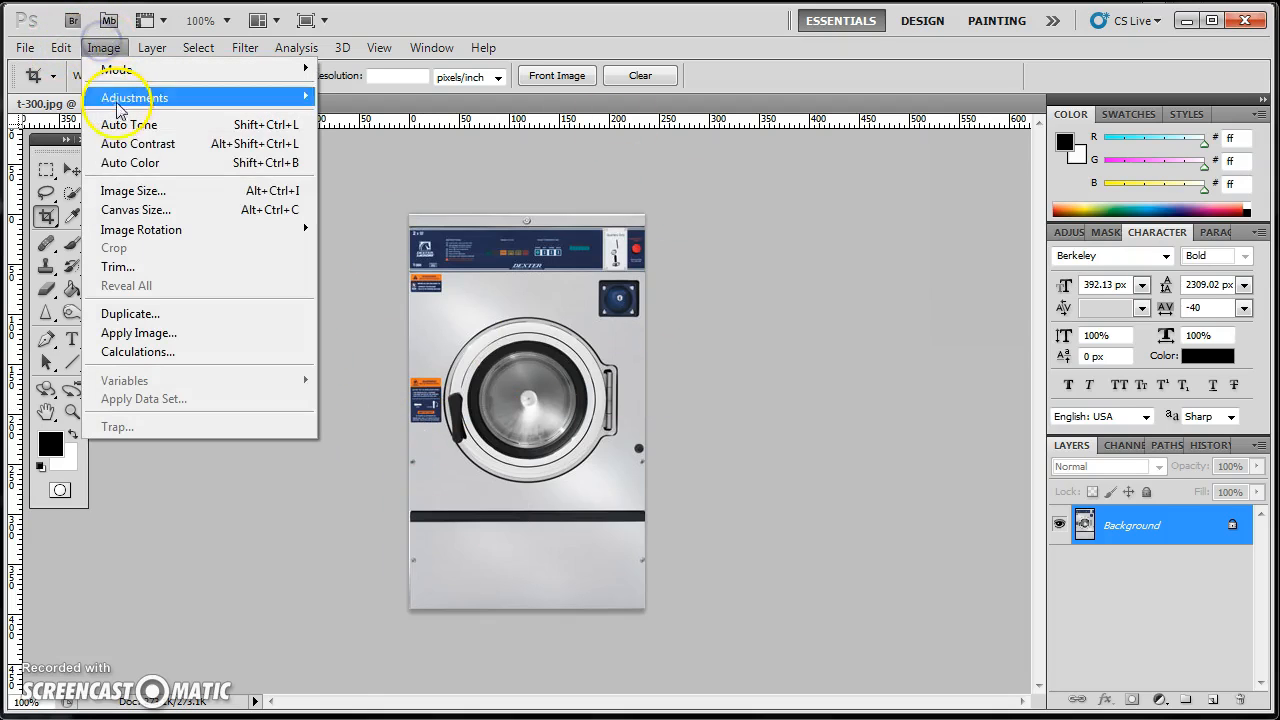
left_click(133, 190)
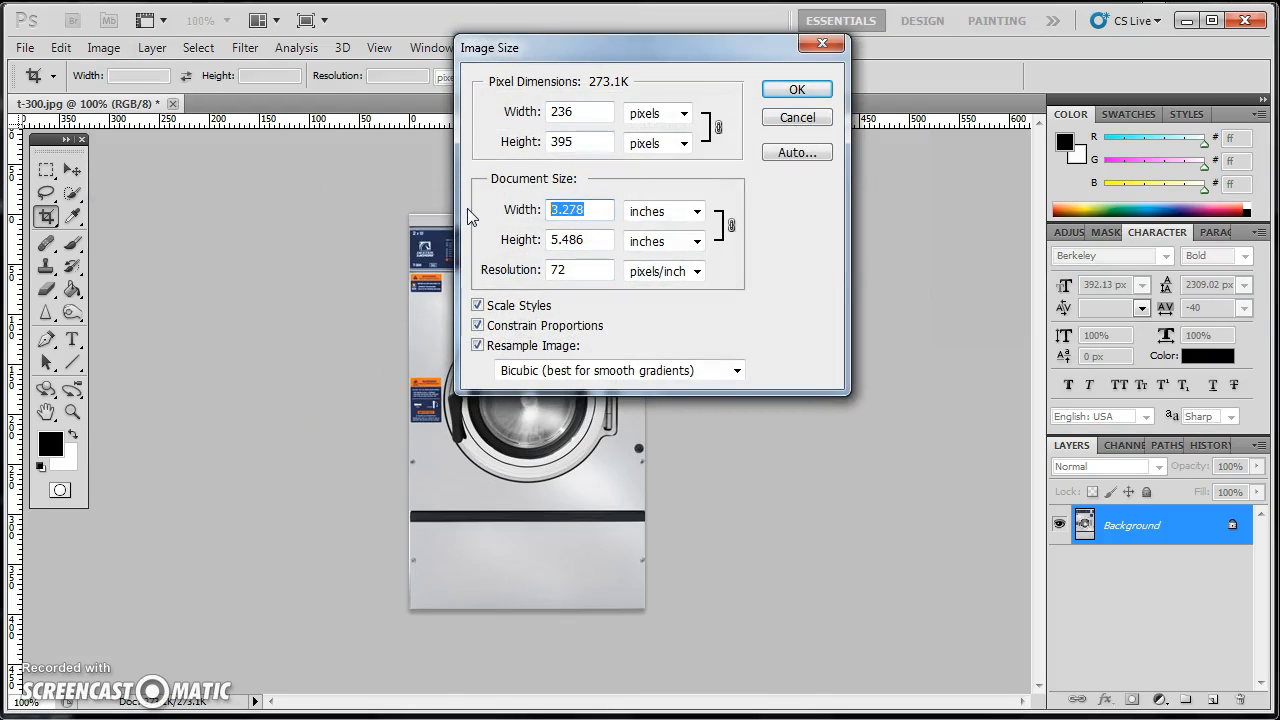
type("2")
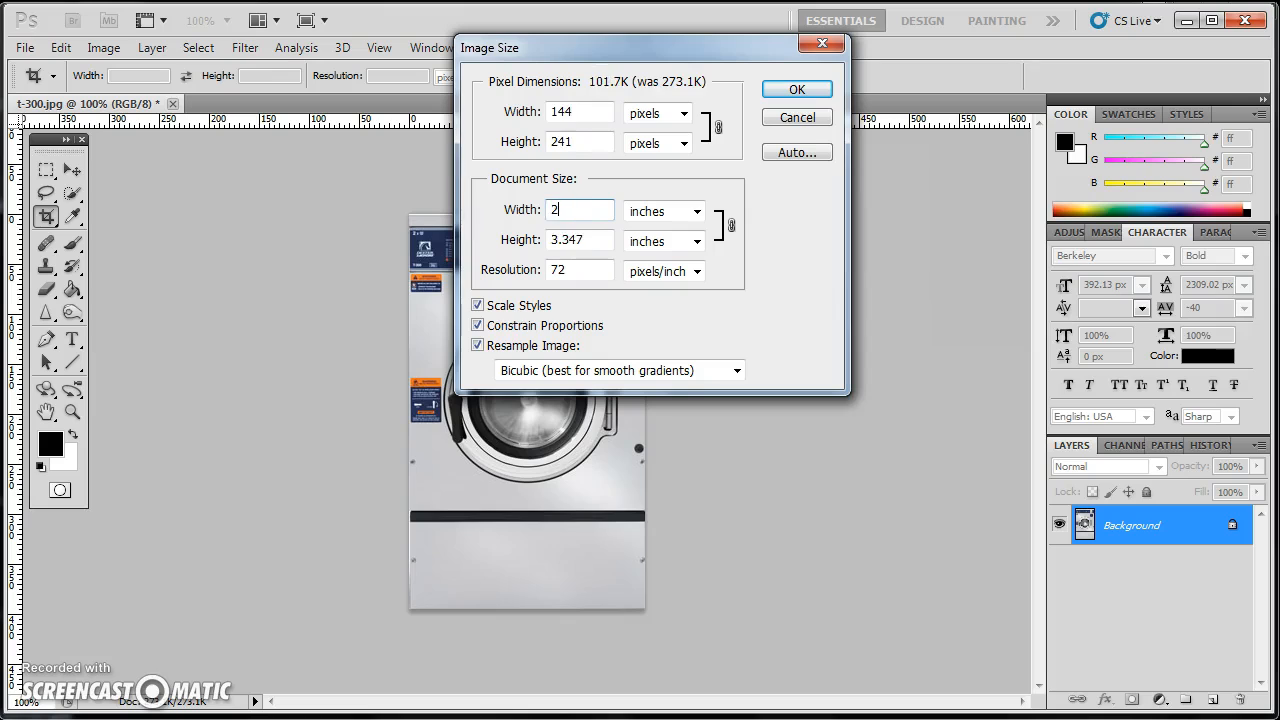
type("6")
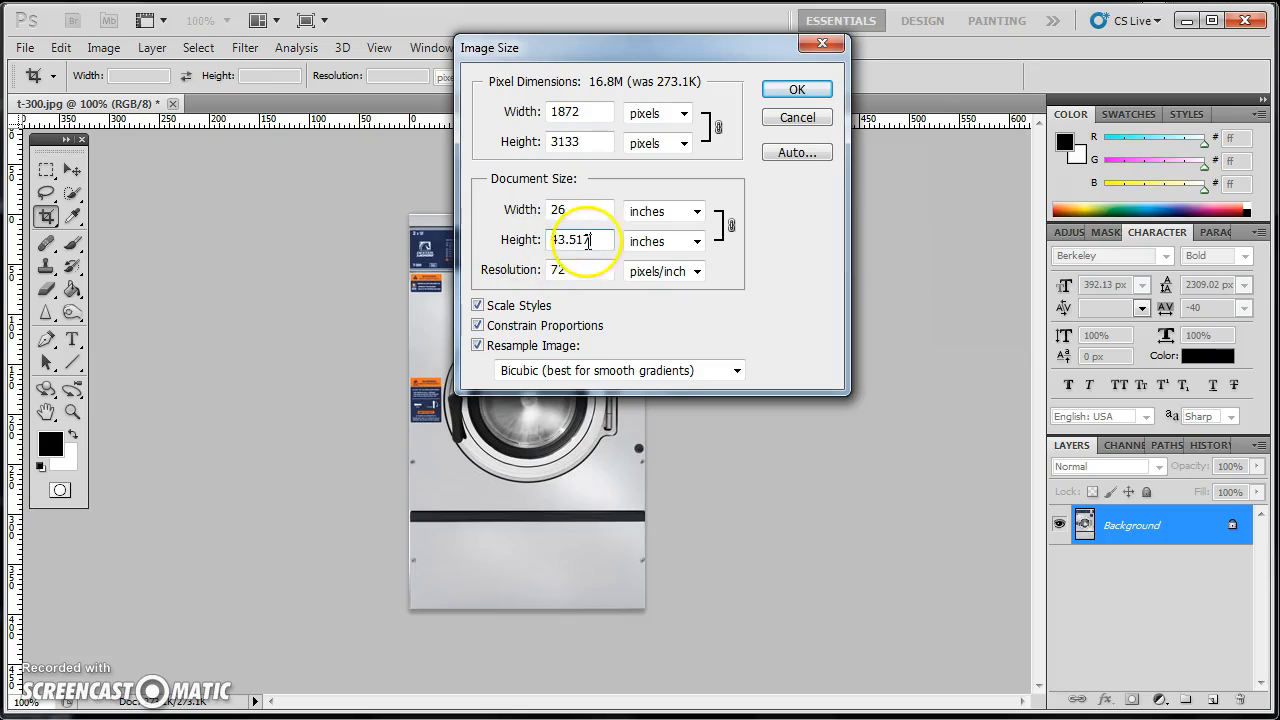
left_click(580, 210)
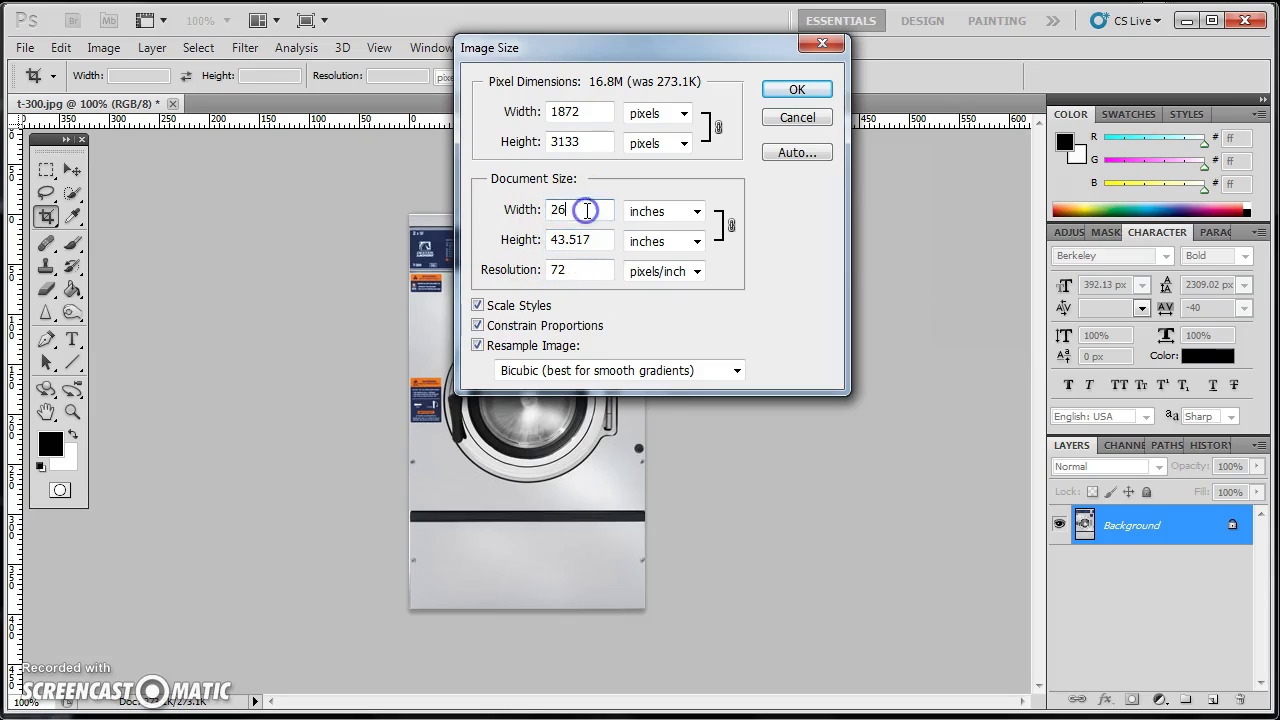
mouse_move(575, 245)
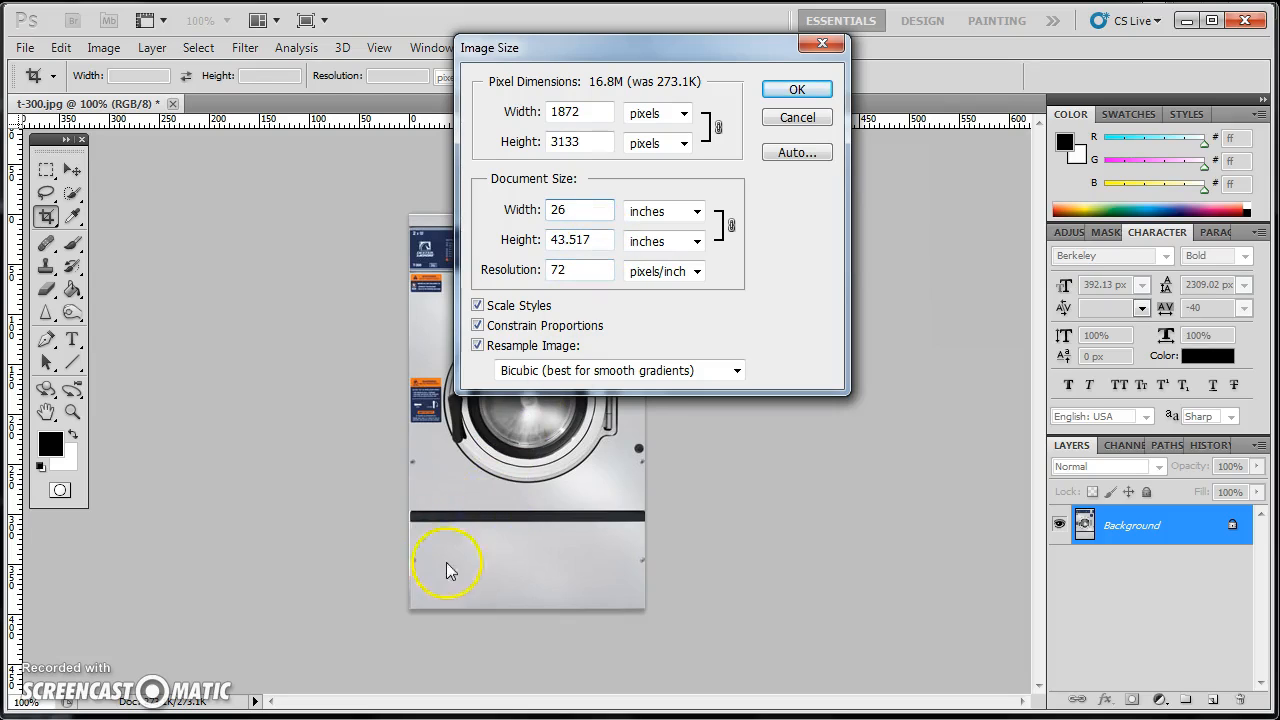
mouse_move(449, 495)
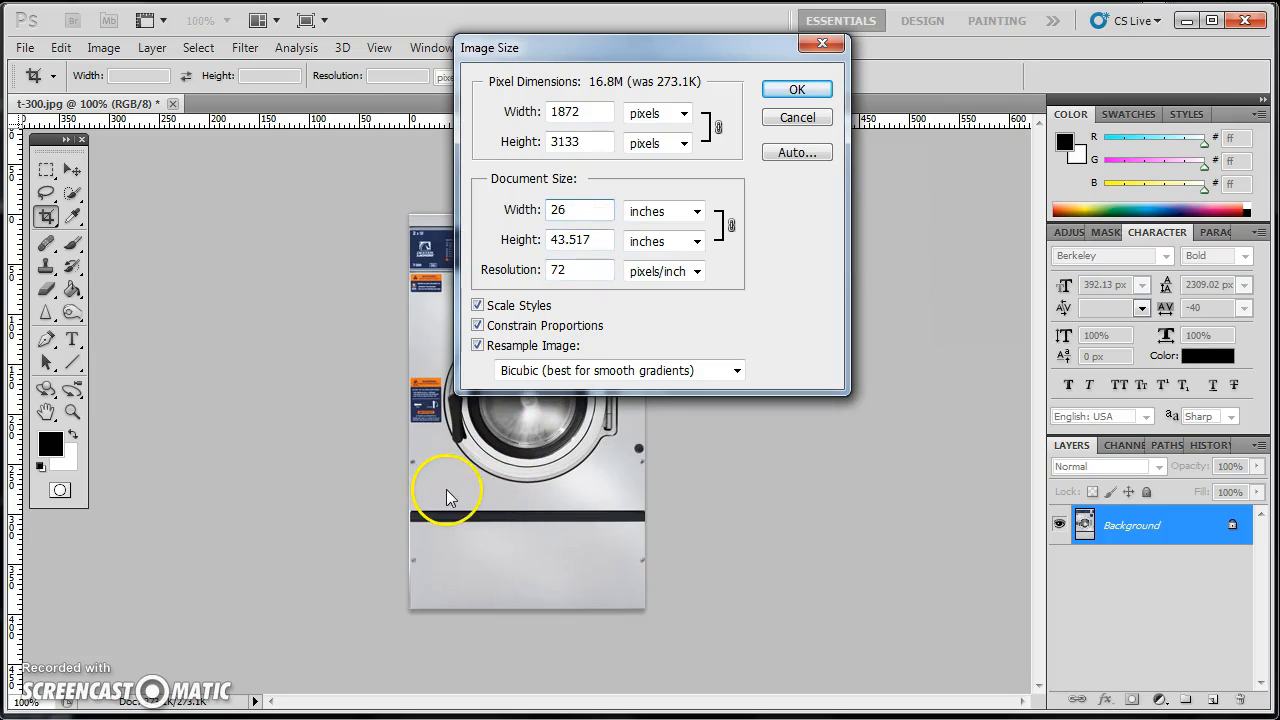
mouse_move(462, 467)
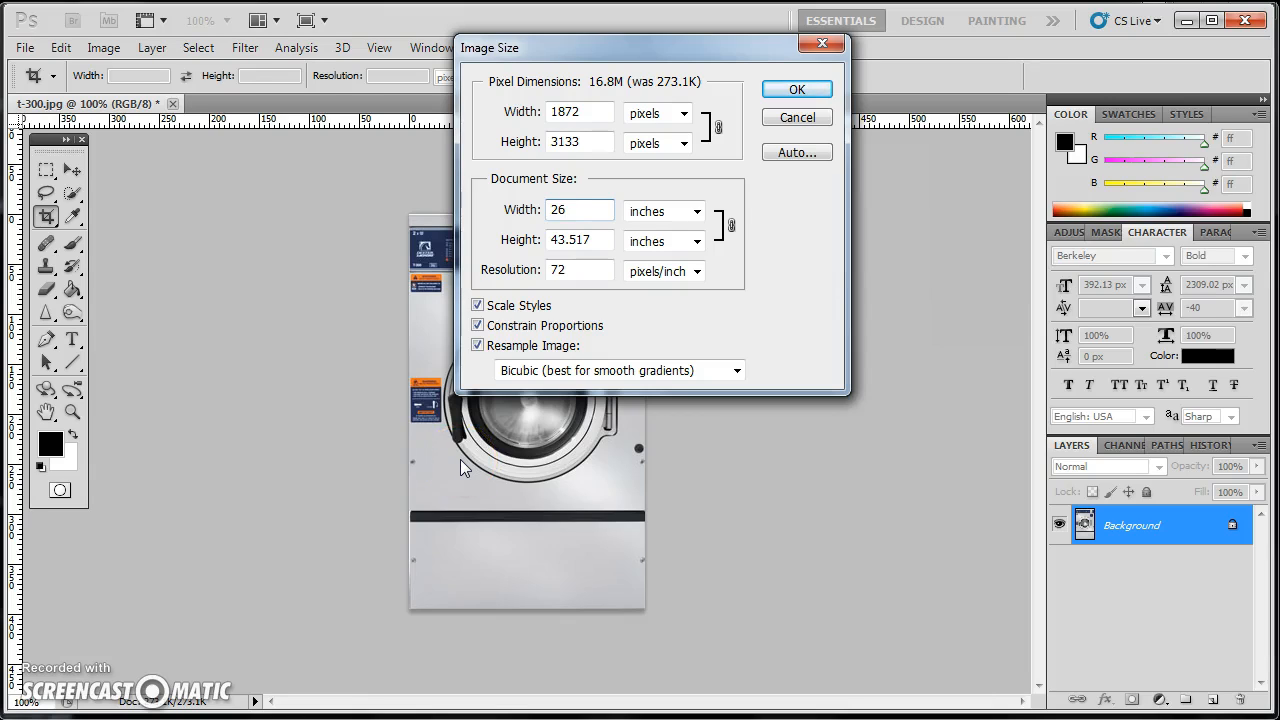
mouse_move(748, 108)
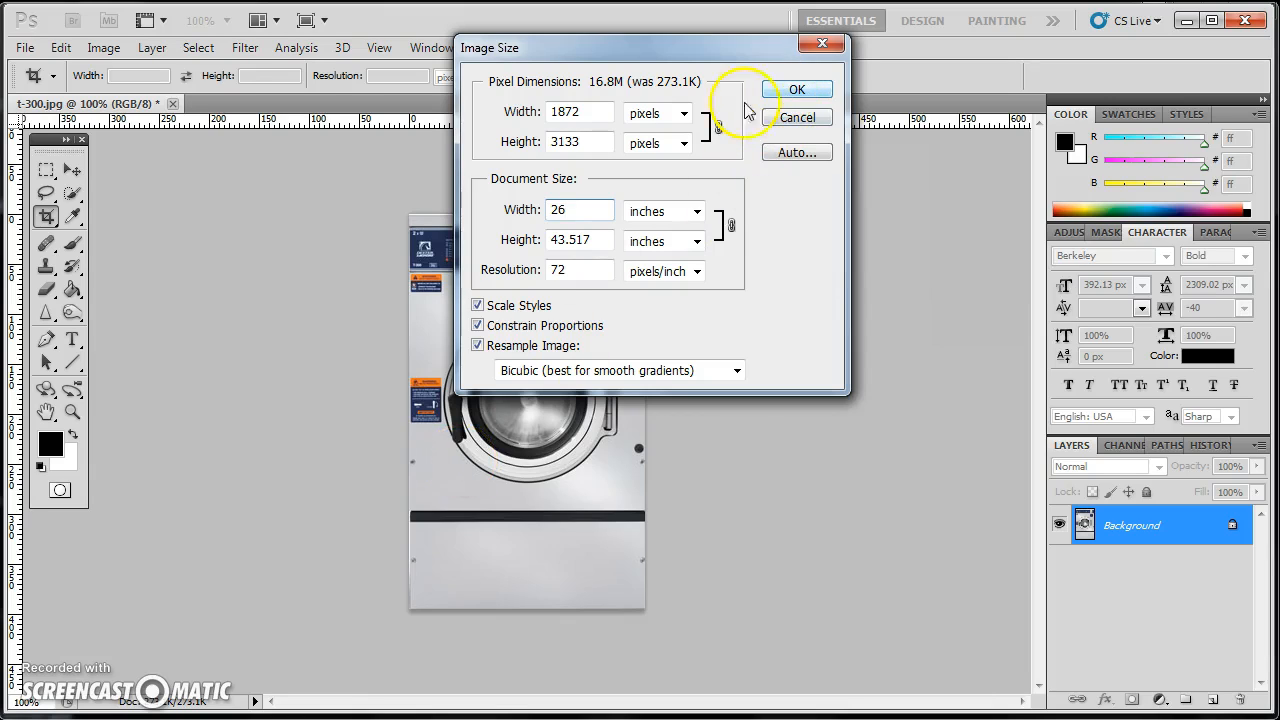
left_click(580, 211)
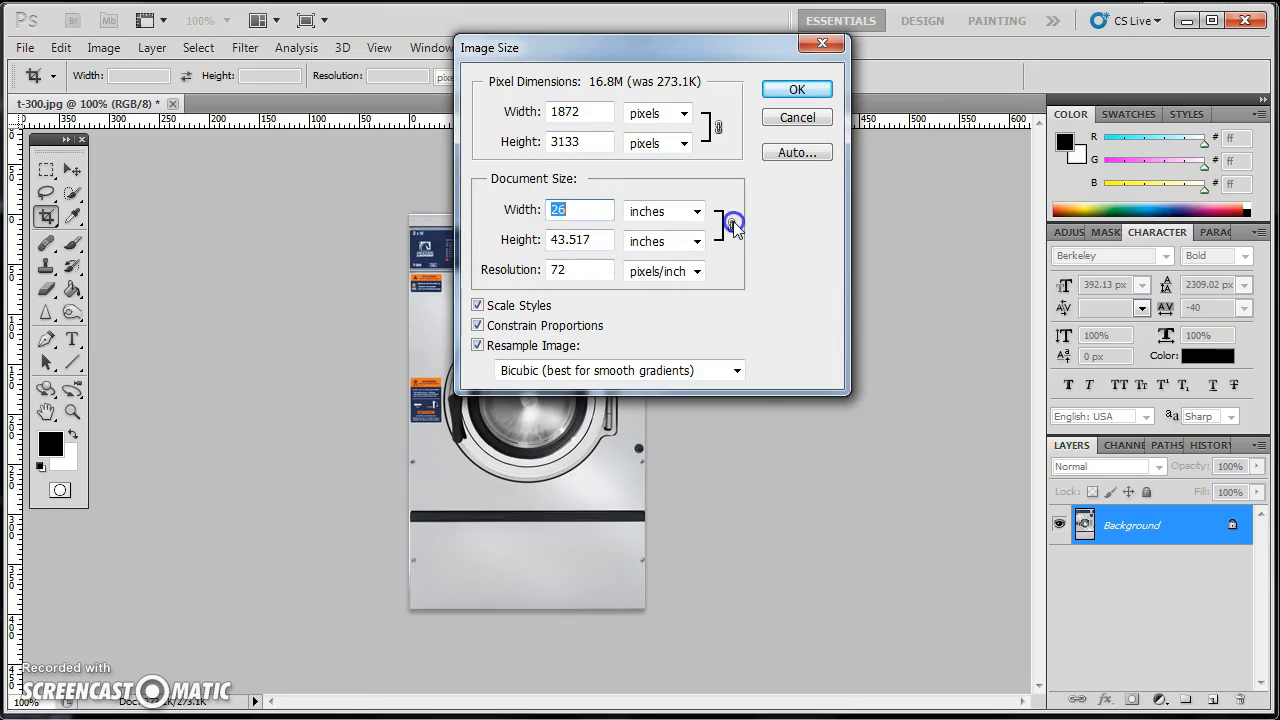
mouse_move(797, 89)
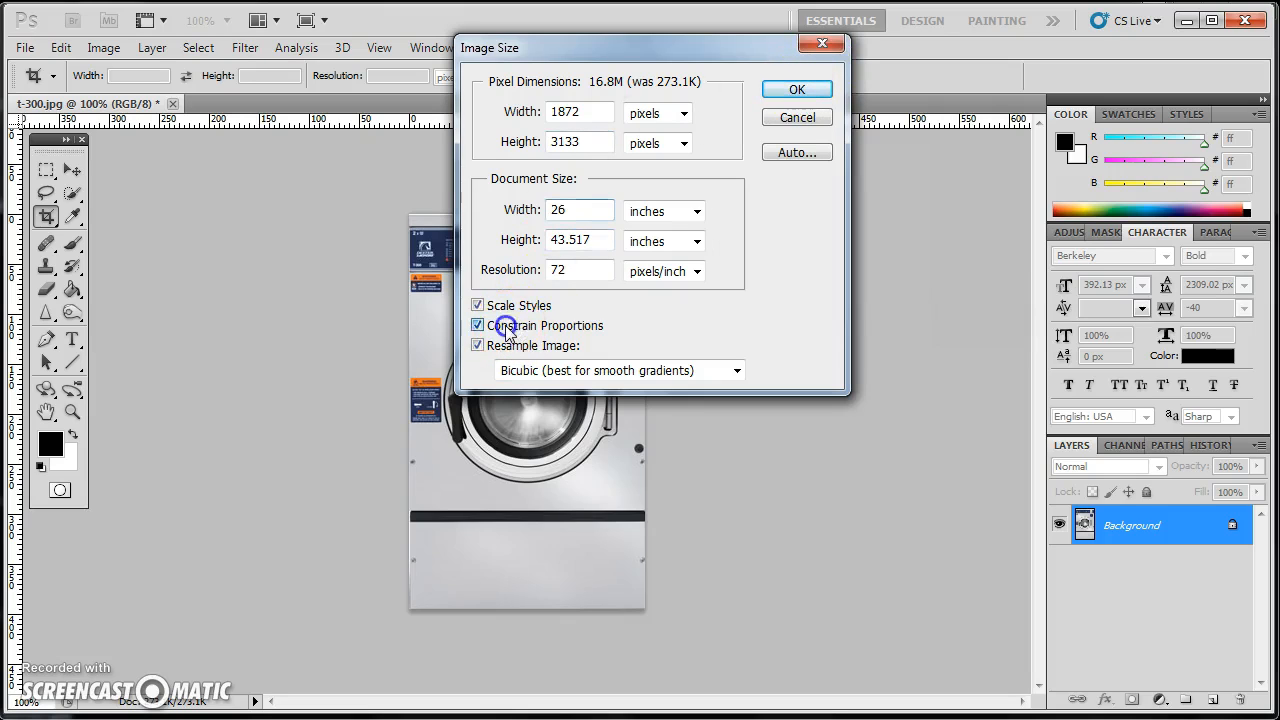
left_click(478, 325)
type("43.875")
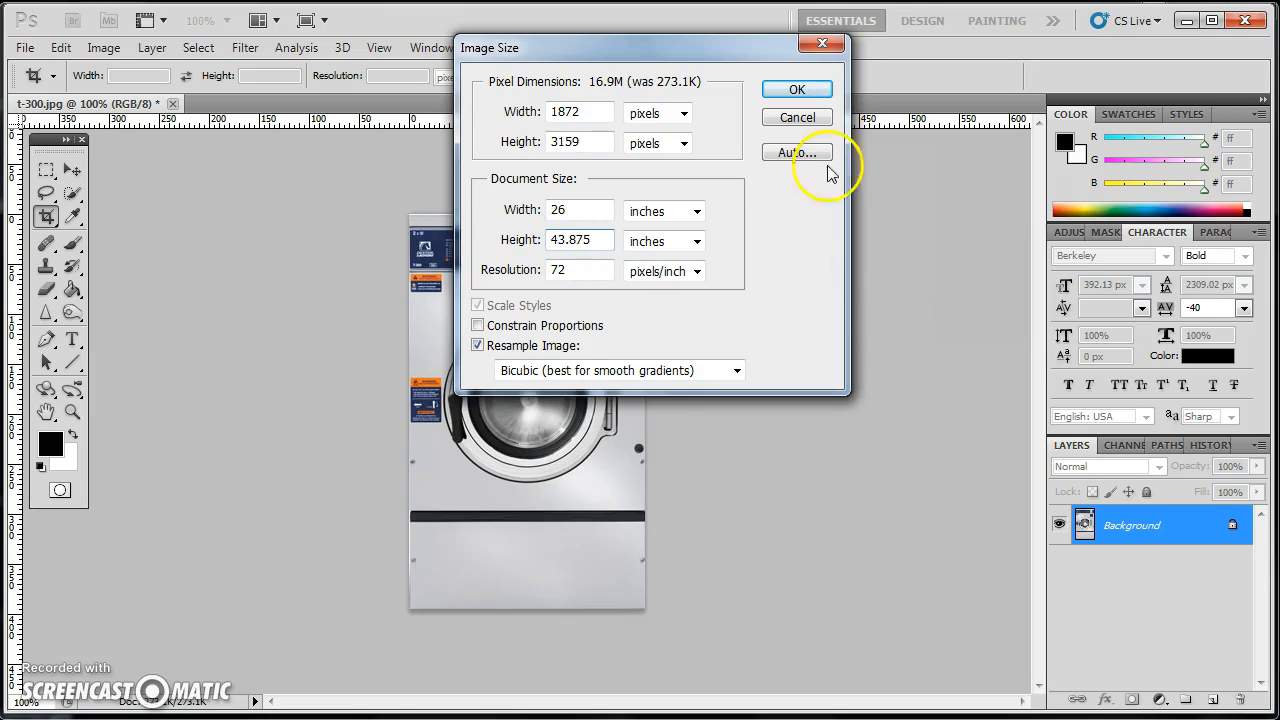
Step: Apply the new image size and fit the washer image to the window
left_click(796, 89)
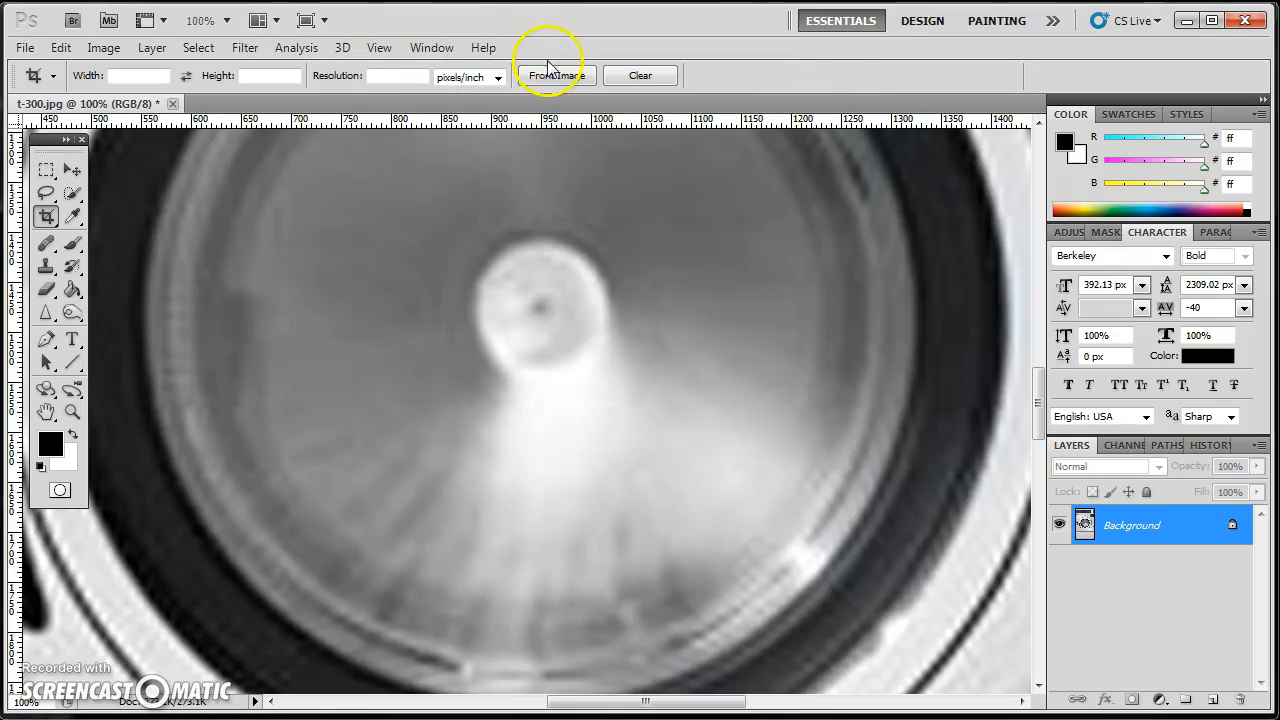
left_click(72, 412)
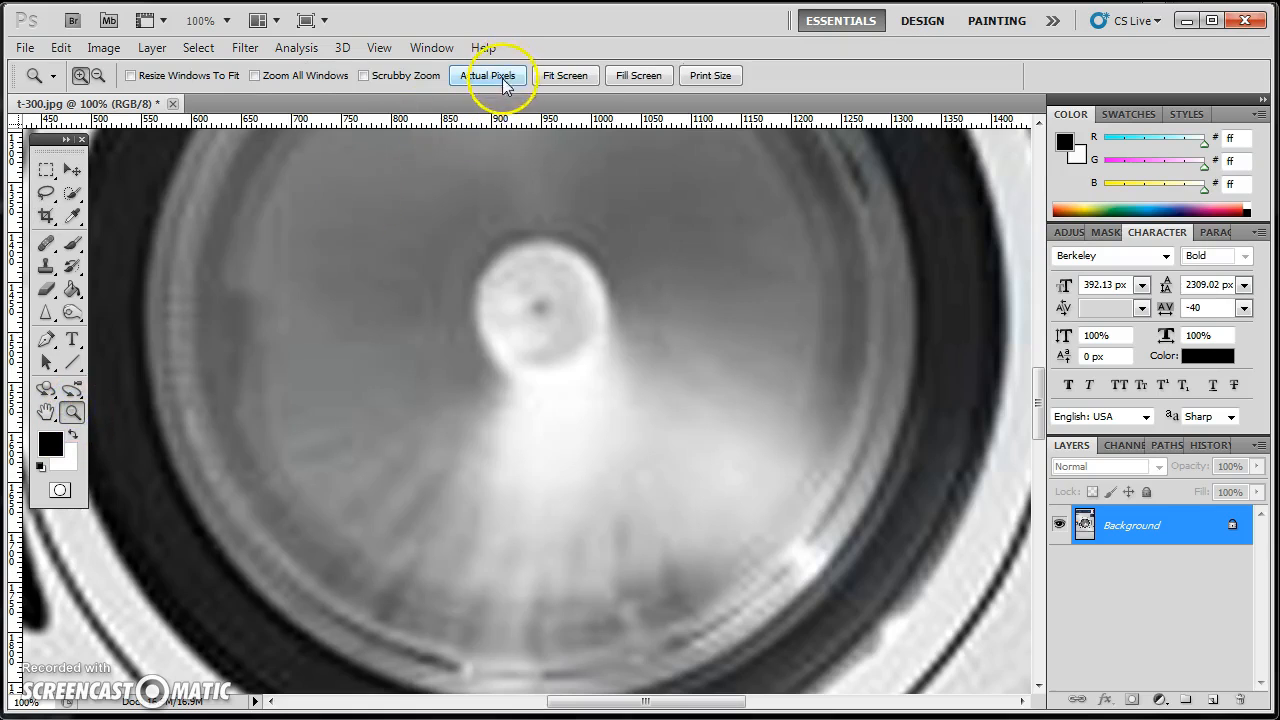
left_click(565, 75)
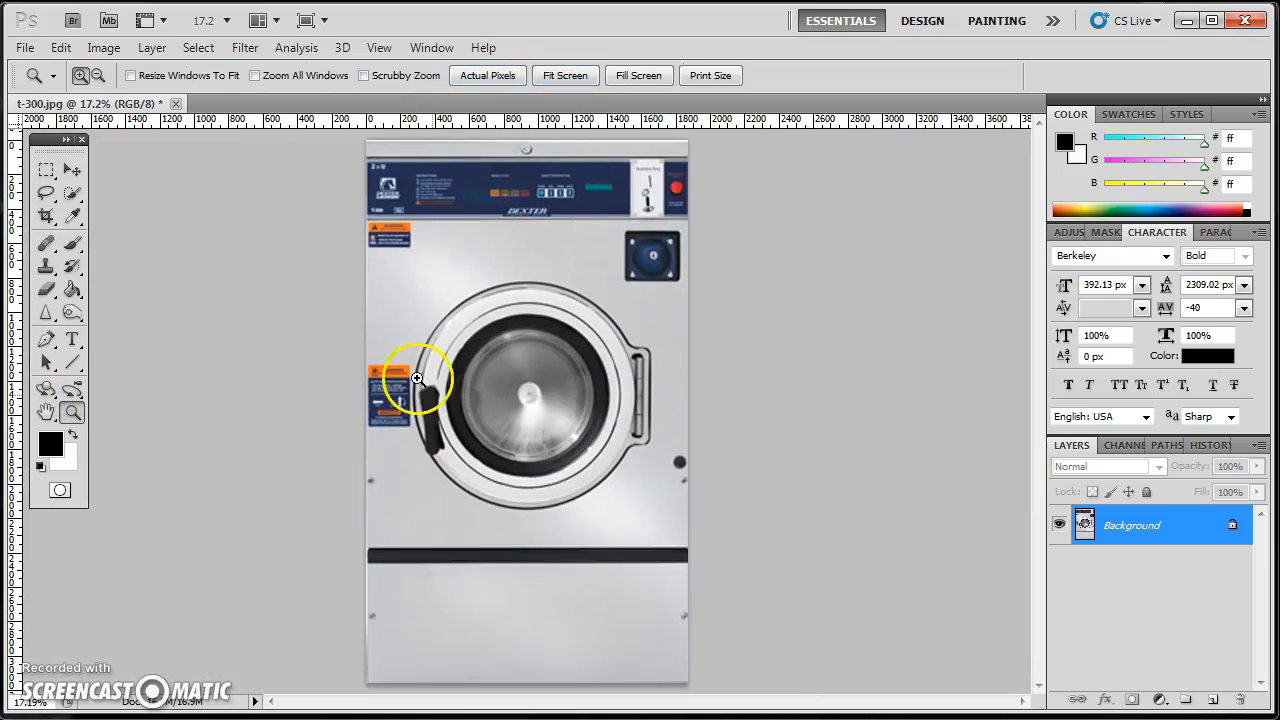
mouse_move(657, 158)
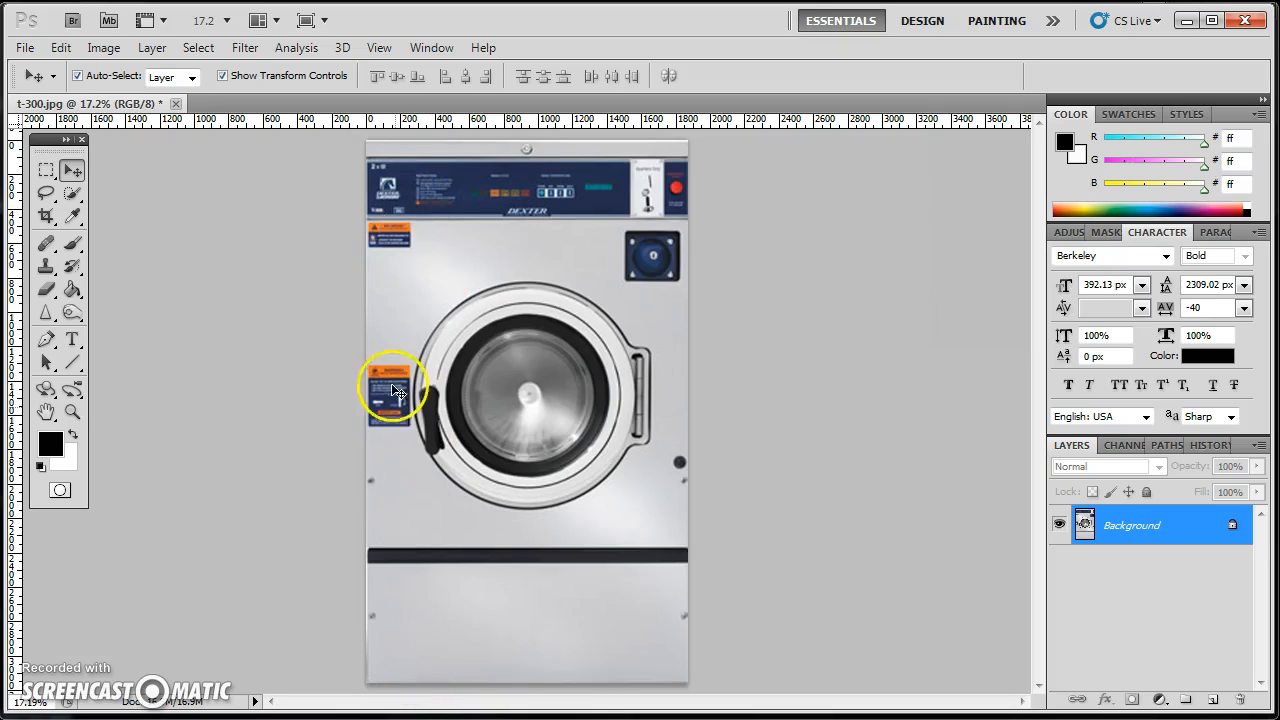
Step: Save the image as t-300.jpg in the 3rd laundry designs > Surfaces folder
left_click(24, 47)
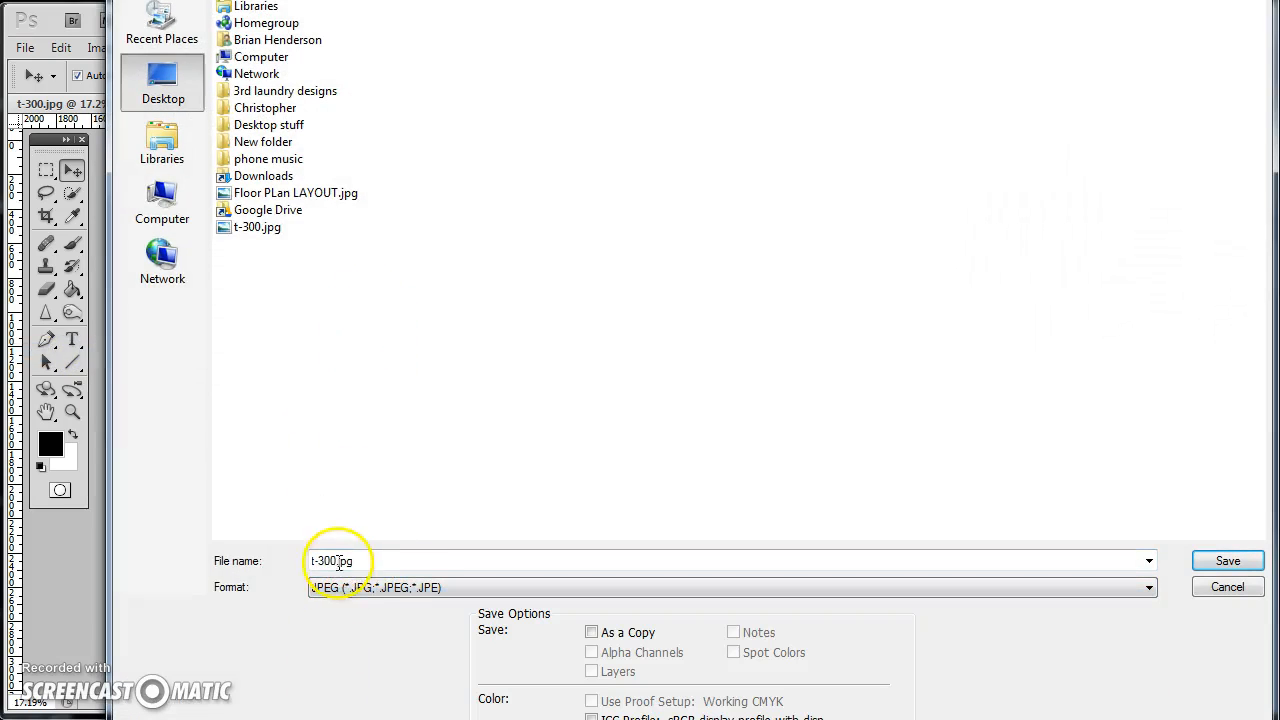
left_click(266, 159)
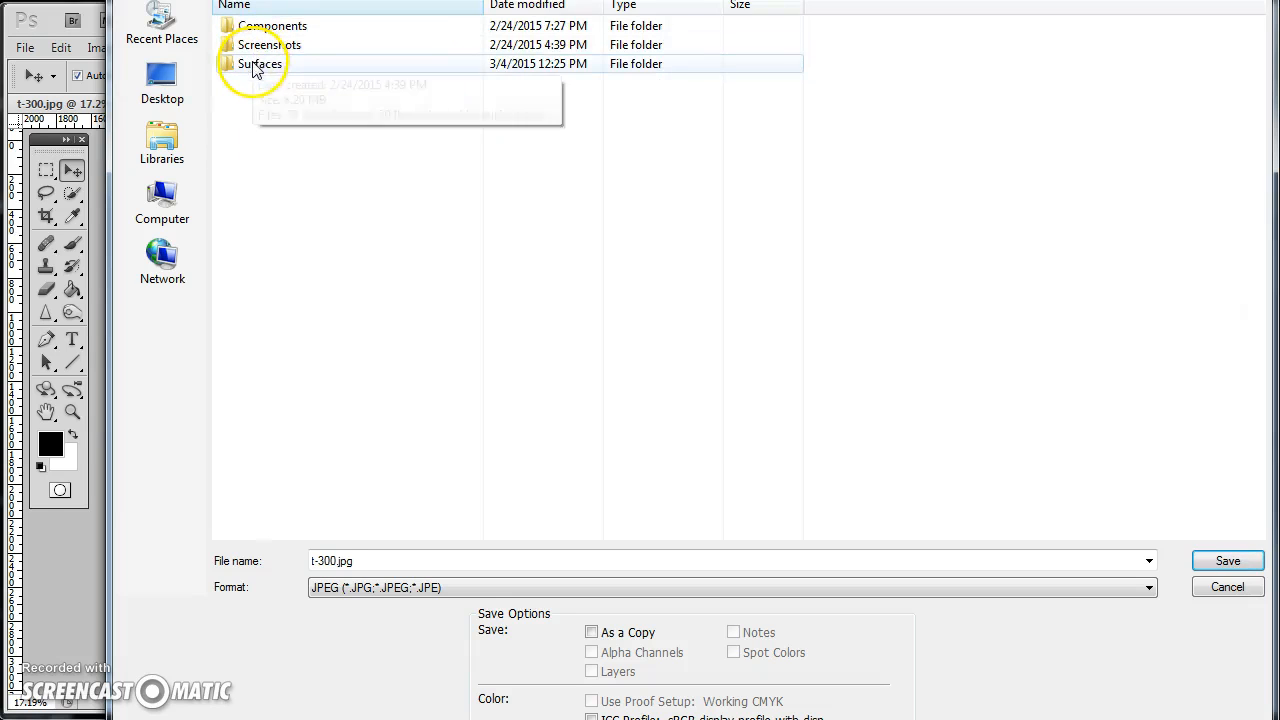
double_click(260, 63)
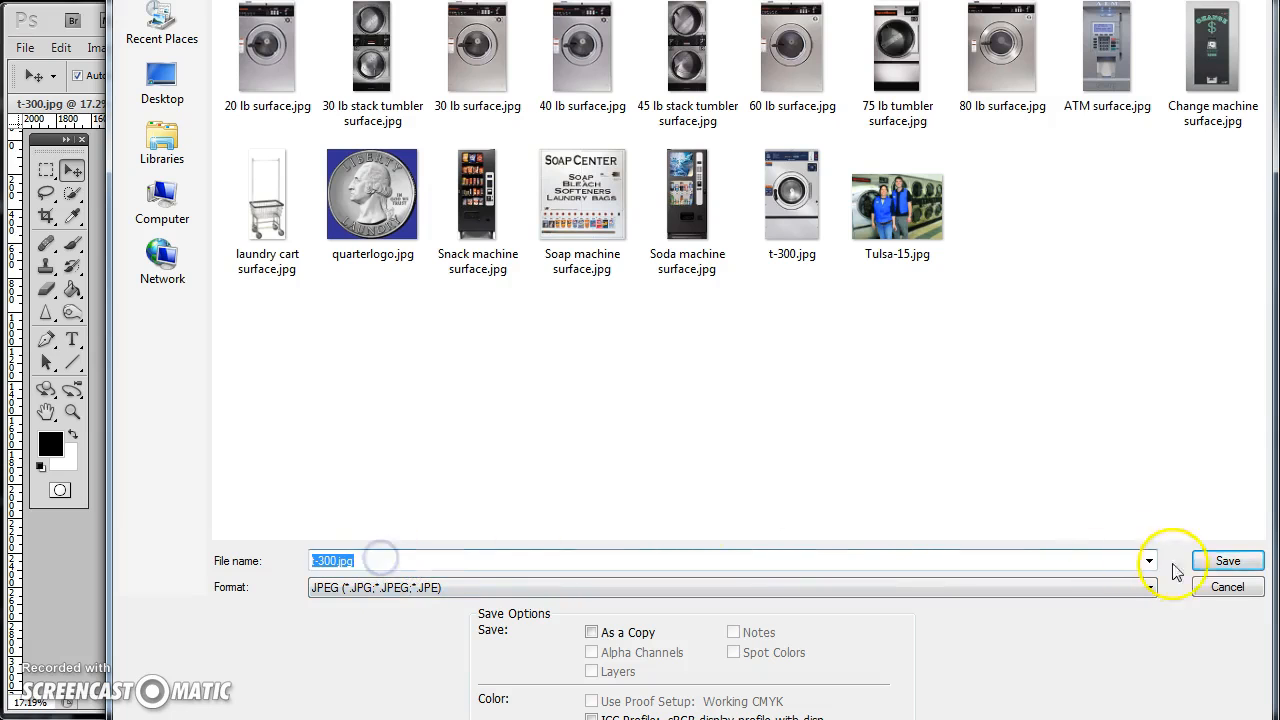
left_click(1227, 560)
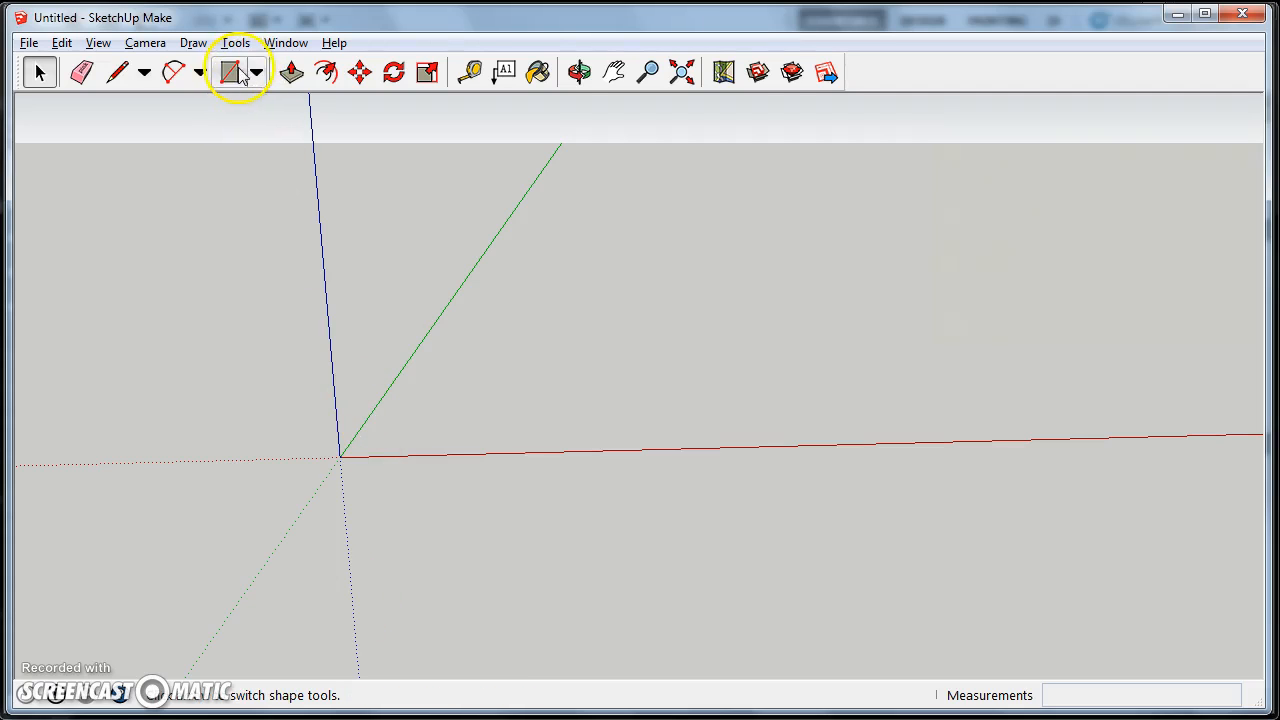
Step: Draw a 26 by 25 inch rectangle from the origin and orbit the view
left_click(228, 71)
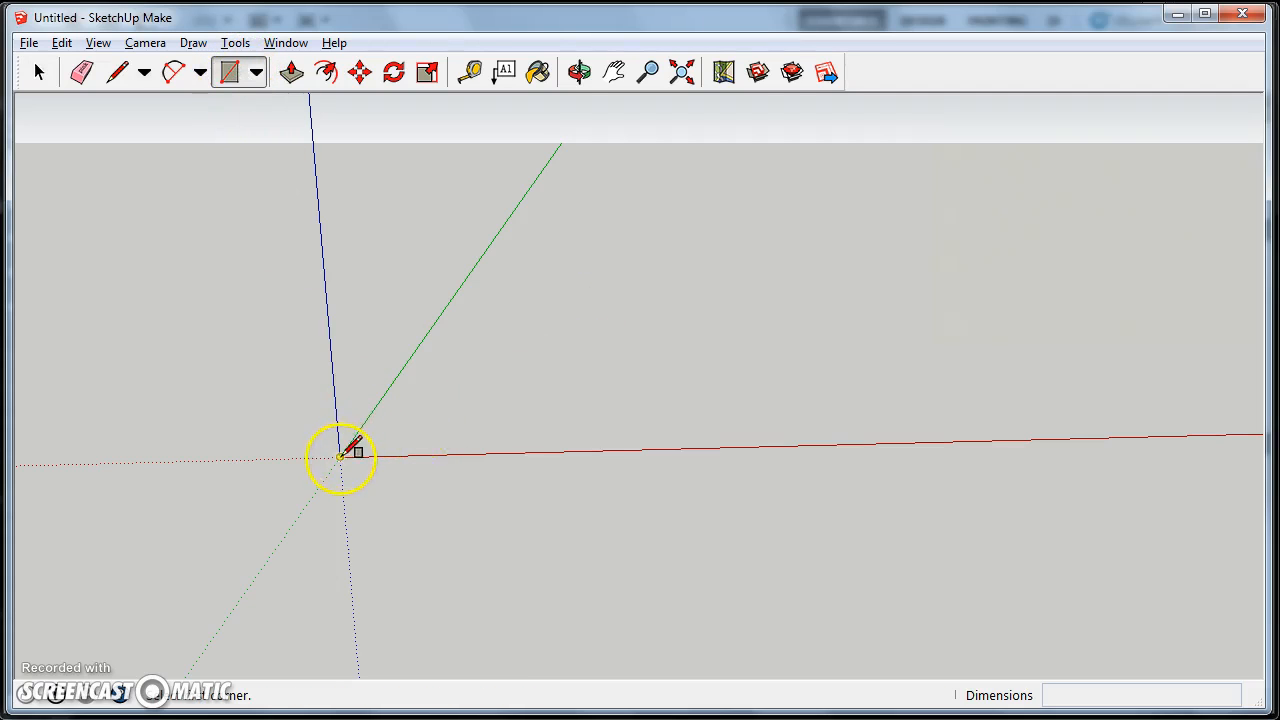
mouse_move(250, 110)
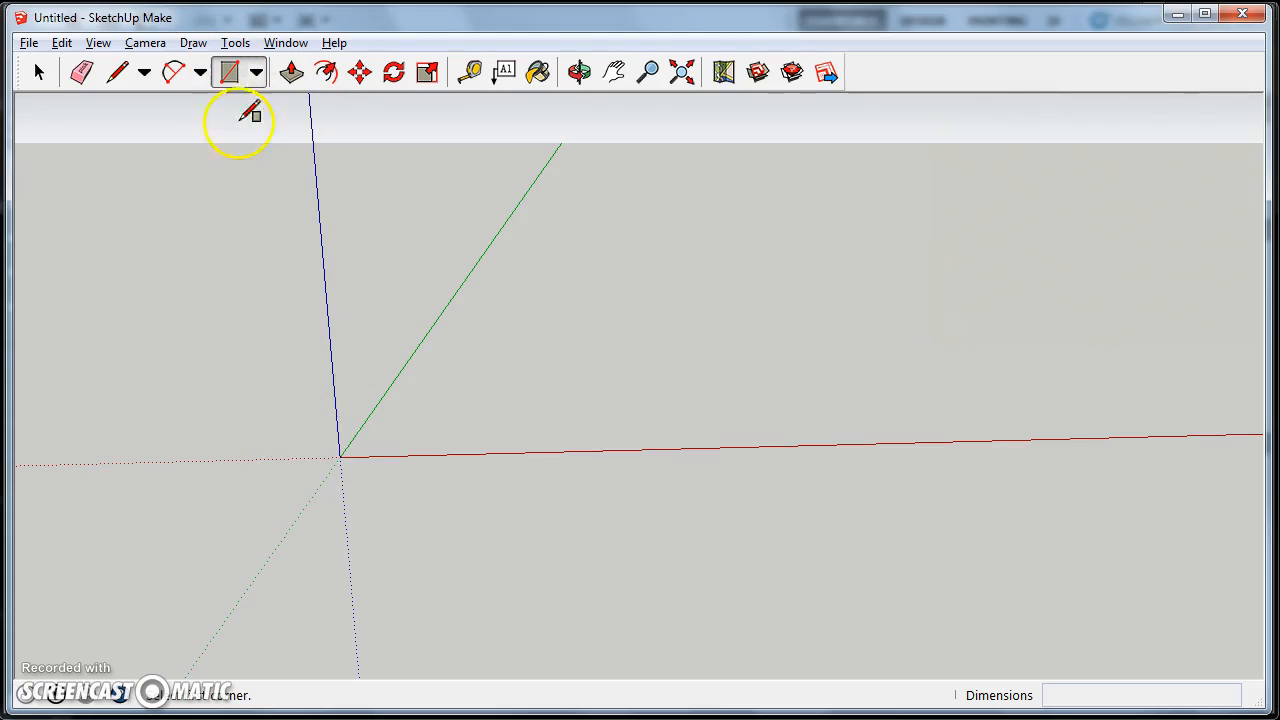
mouse_move(348, 452)
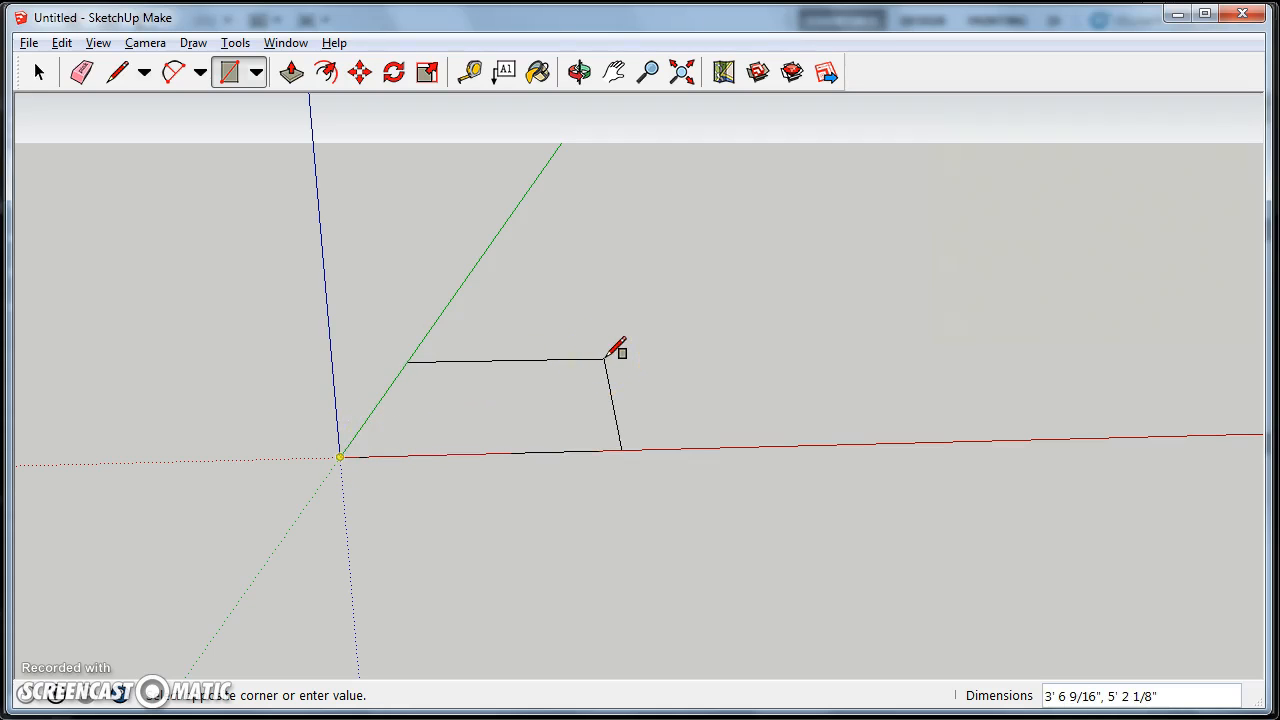
type("26\"")
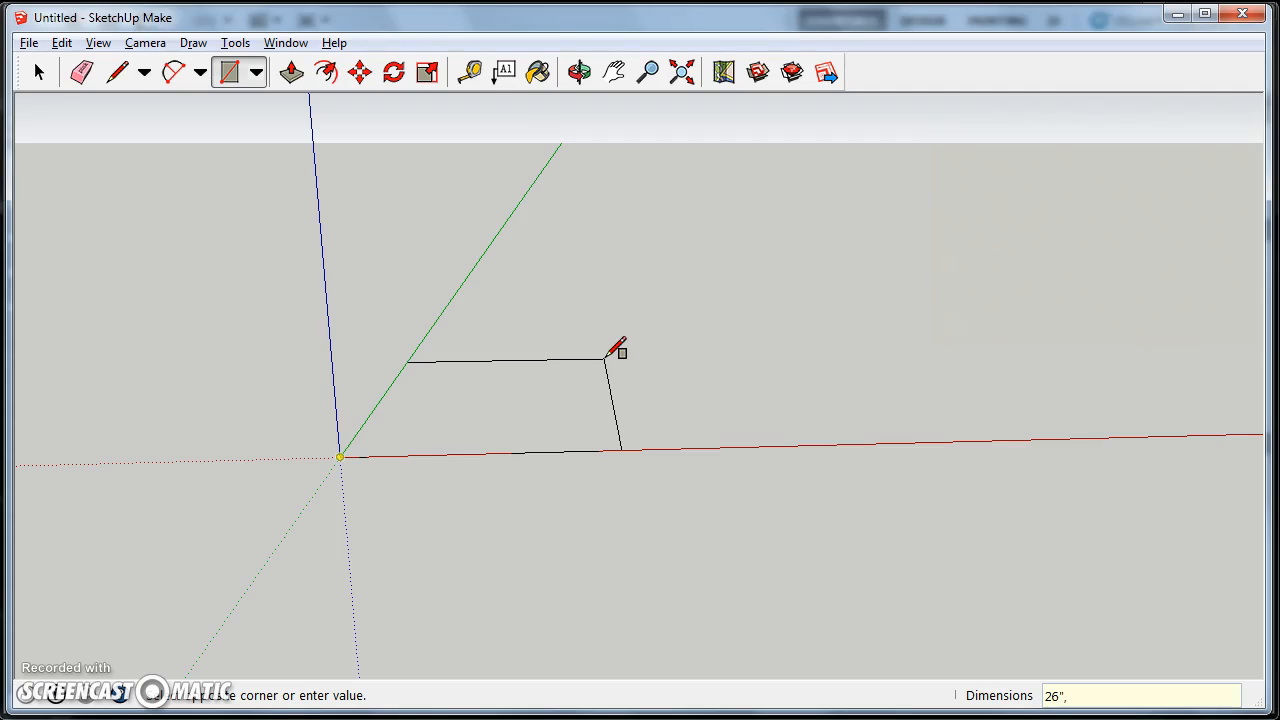
type(",25")
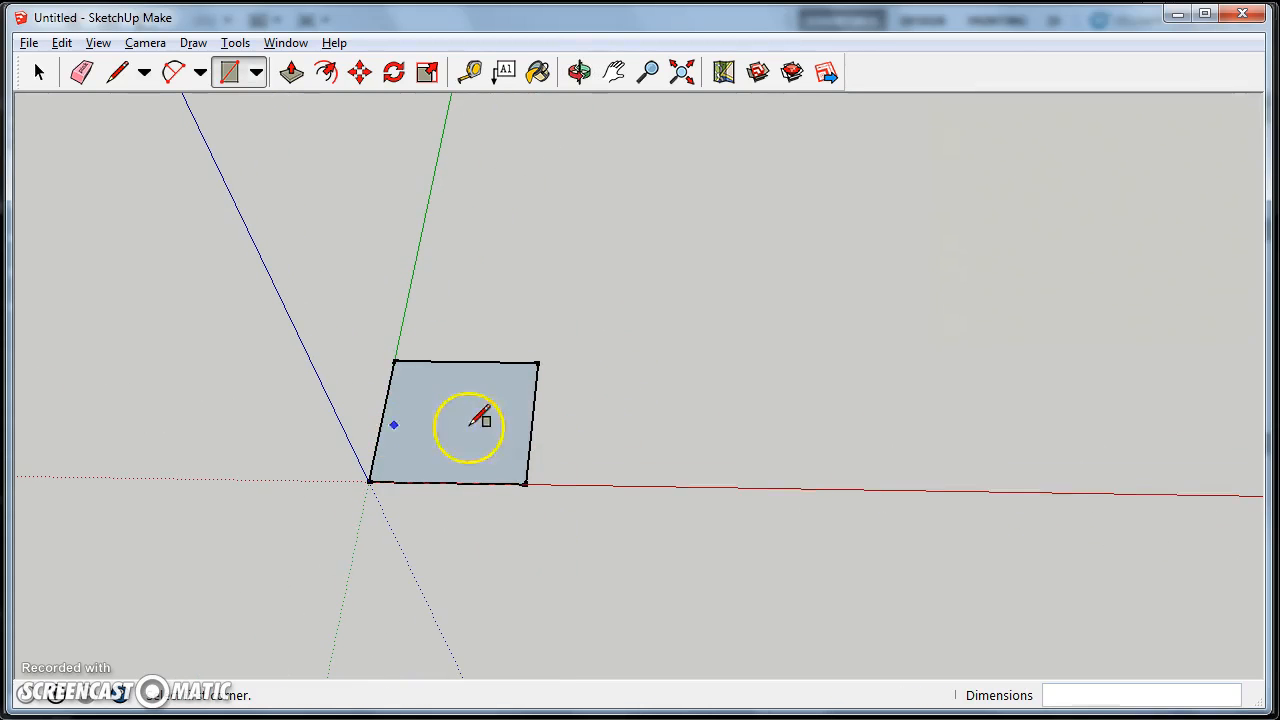
left_click_drag(470, 423, 733, 430)
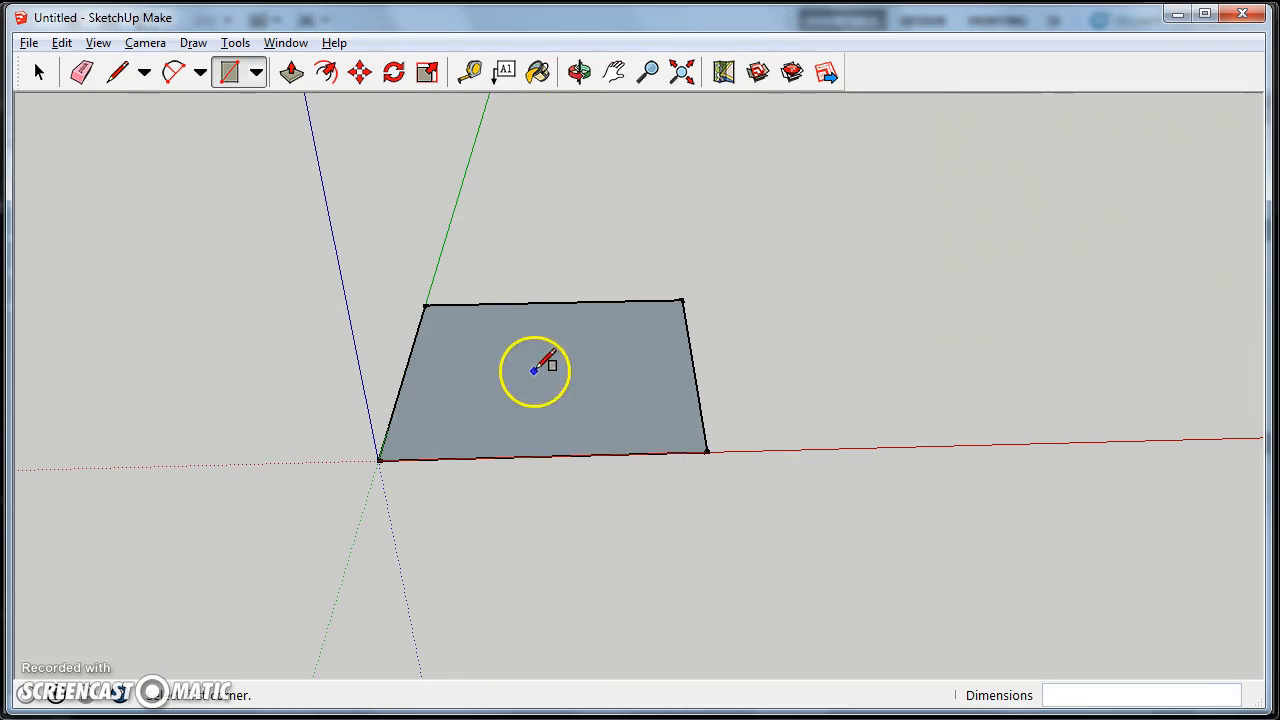
Step: Push/pull the rectangle up into a tall box and orbit around it
left_click(291, 71)
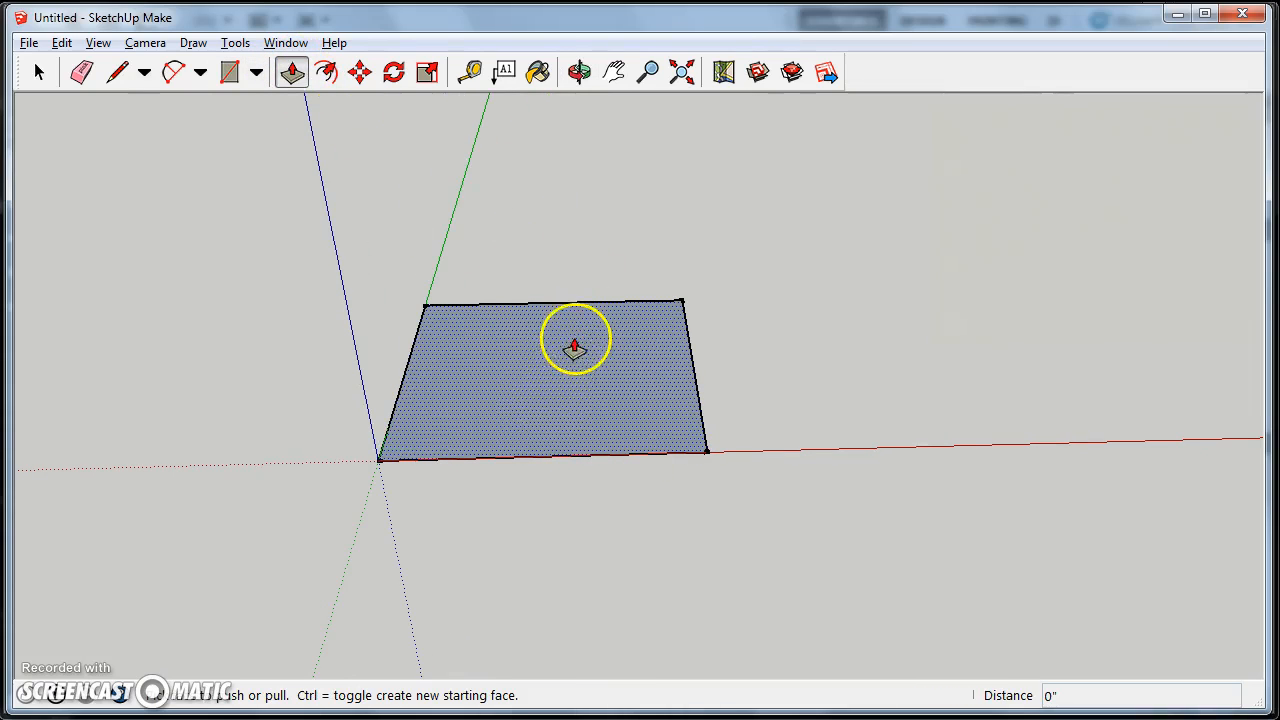
left_click_drag(575, 340, 560, 230)
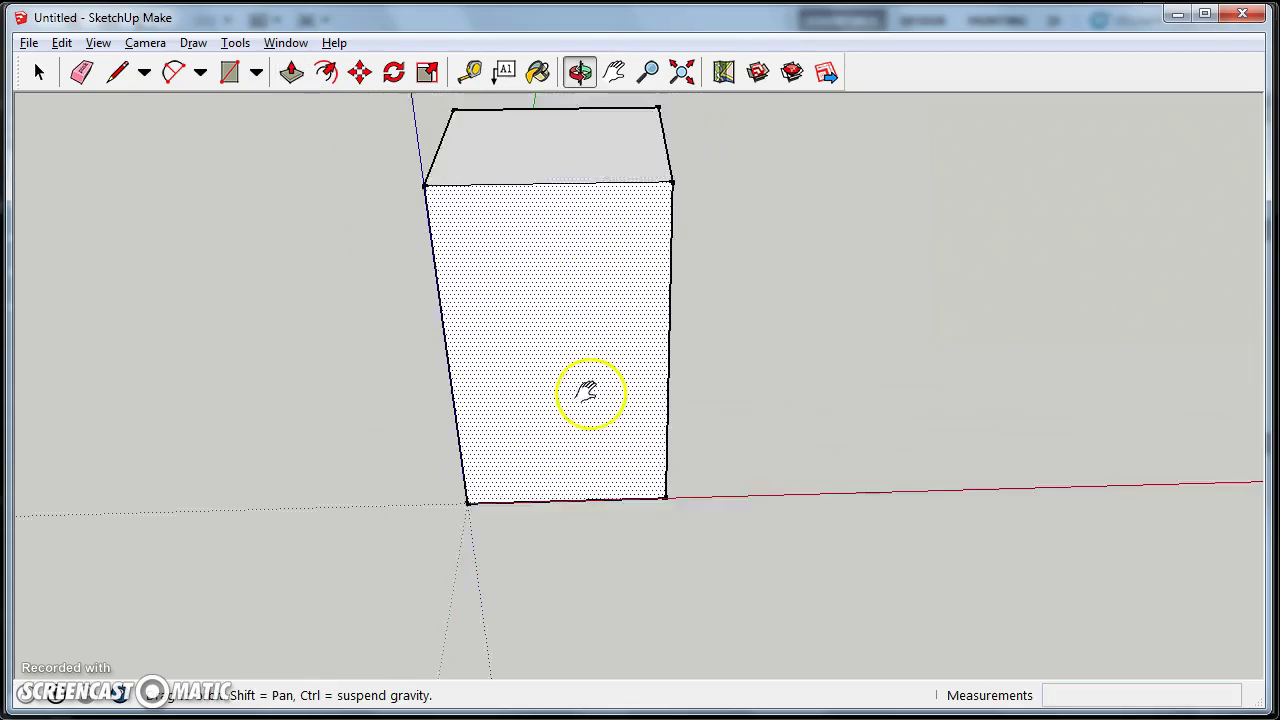
left_click_drag(588, 391, 558, 242)
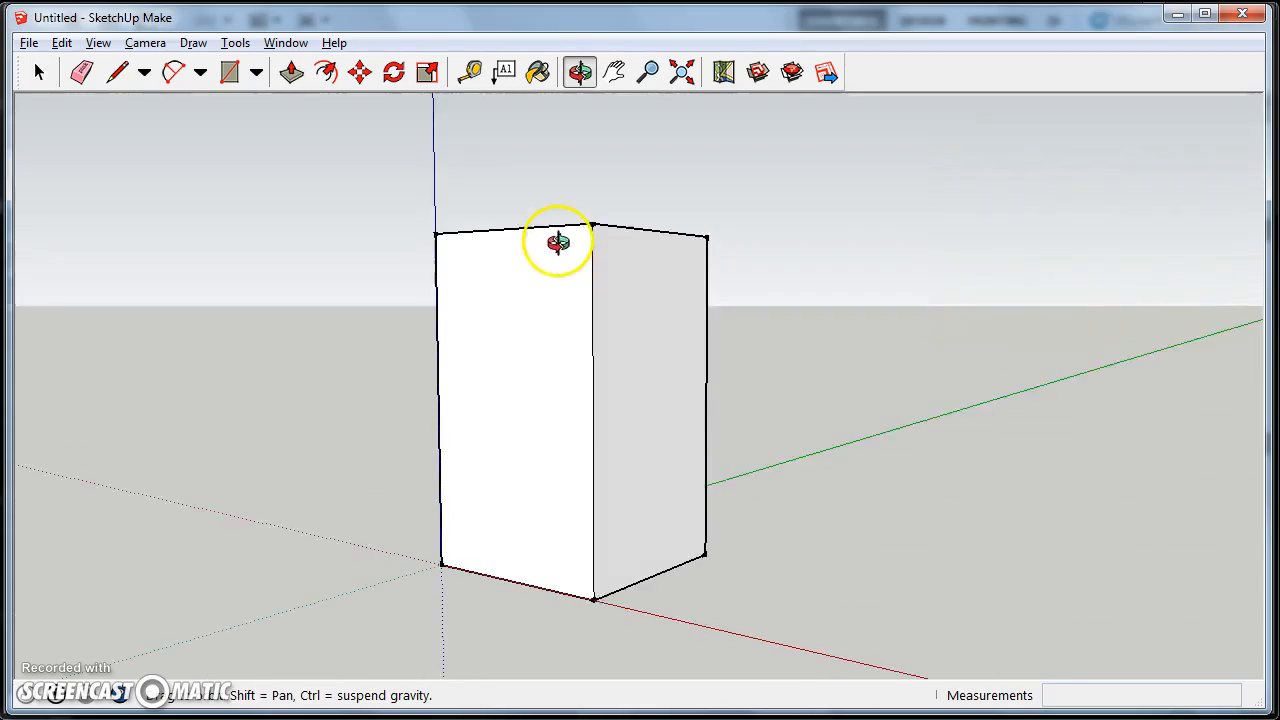
left_click_drag(557, 241, 545, 405)
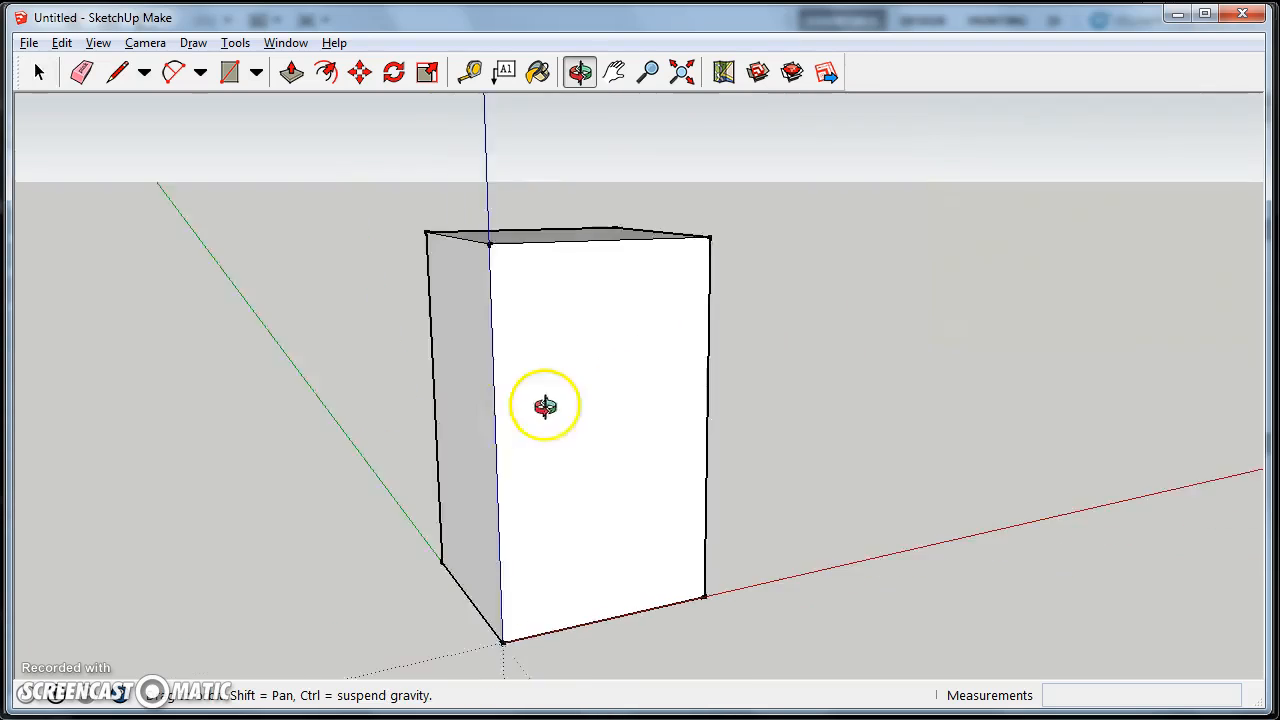
left_click_drag(545, 405, 442, 378)
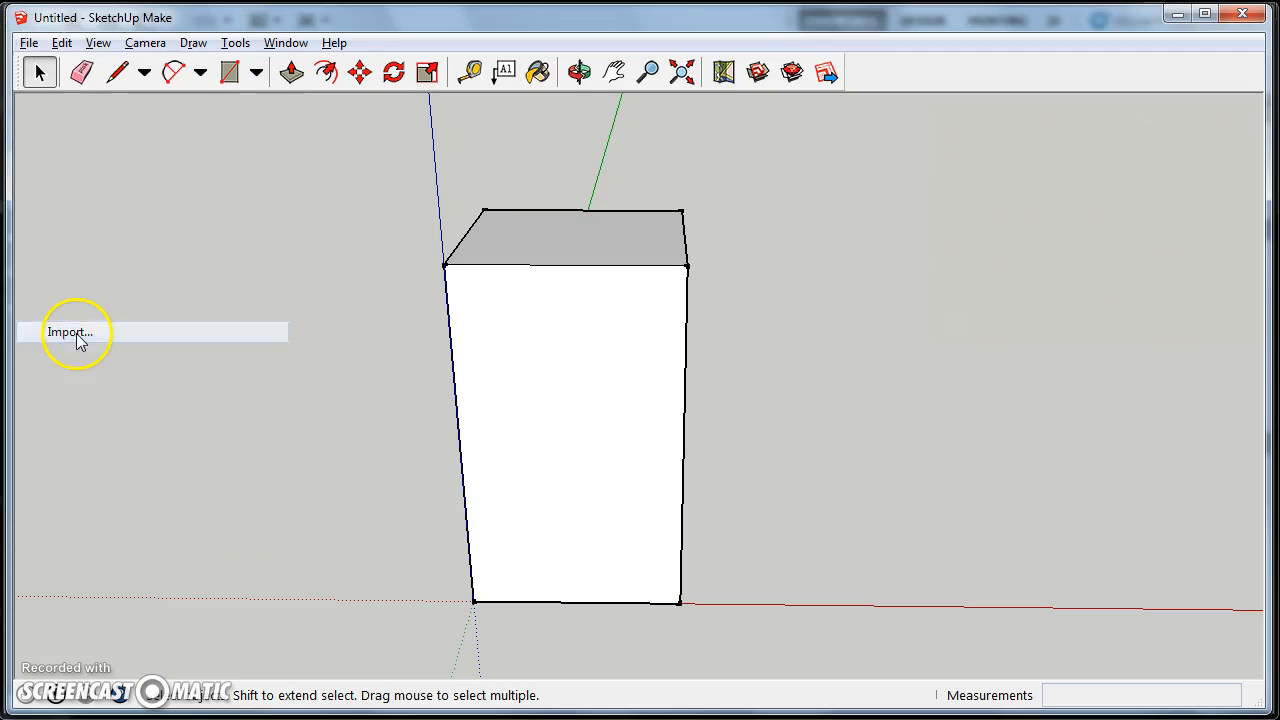
Step: Pick t-300.jpg from the Surfaces folder, filtered to JPEG, for import as an image
left_click(68, 331)
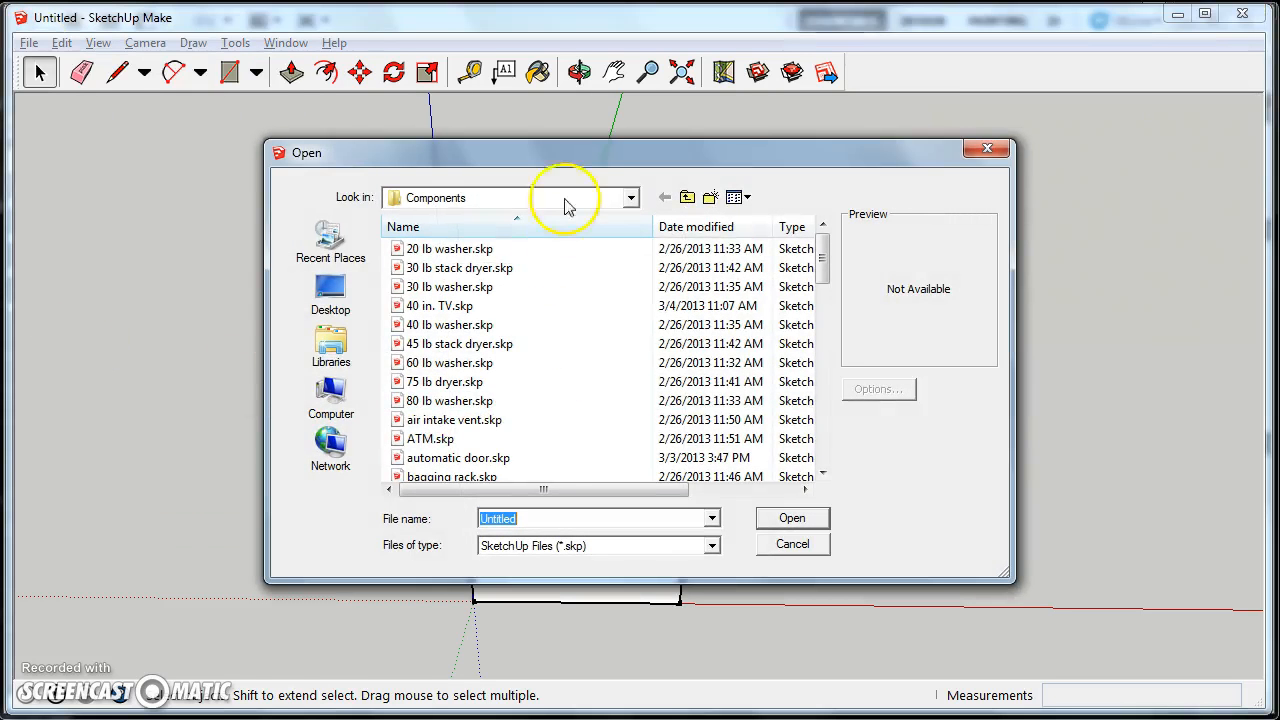
left_click(688, 197)
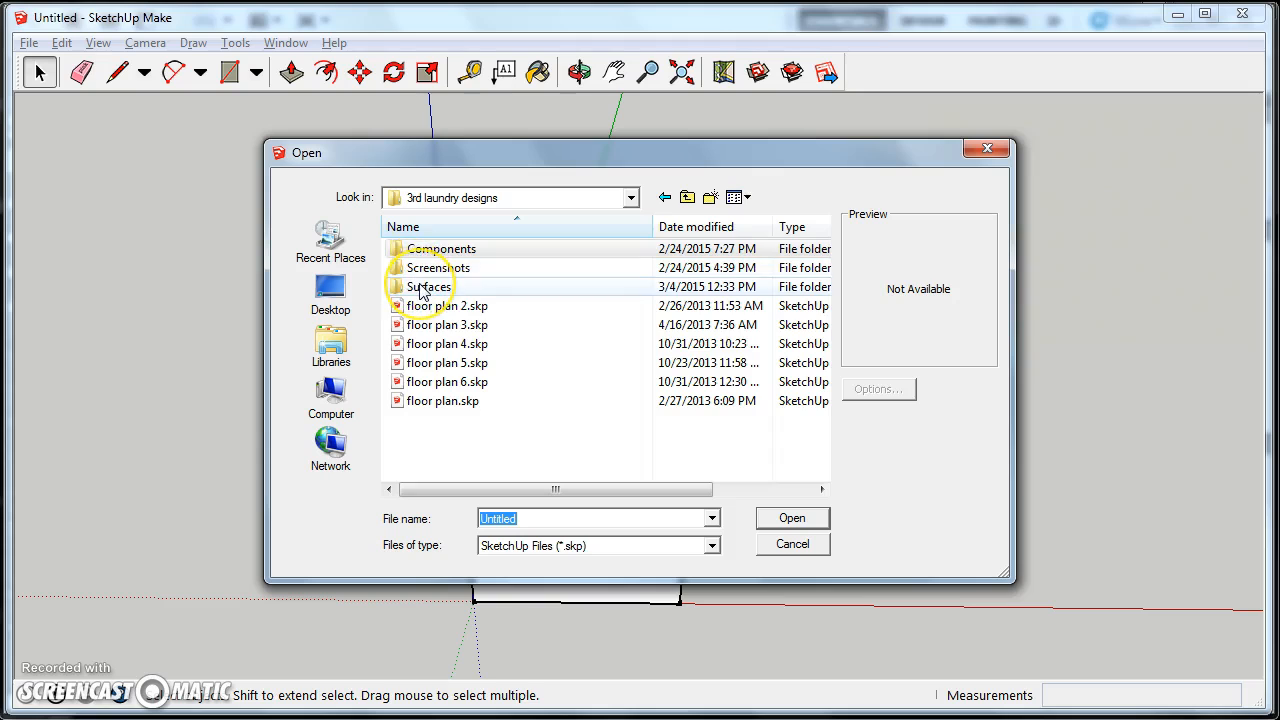
double_click(429, 287)
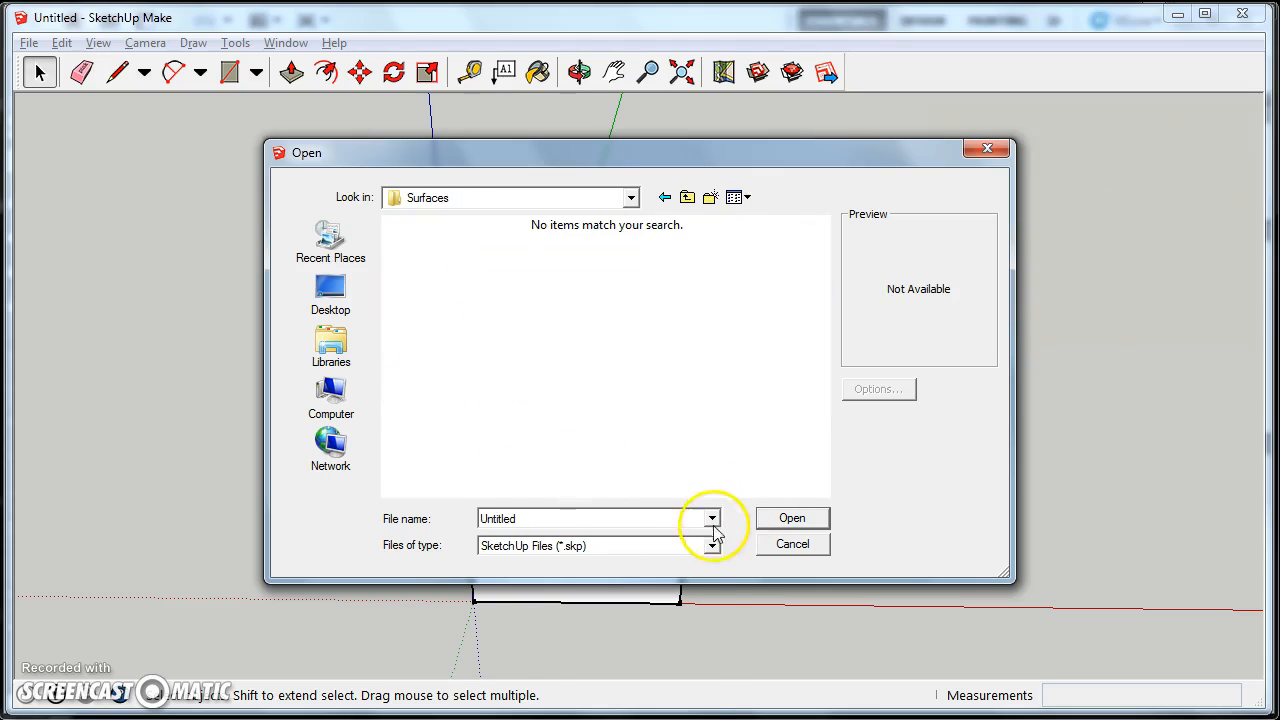
left_click(711, 545)
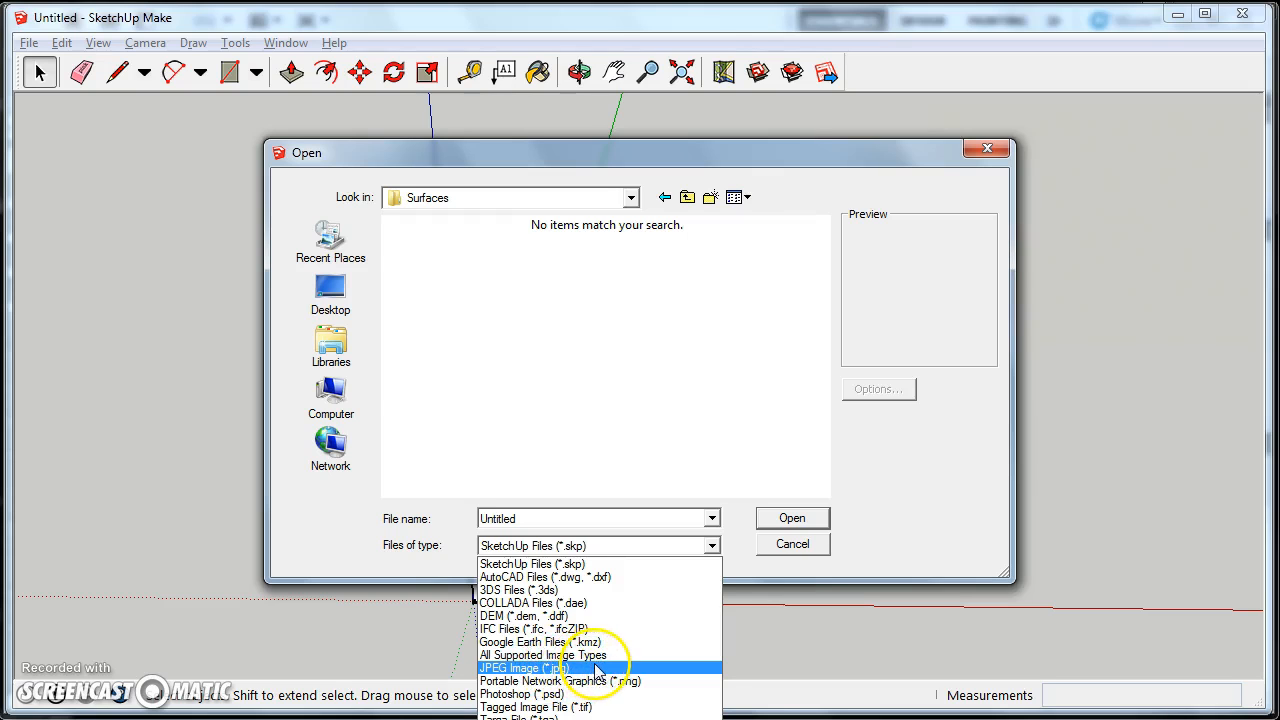
left_click(524, 667)
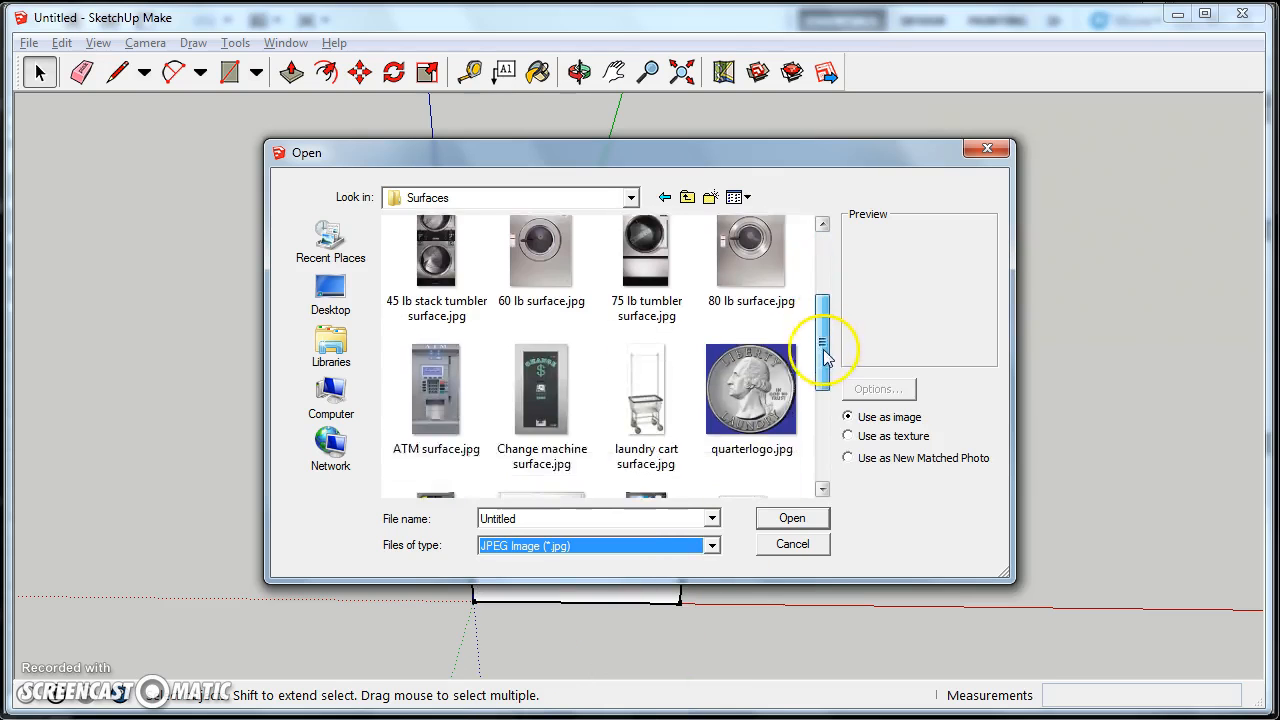
scroll("down", 3)
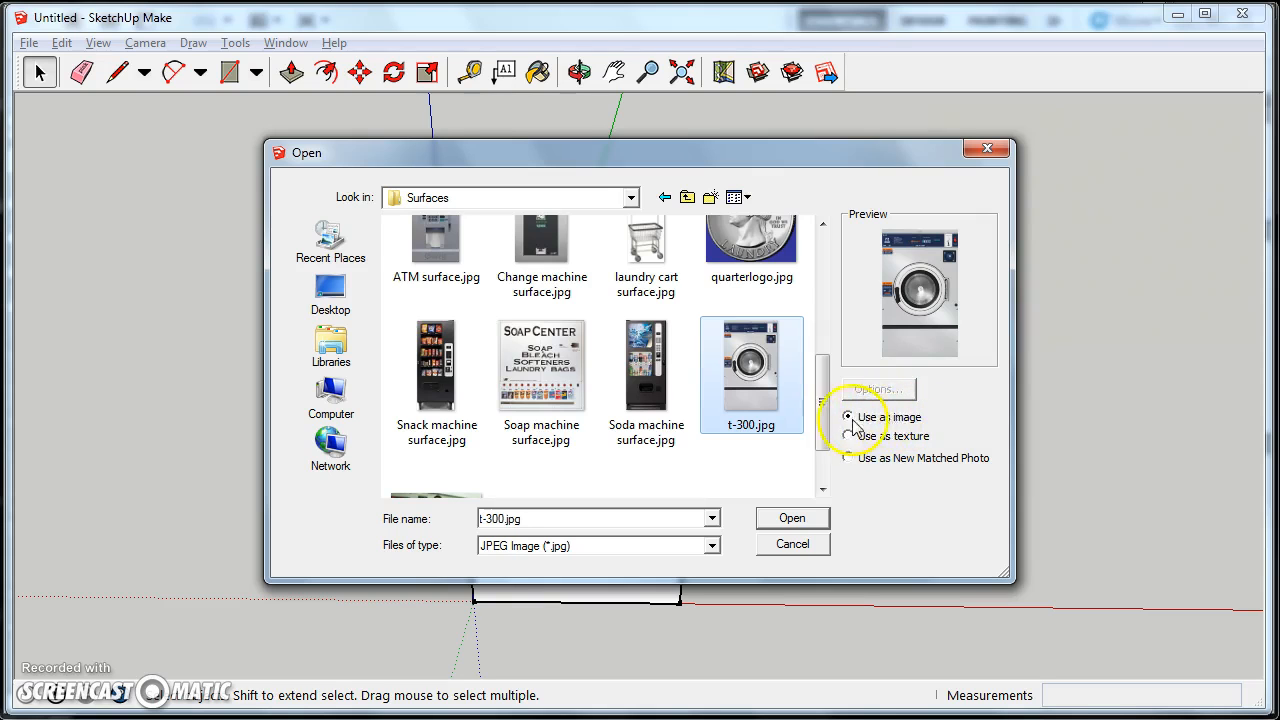
left_click(791, 517)
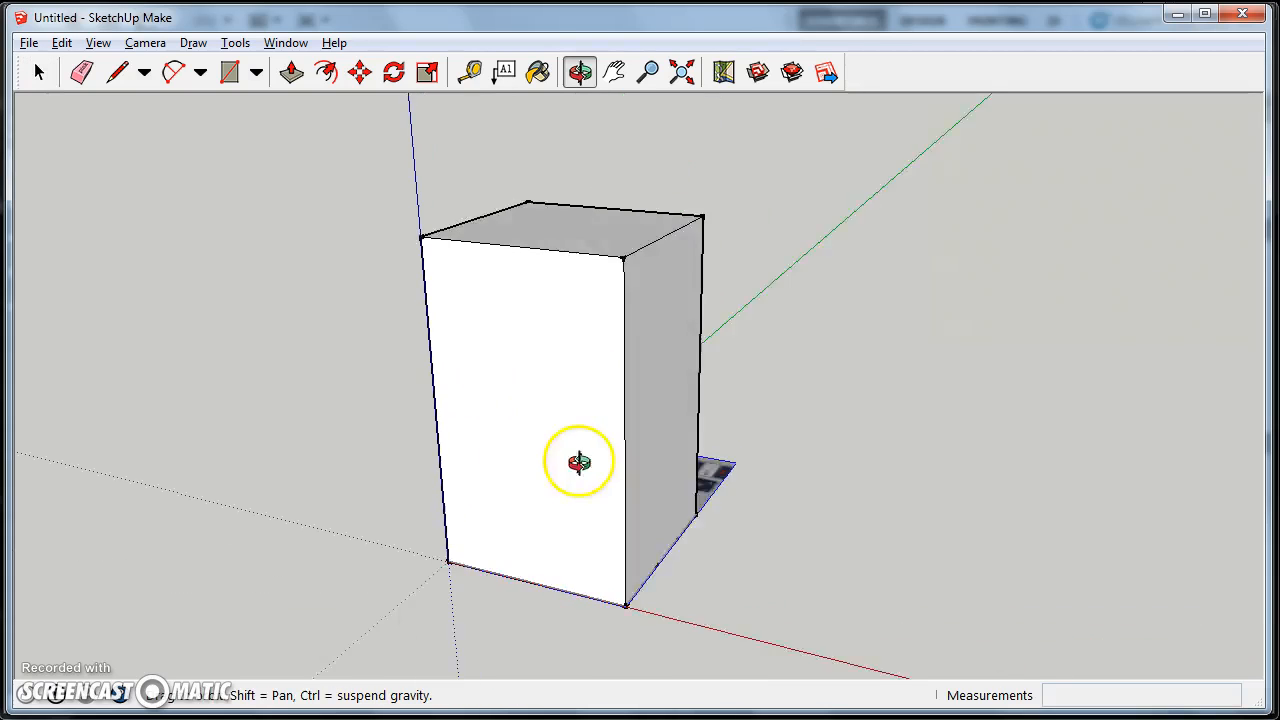
Step: Inspect the washer image beside the box, then reorient the view toward the box's front
left_click_drag(578, 461, 627, 598)
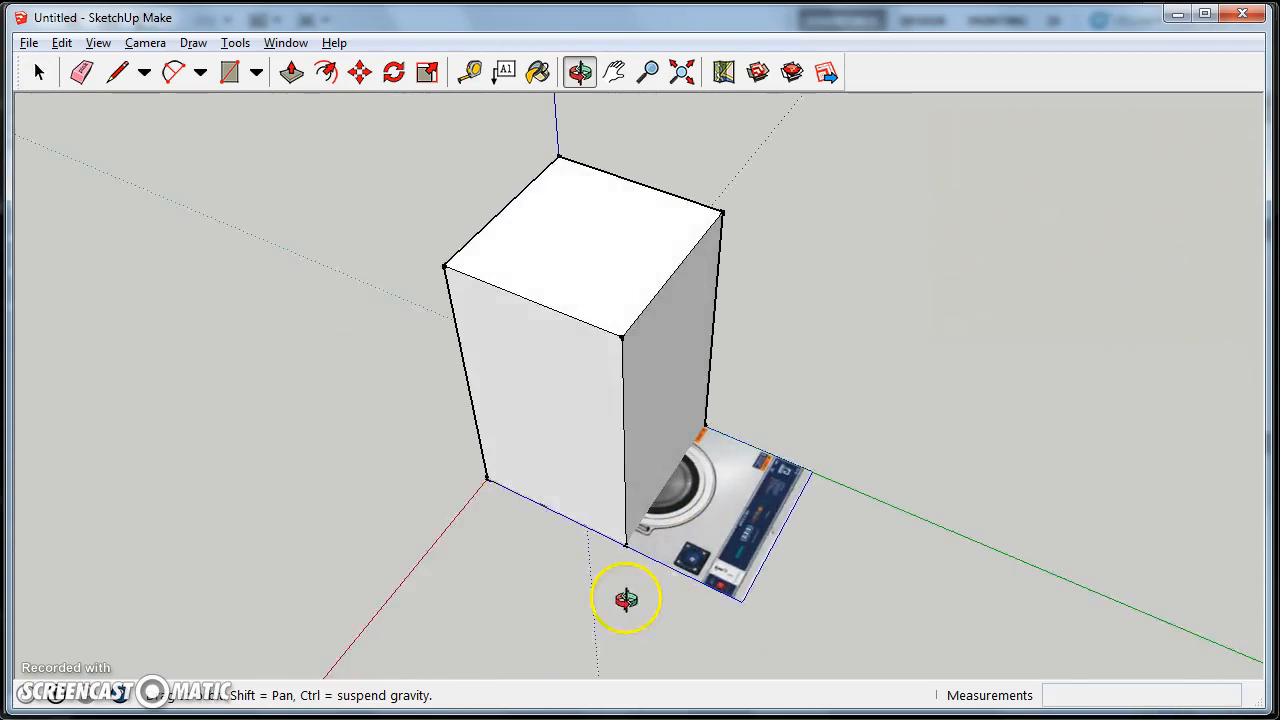
left_click(40, 71)
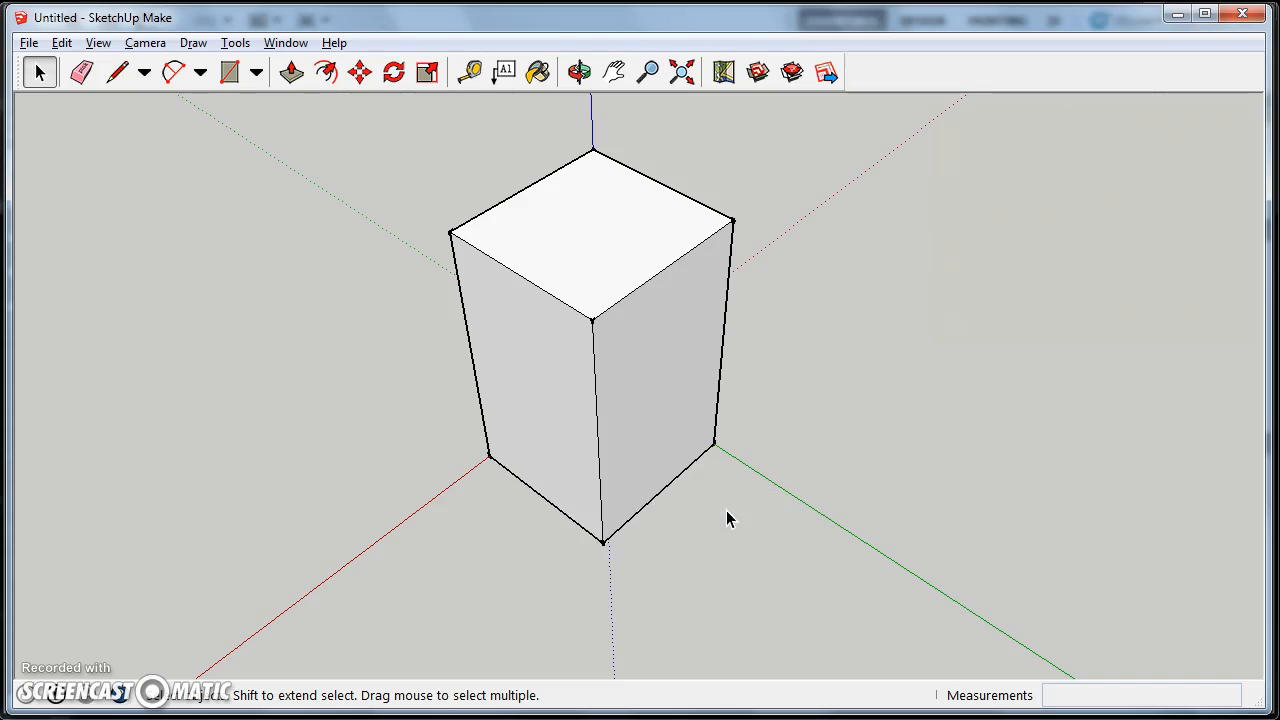
left_click(579, 71)
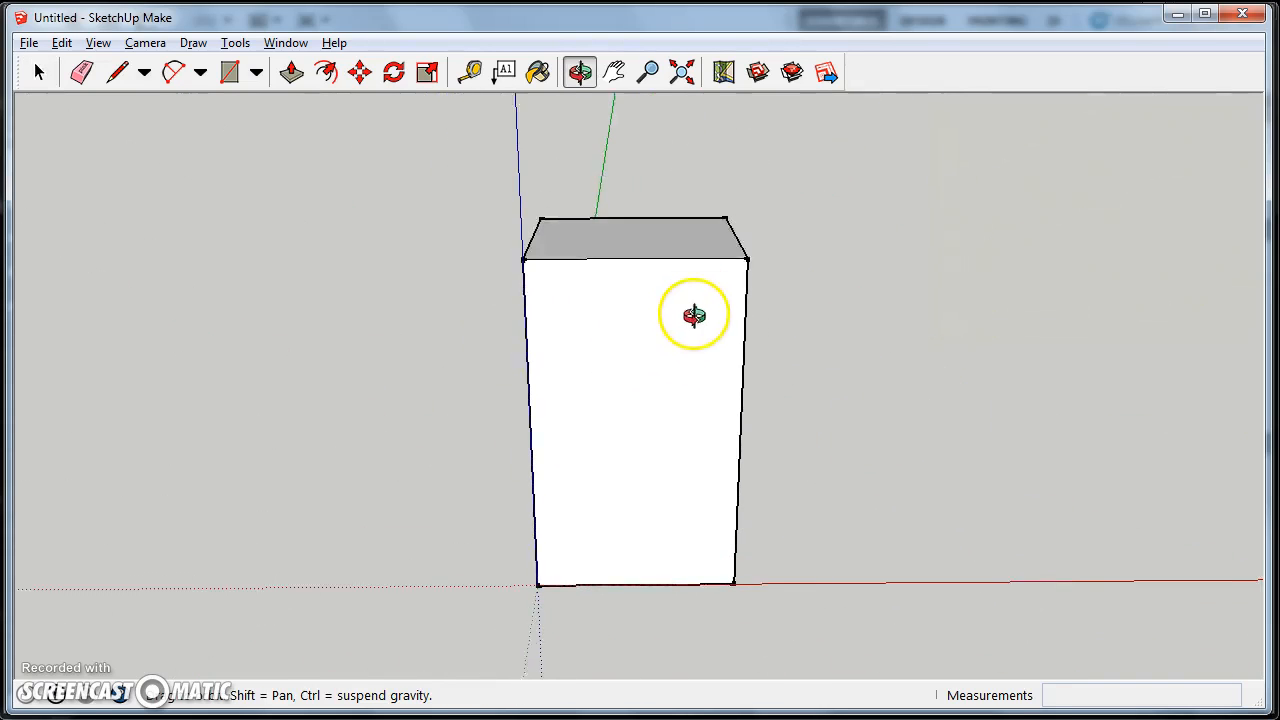
left_click(28, 42)
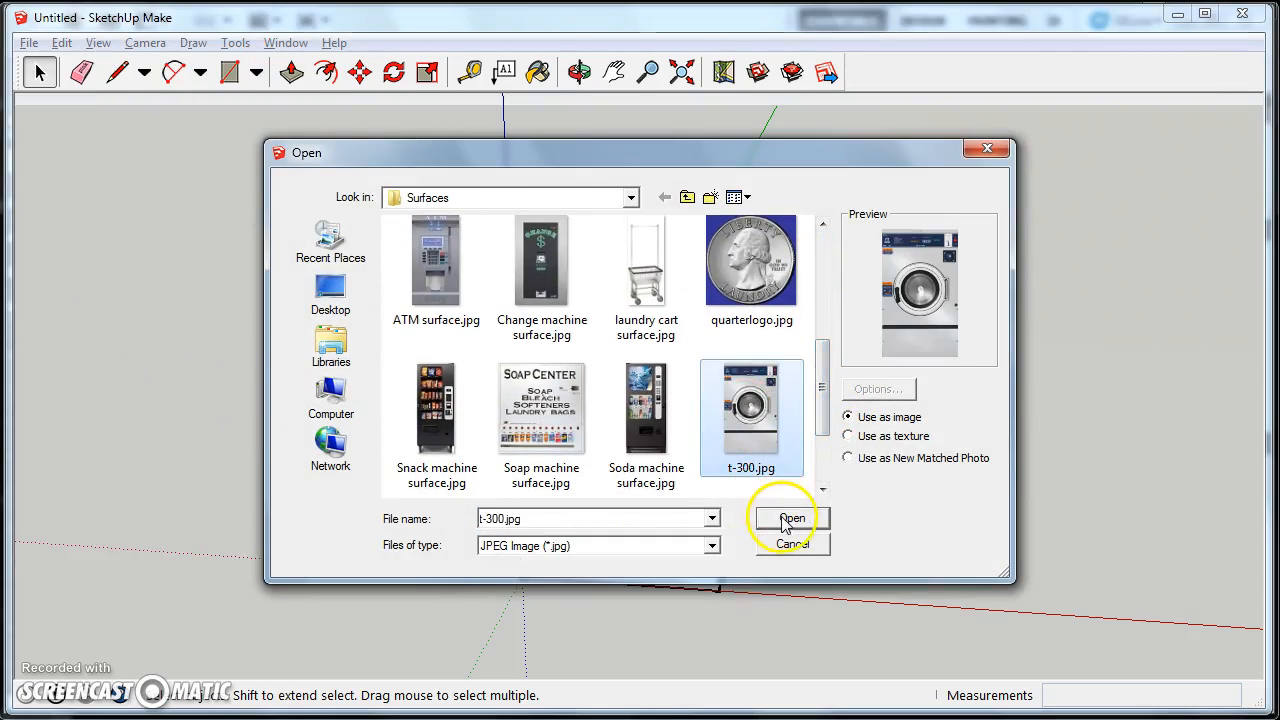
Step: Place the t-300 washer photo on the box's front face and orbit to check it
left_click(791, 518)
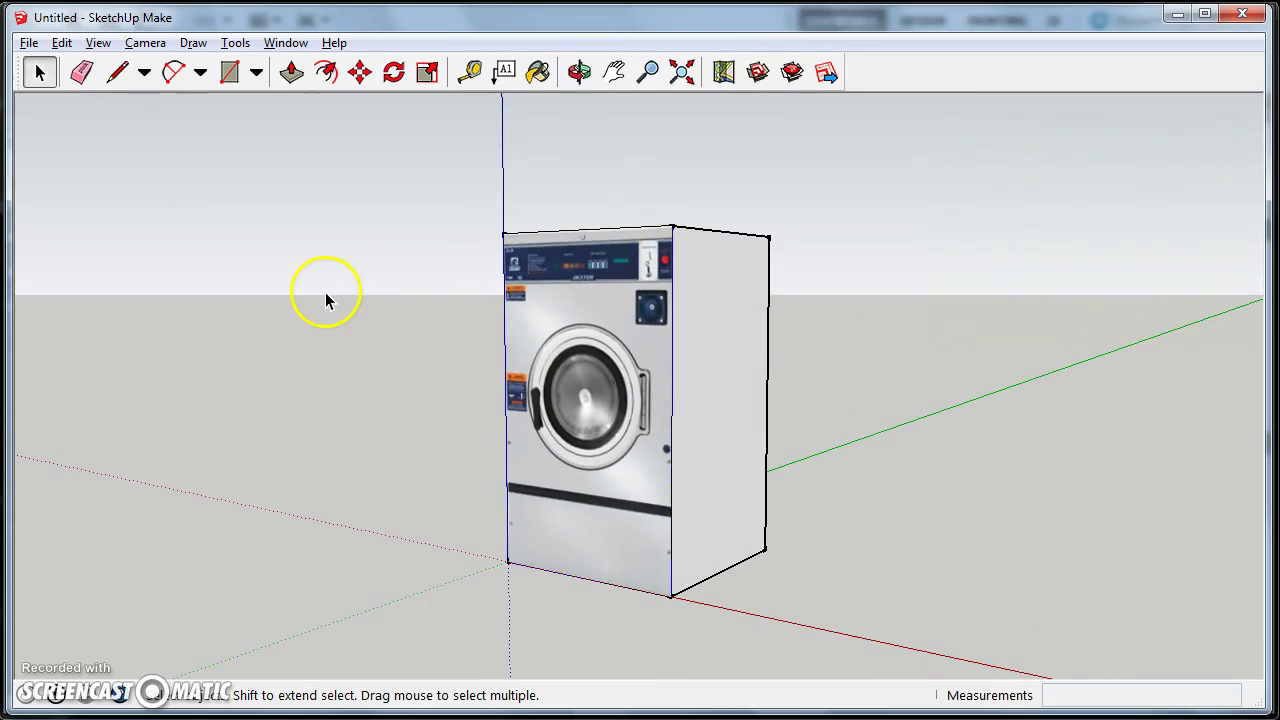
left_click_drag(330, 300, 545, 485)
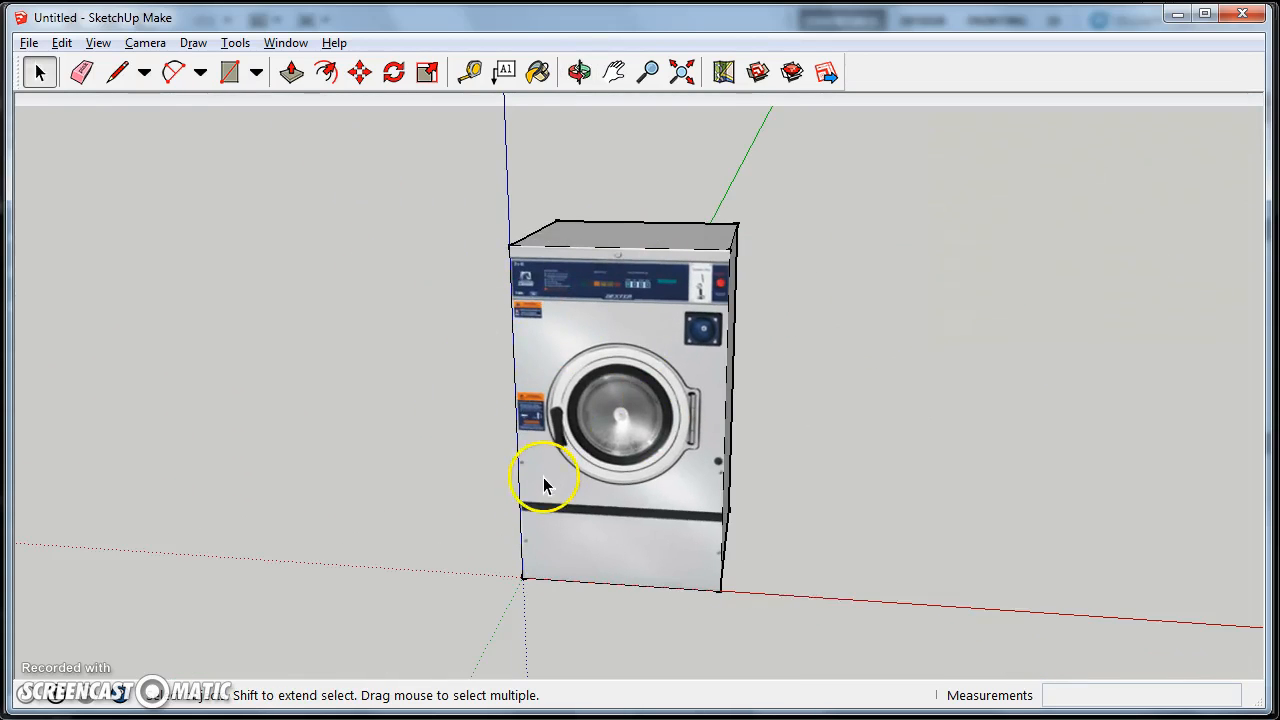
left_click(579, 71)
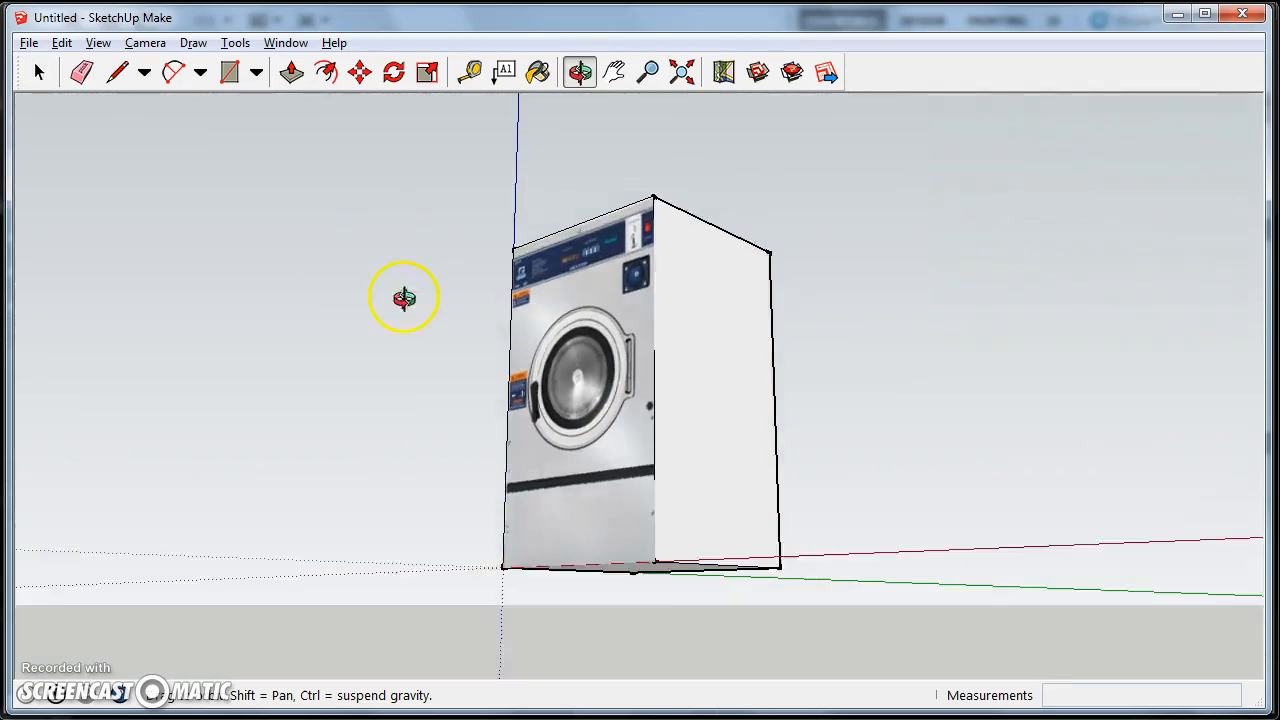
left_click_drag(404, 298, 558, 505)
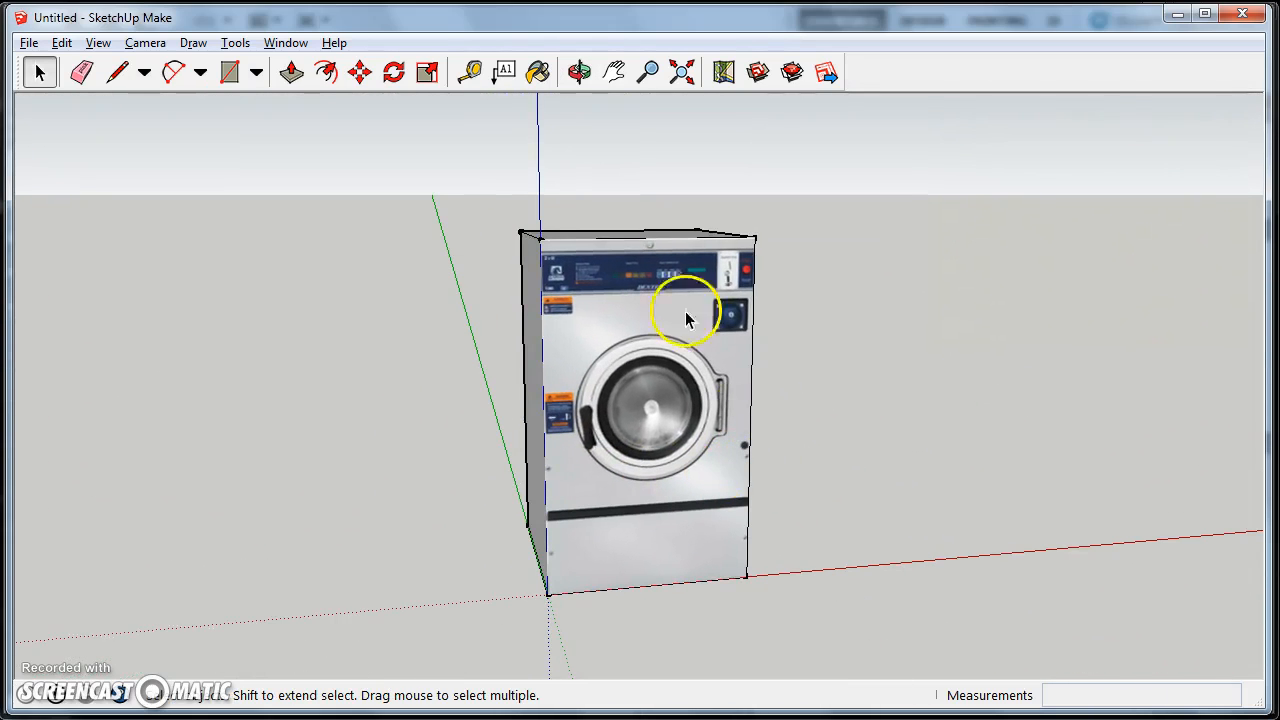
mouse_move(835, 432)
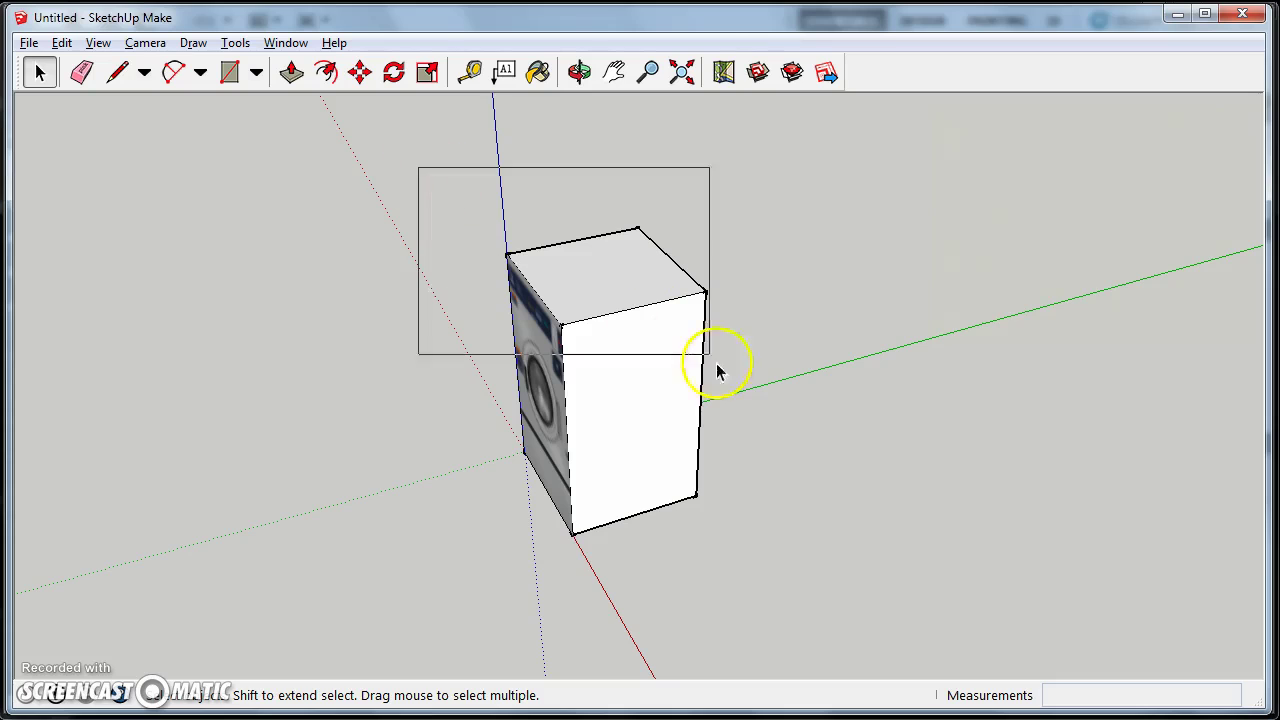
Step: Select the box and try a named gray colour with the Paint Bucket
left_click(640, 400)
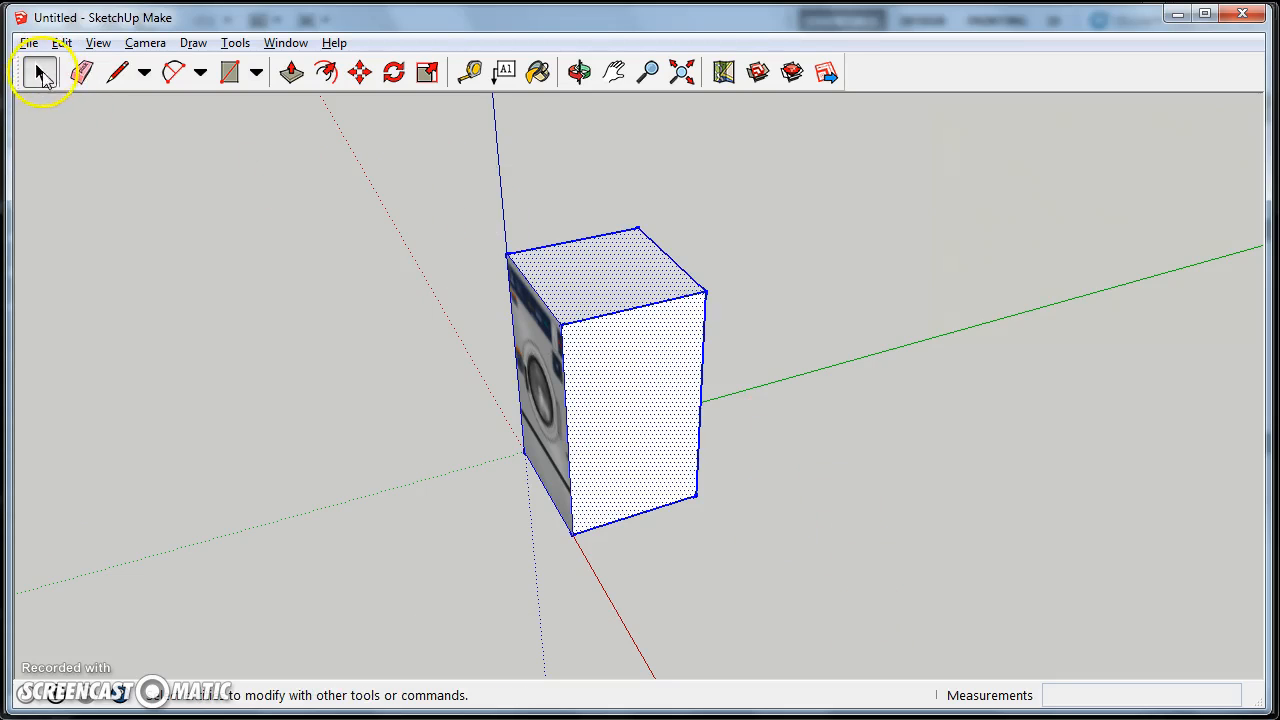
mouse_move(870, 578)
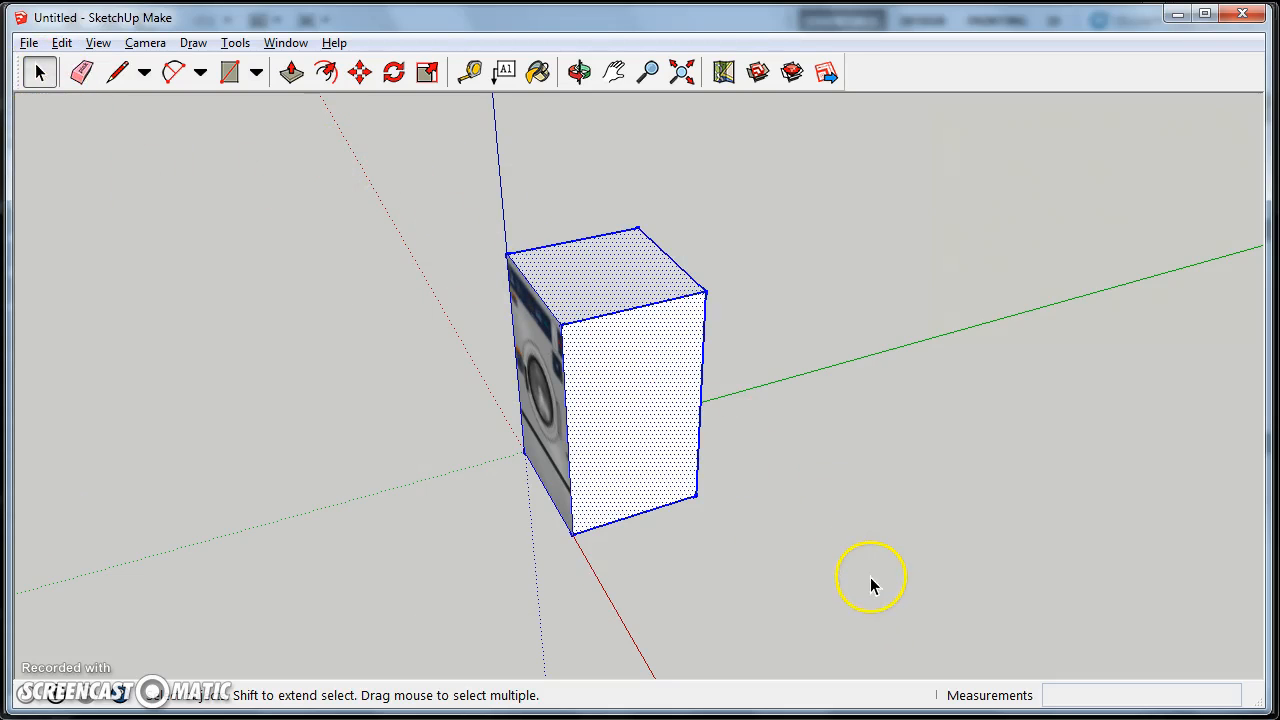
left_click(537, 71)
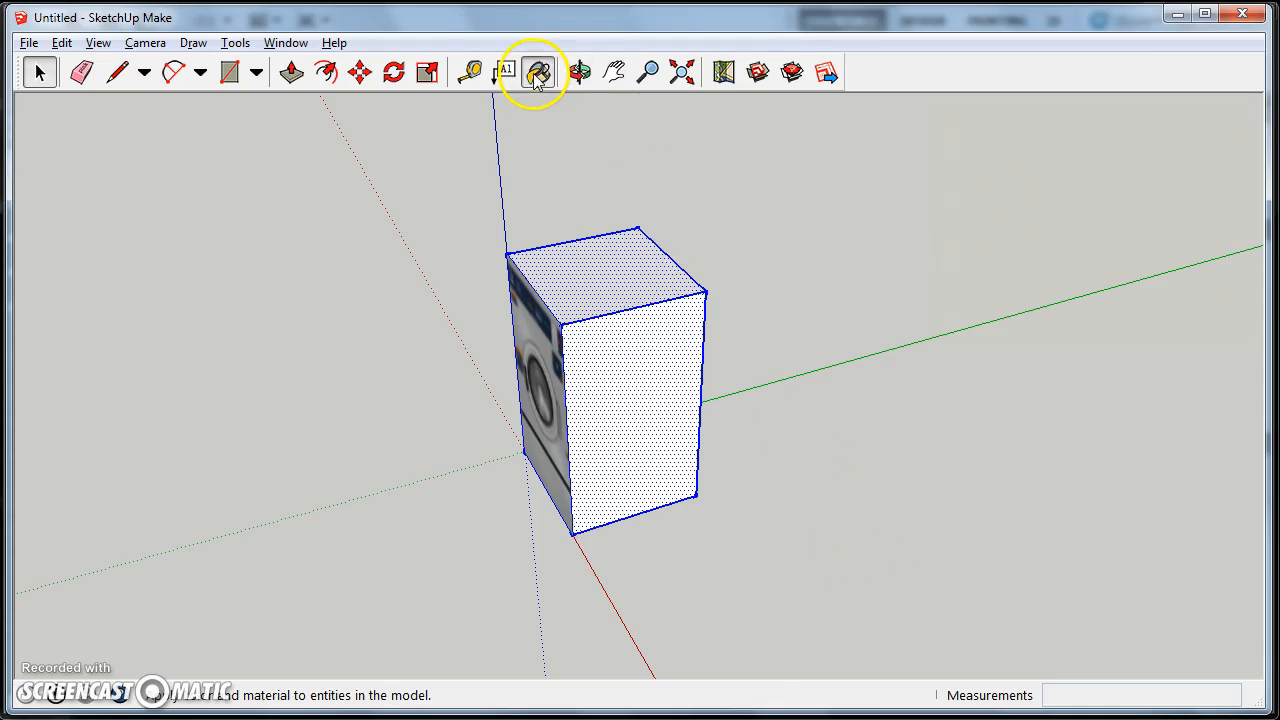
left_click(538, 71)
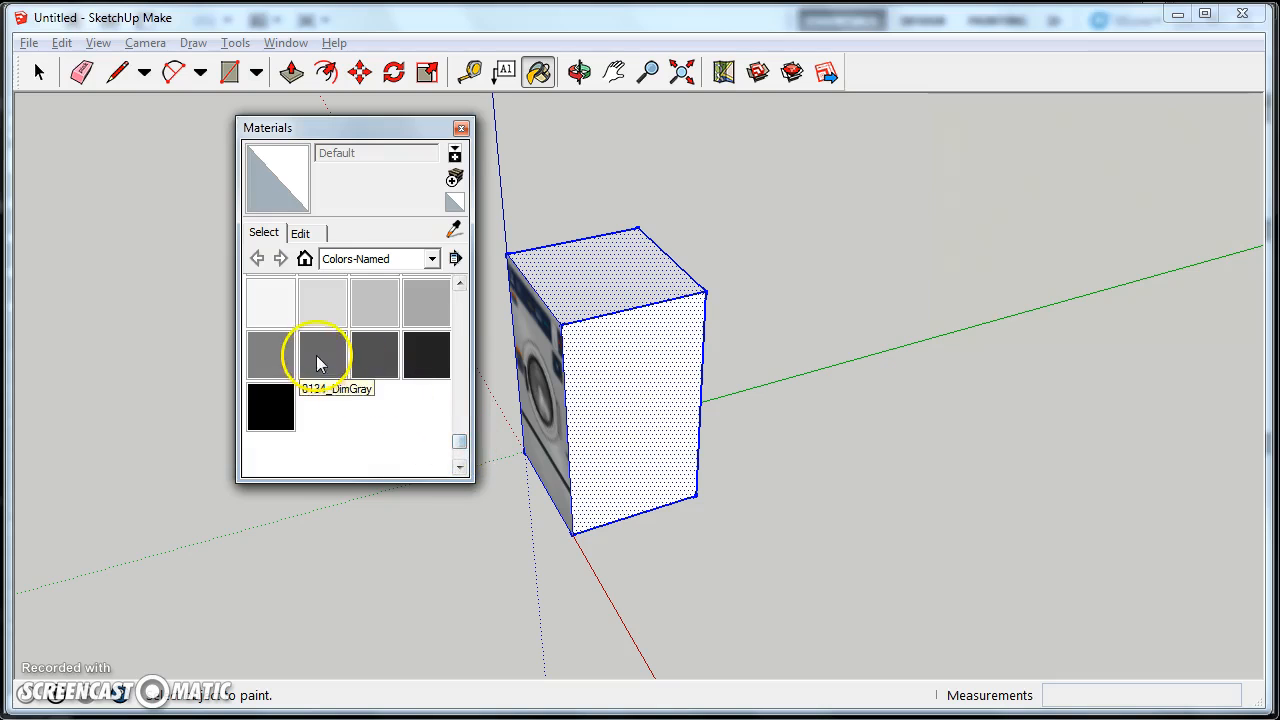
left_click(322, 355)
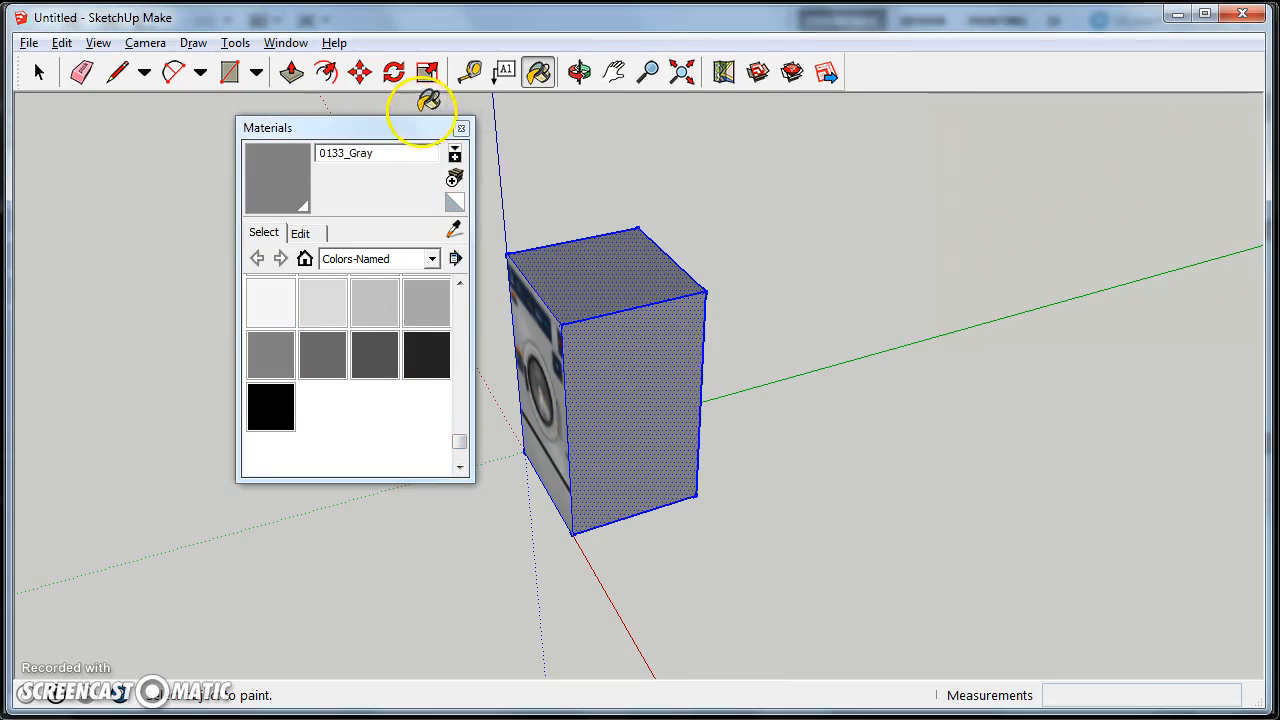
Step: Paint the box with a finish from the Metal collection and orbit to inspect
left_click(432, 259)
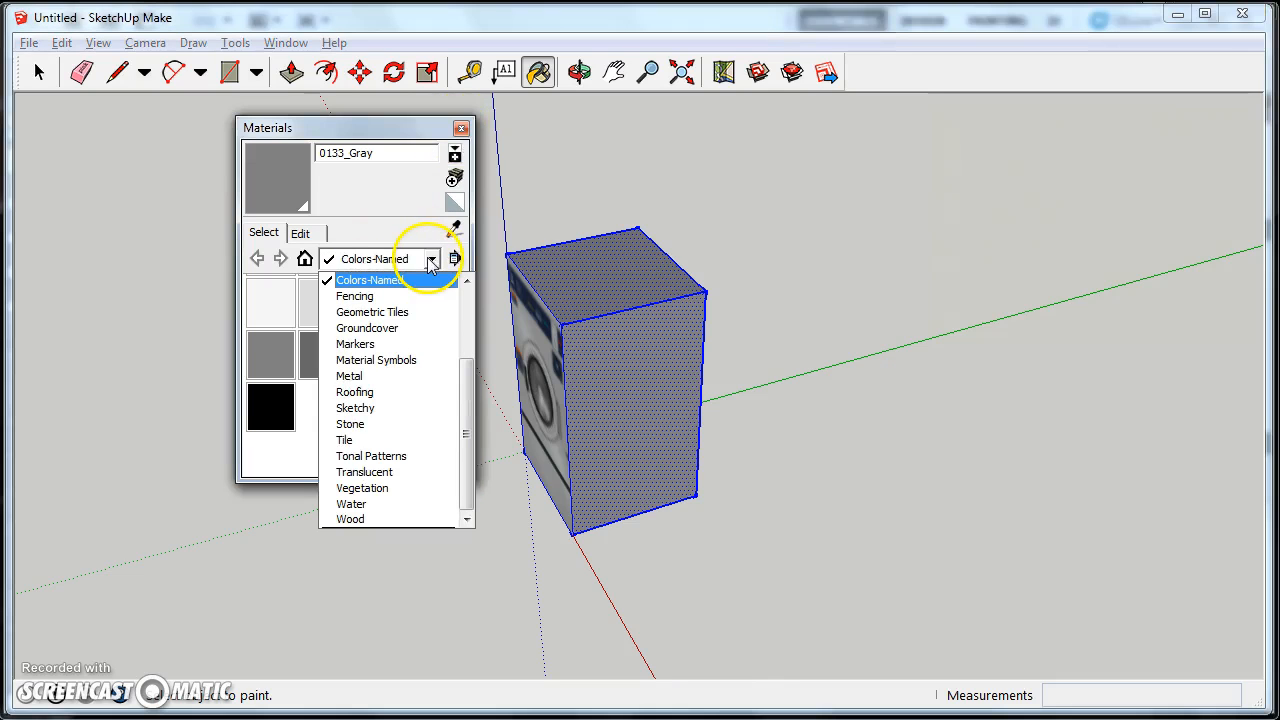
left_click(349, 375)
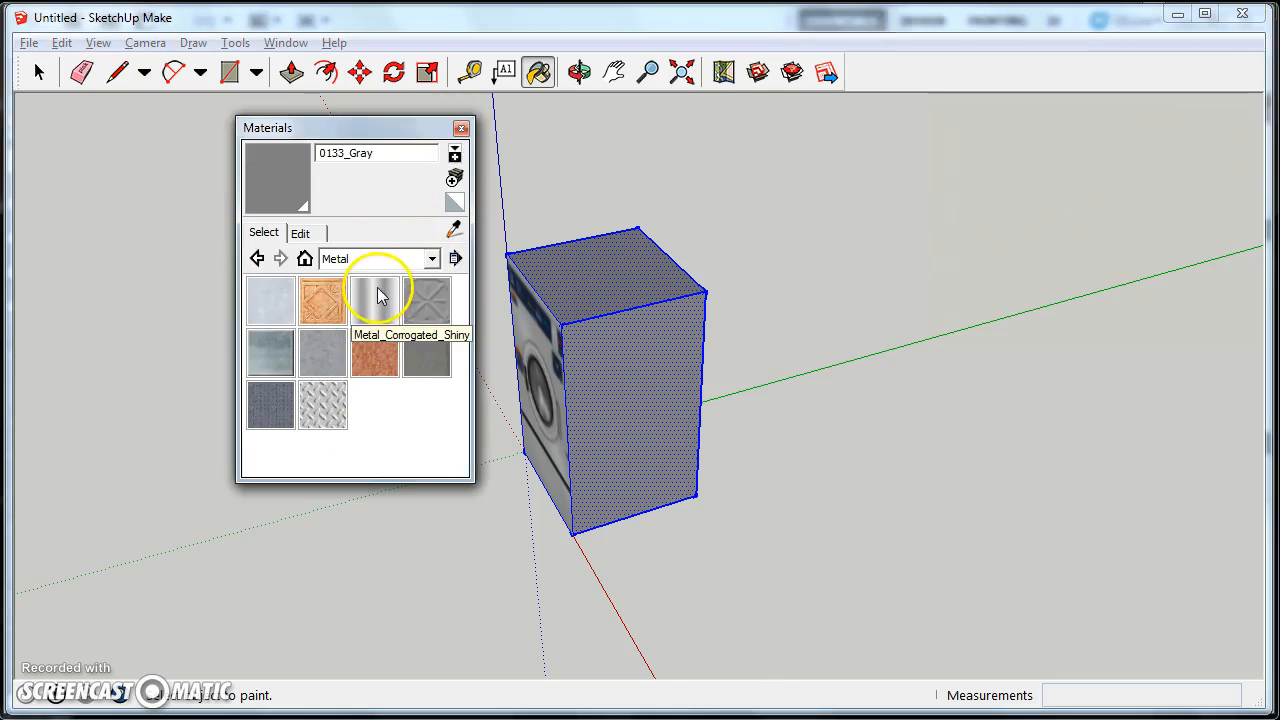
left_click(378, 300)
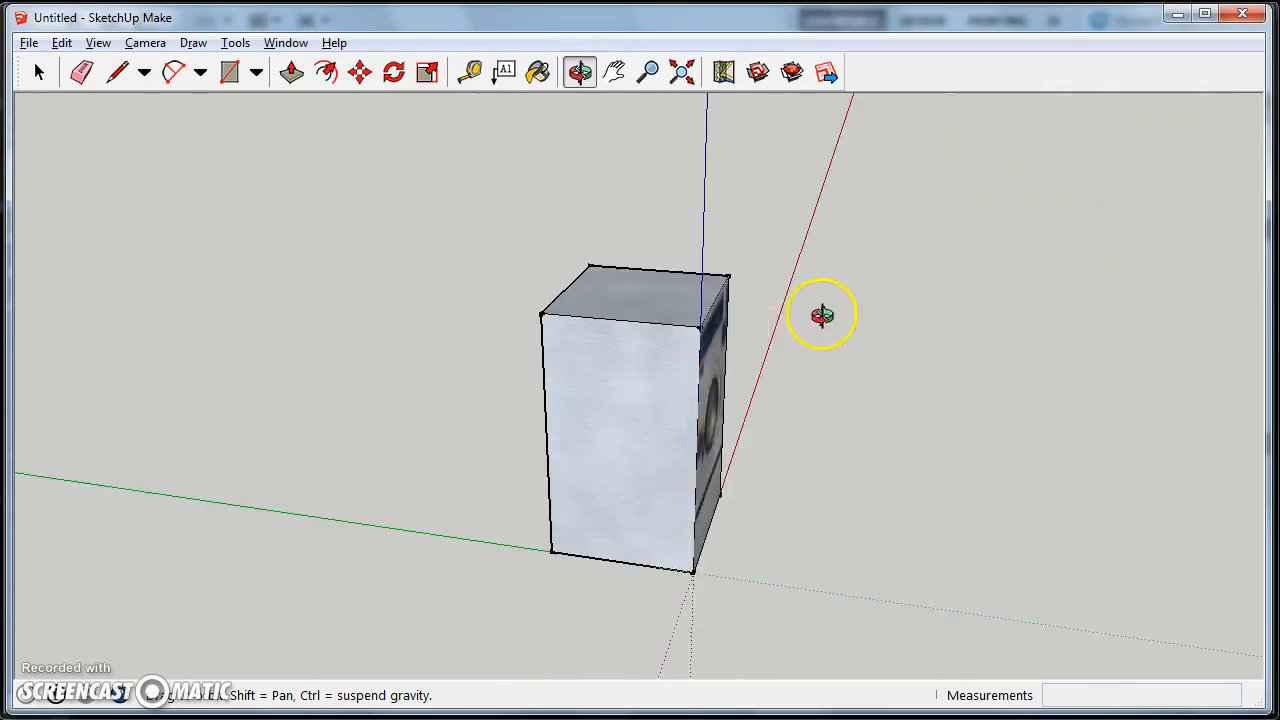
left_click_drag(822, 315, 685, 315)
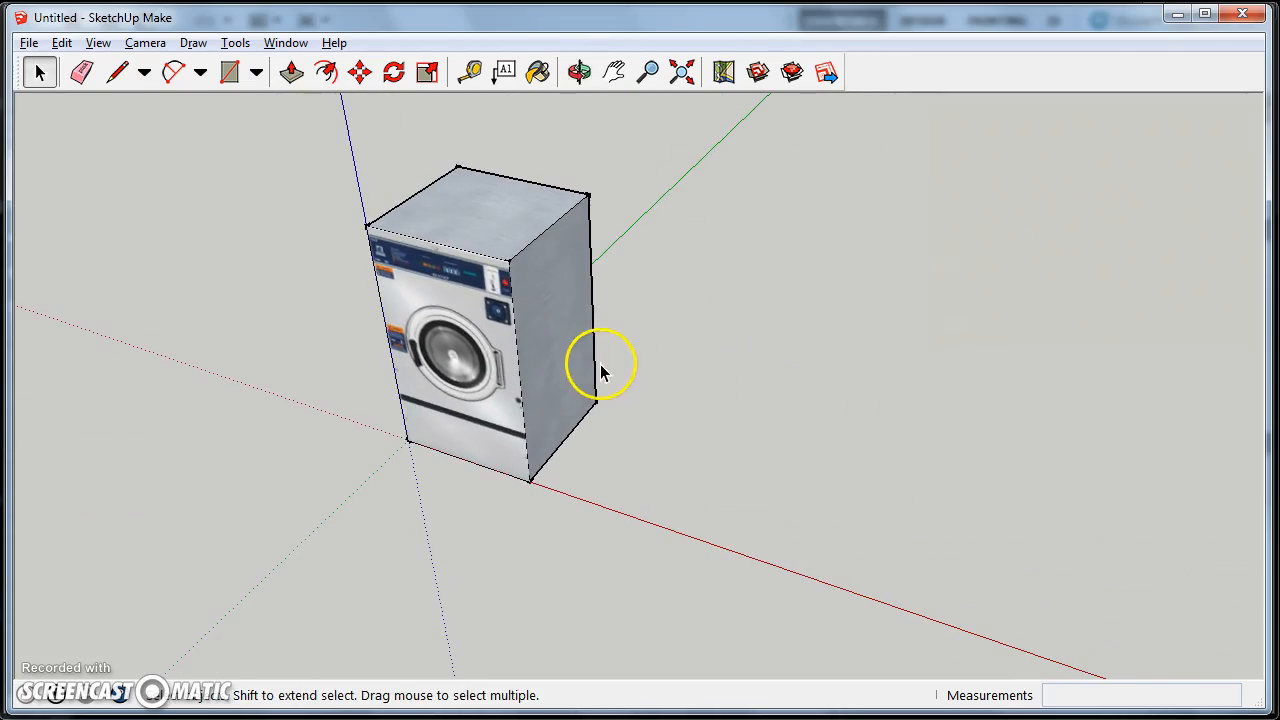
Step: Select all of the textured washer box geometry and make it a single group
left_click(578, 71)
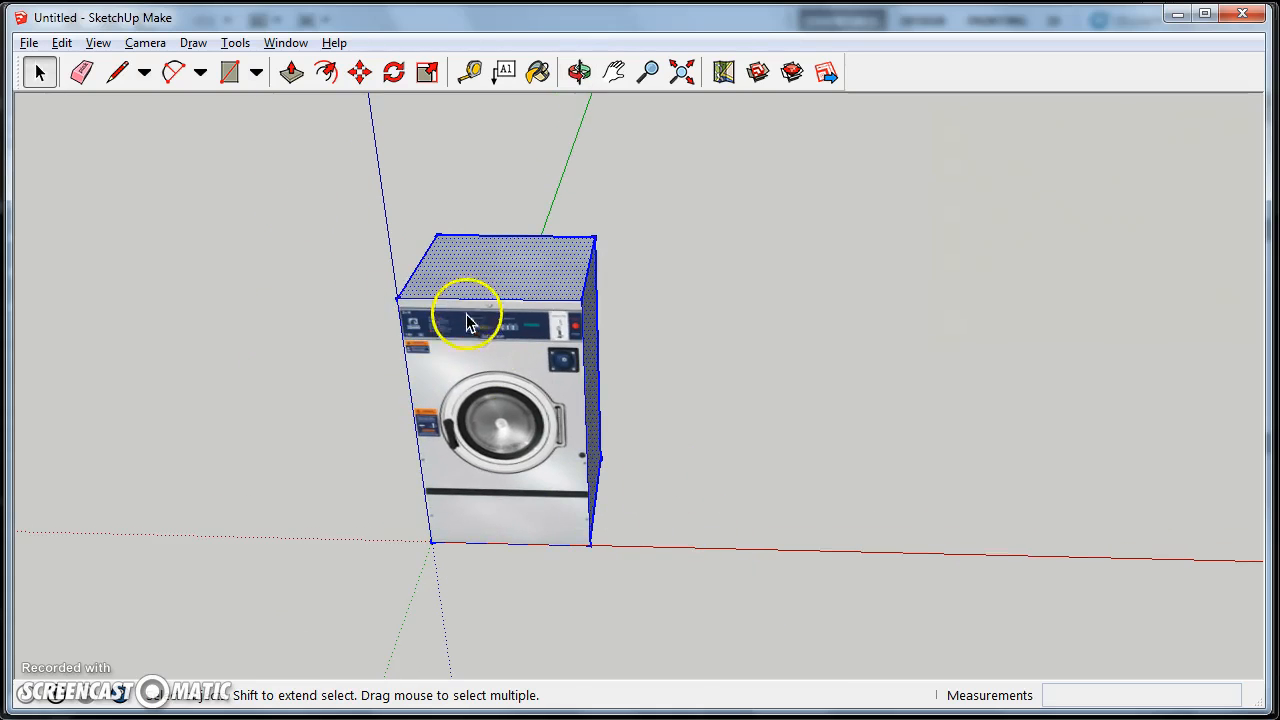
right_click(470, 320)
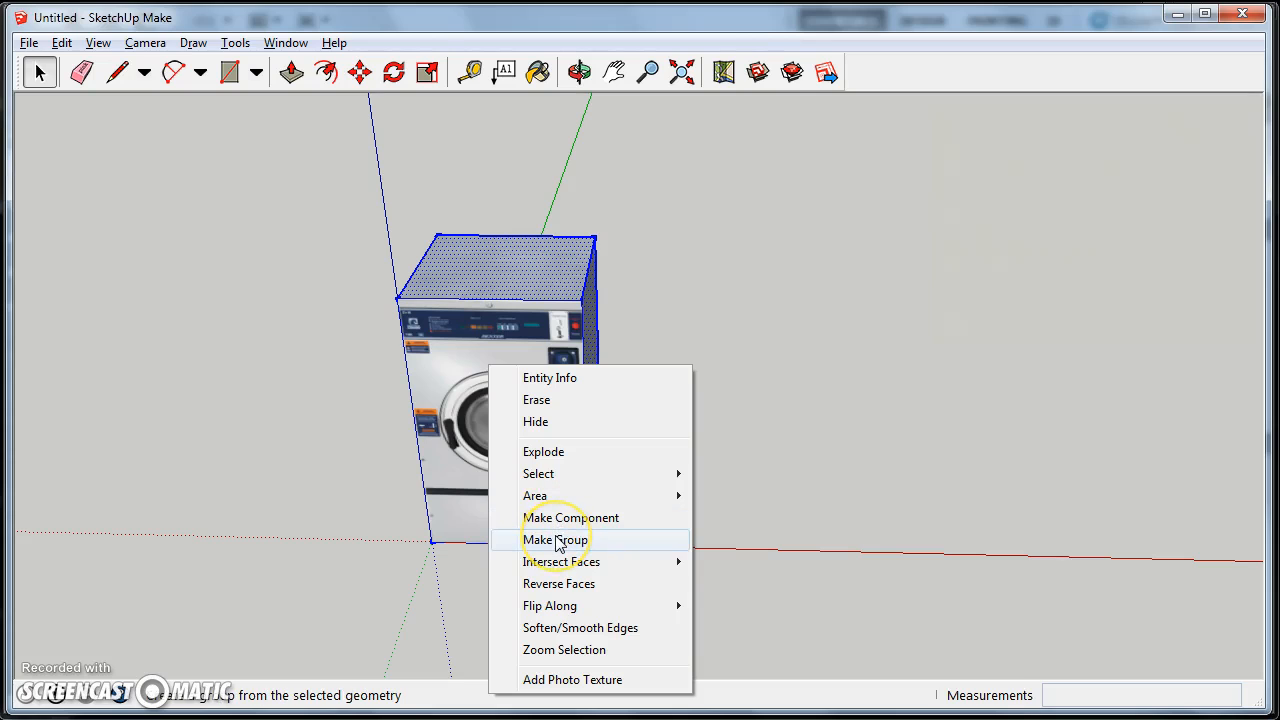
left_click(555, 540)
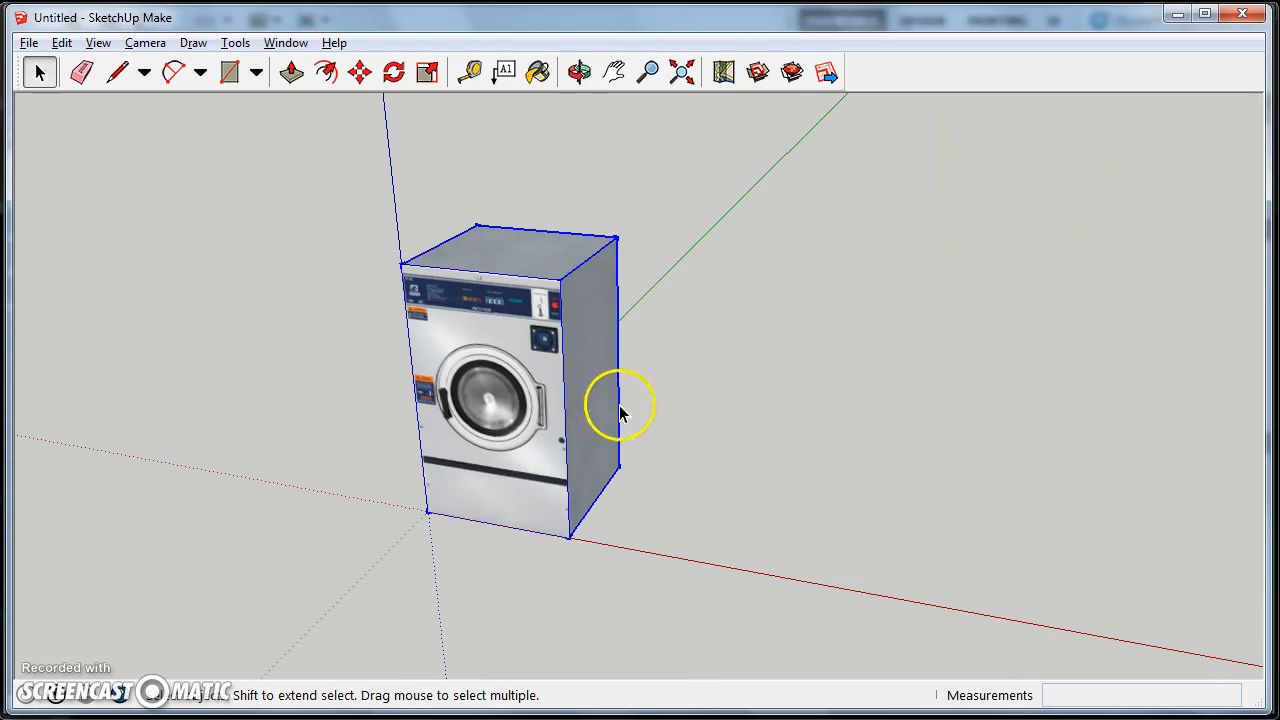
mouse_move(538, 462)
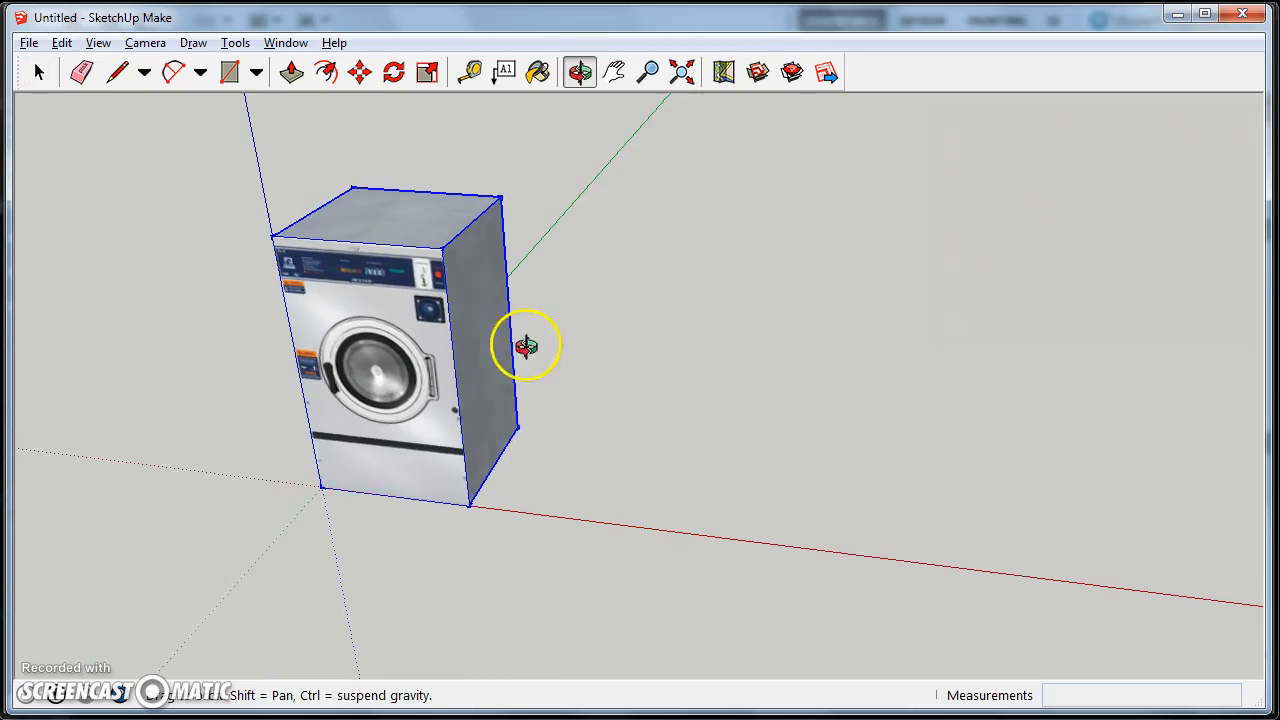
left_click(229, 71)
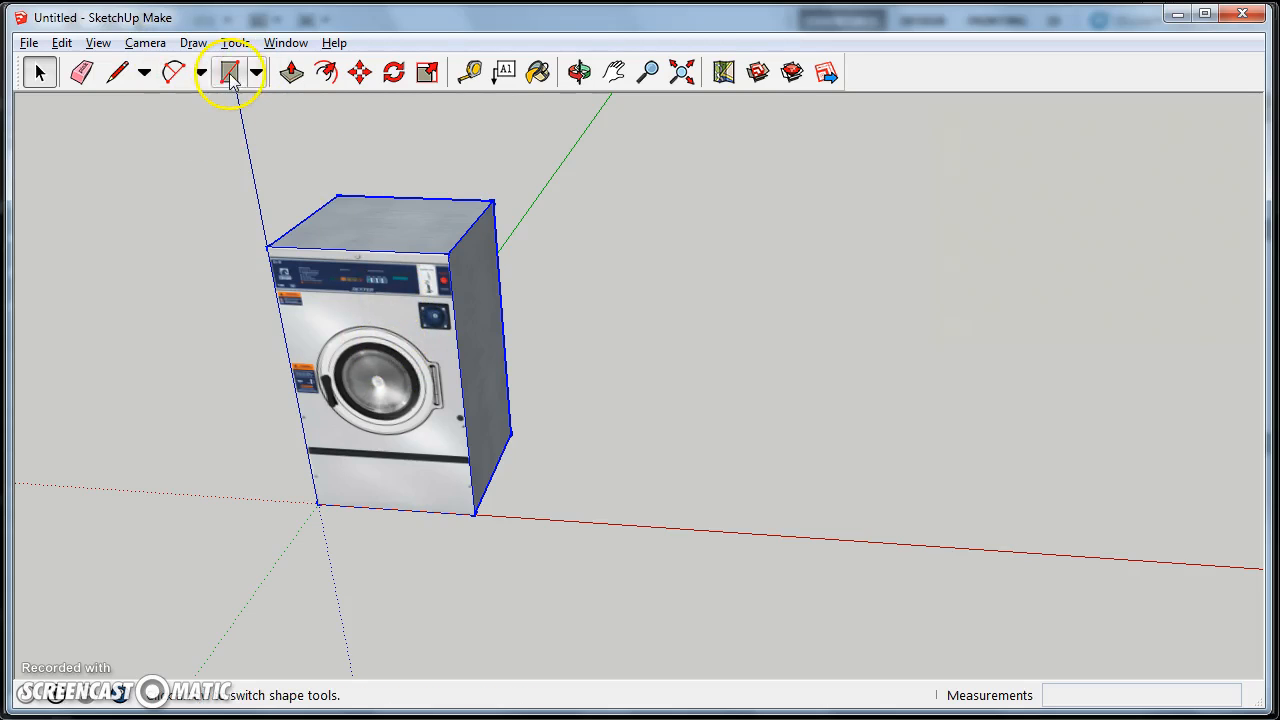
Step: Draw a 26" x 25" rectangle beside the washer, raise it into a slab, and select it
left_click(228, 72)
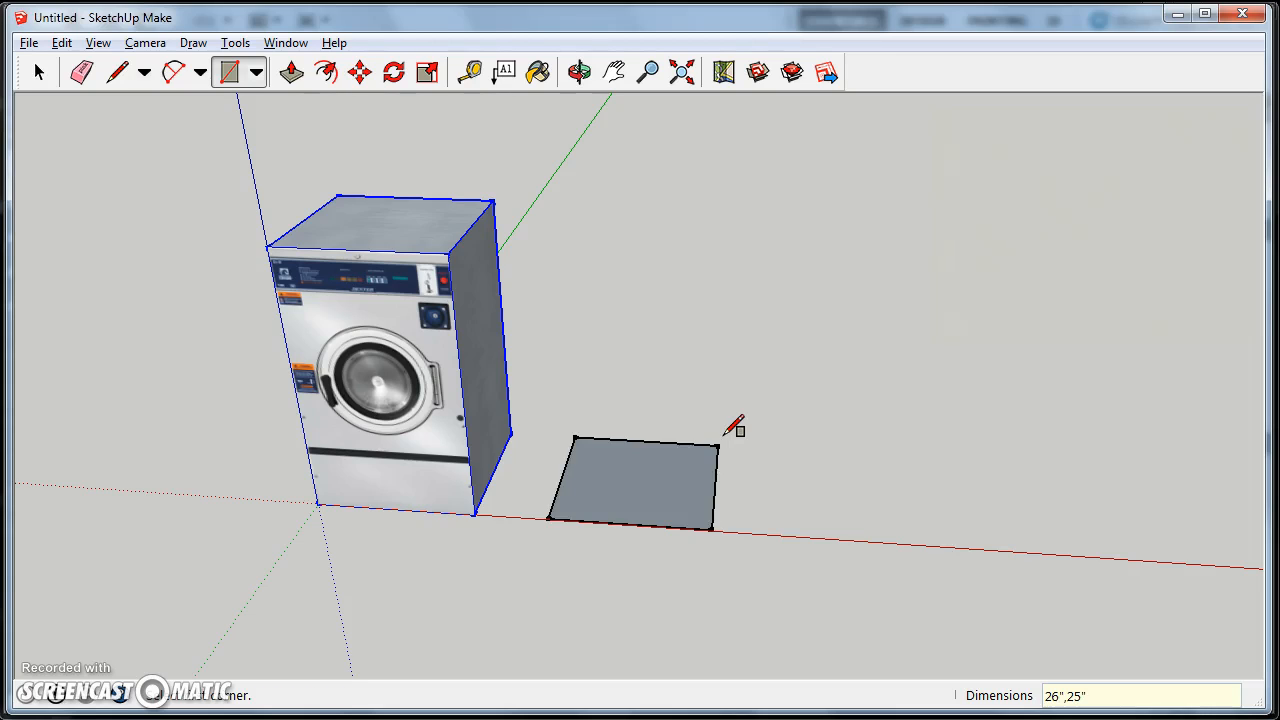
left_click(290, 71)
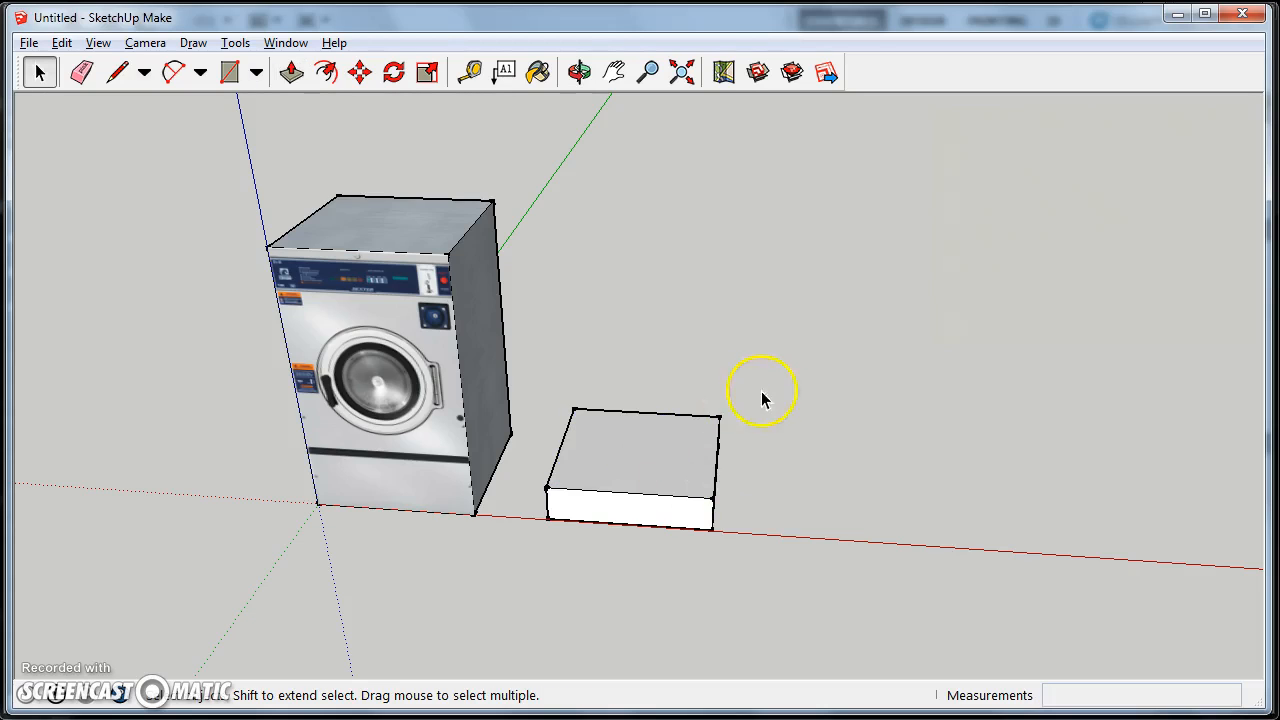
left_click(640, 460)
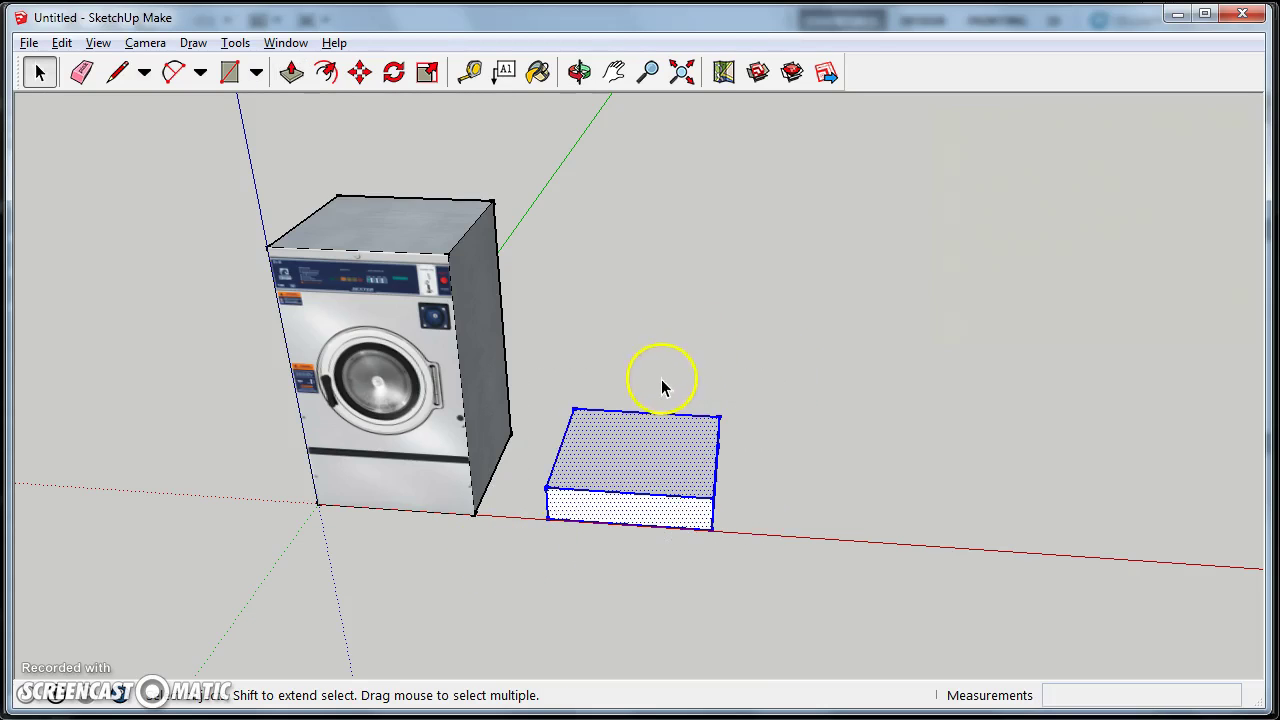
Step: Paint the slab with 0135_DarkGray from Colors-Named and close the Materials panel
left_click(537, 71)
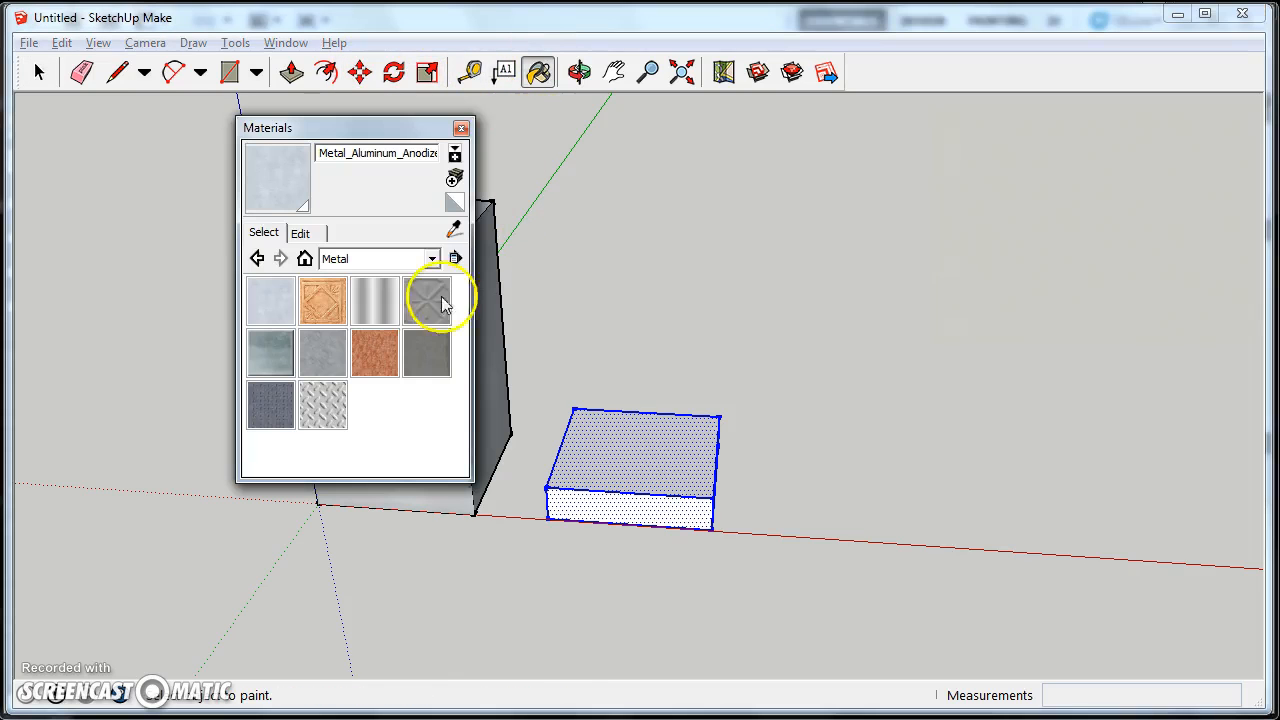
left_click(432, 258)
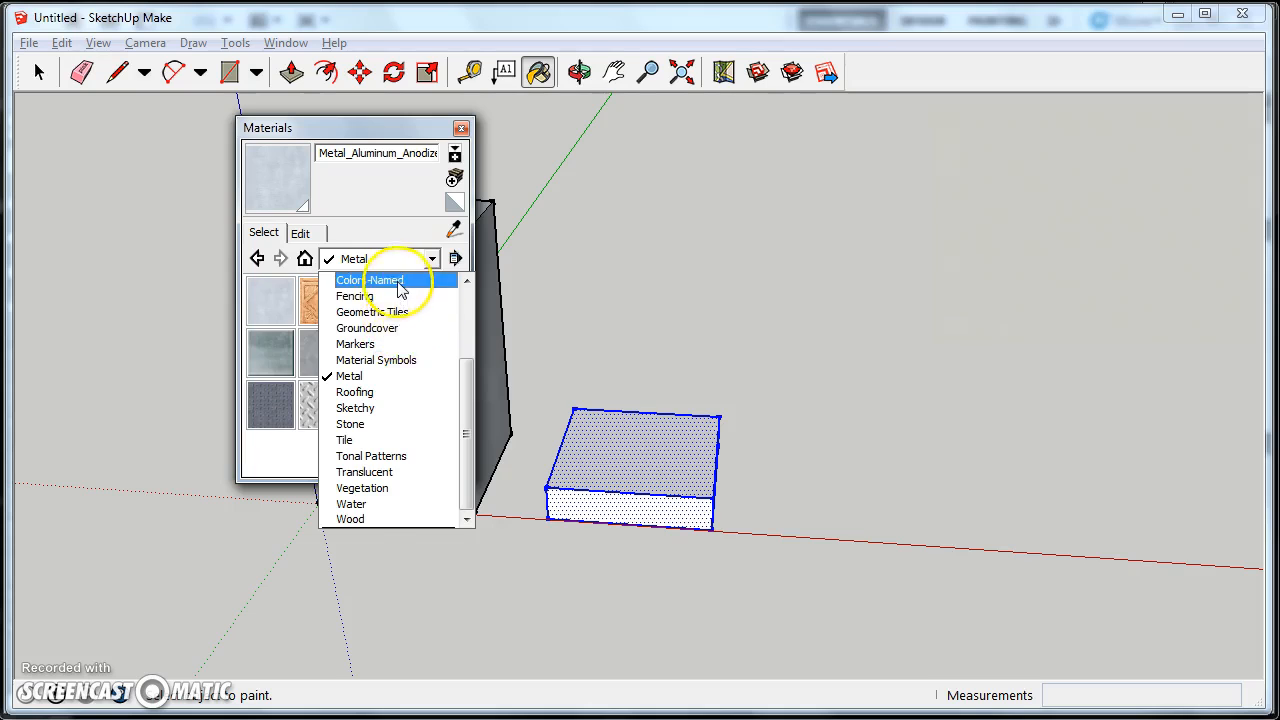
left_click(370, 280)
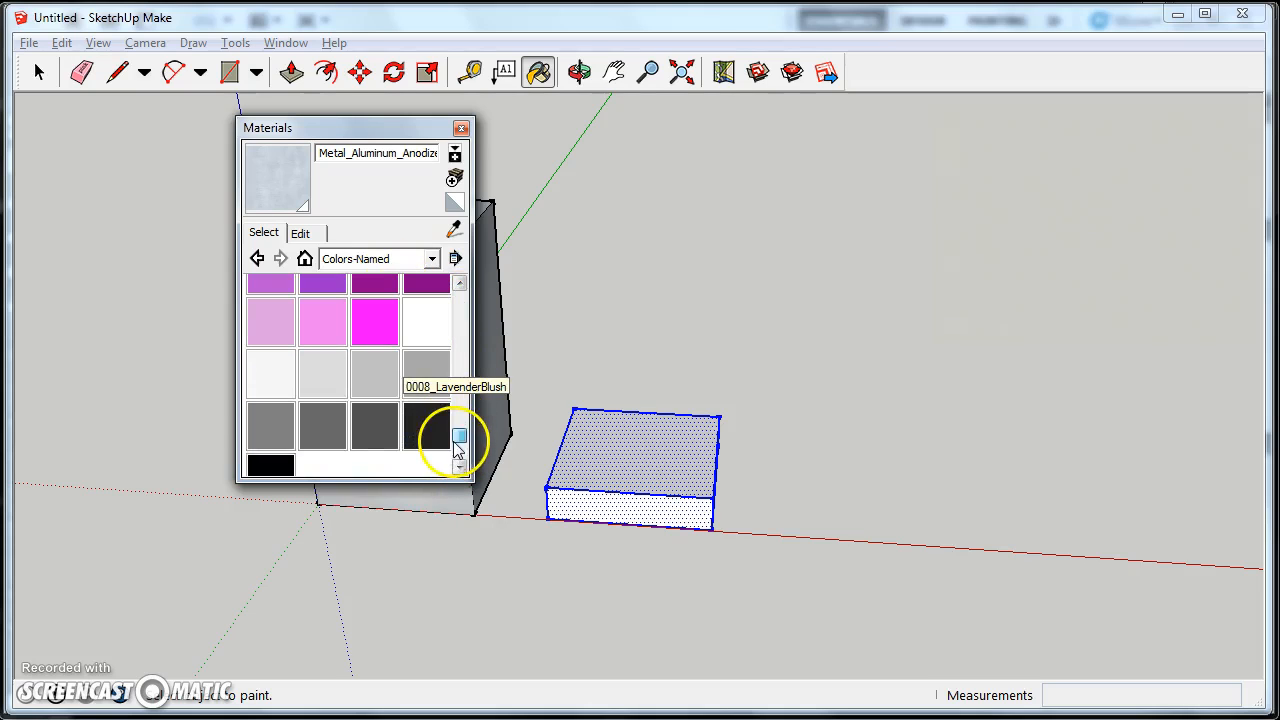
left_click(458, 425)
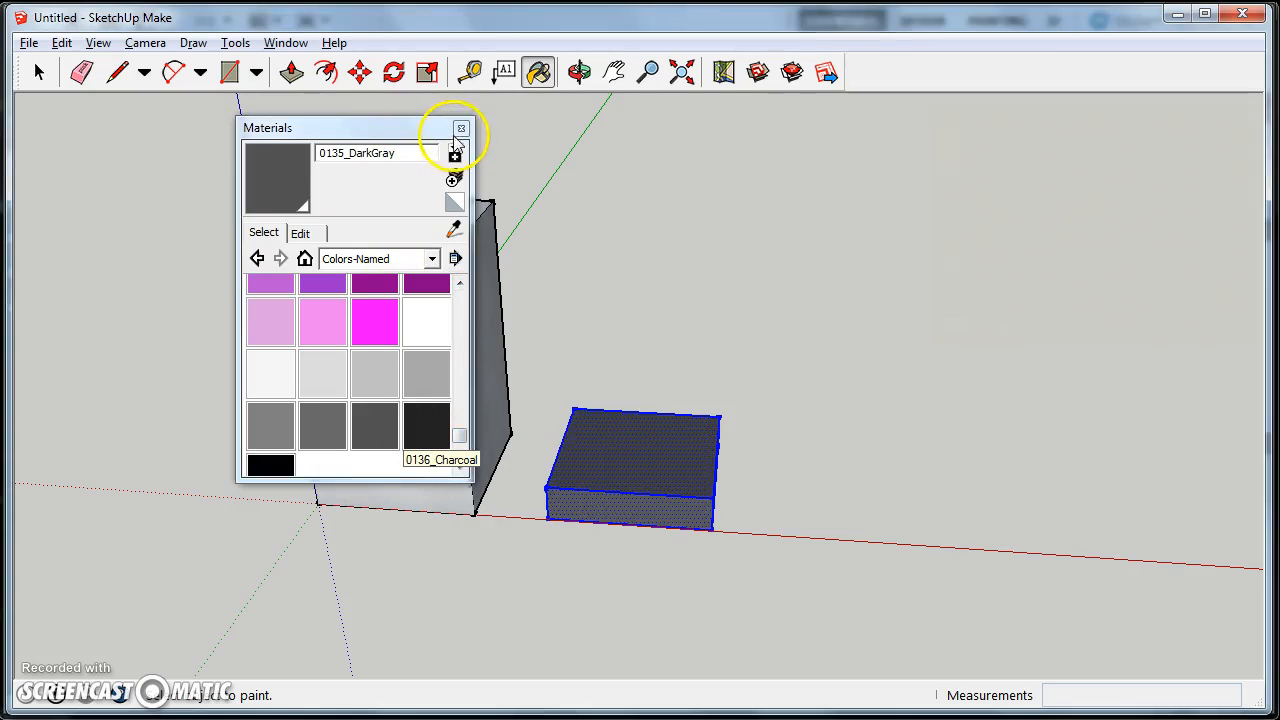
right_click(630, 465)
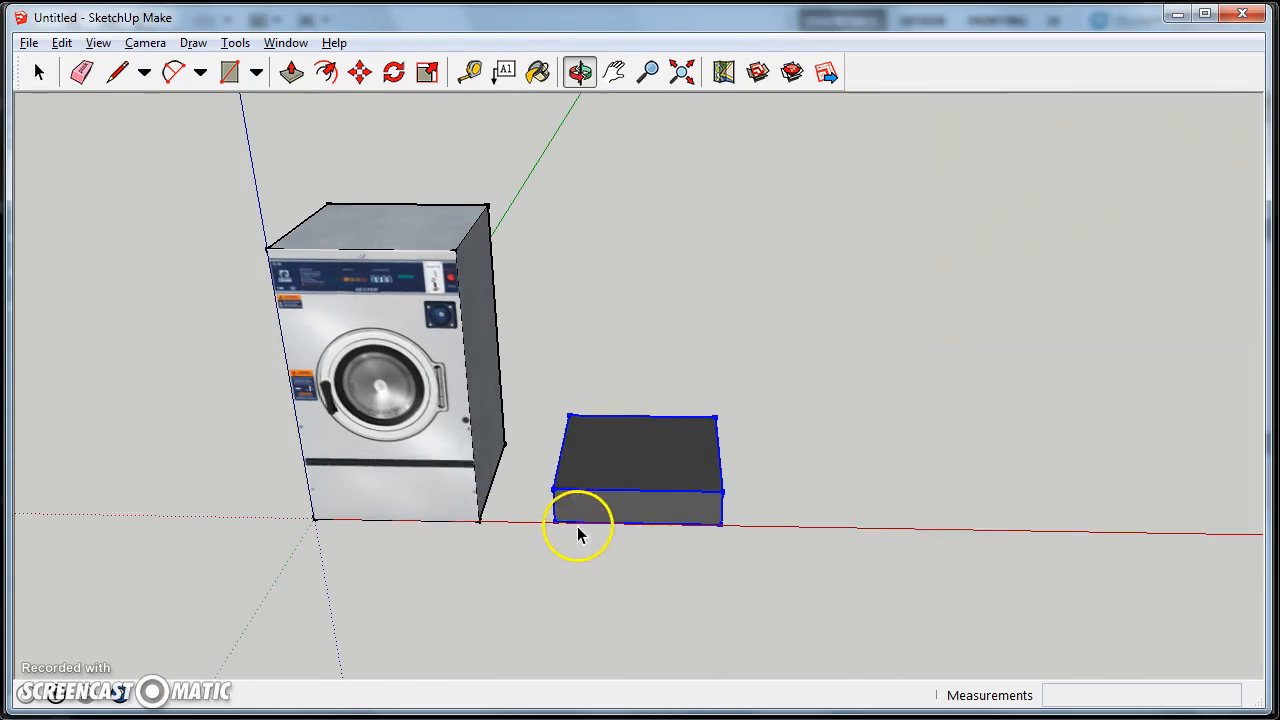
left_click(435, 465)
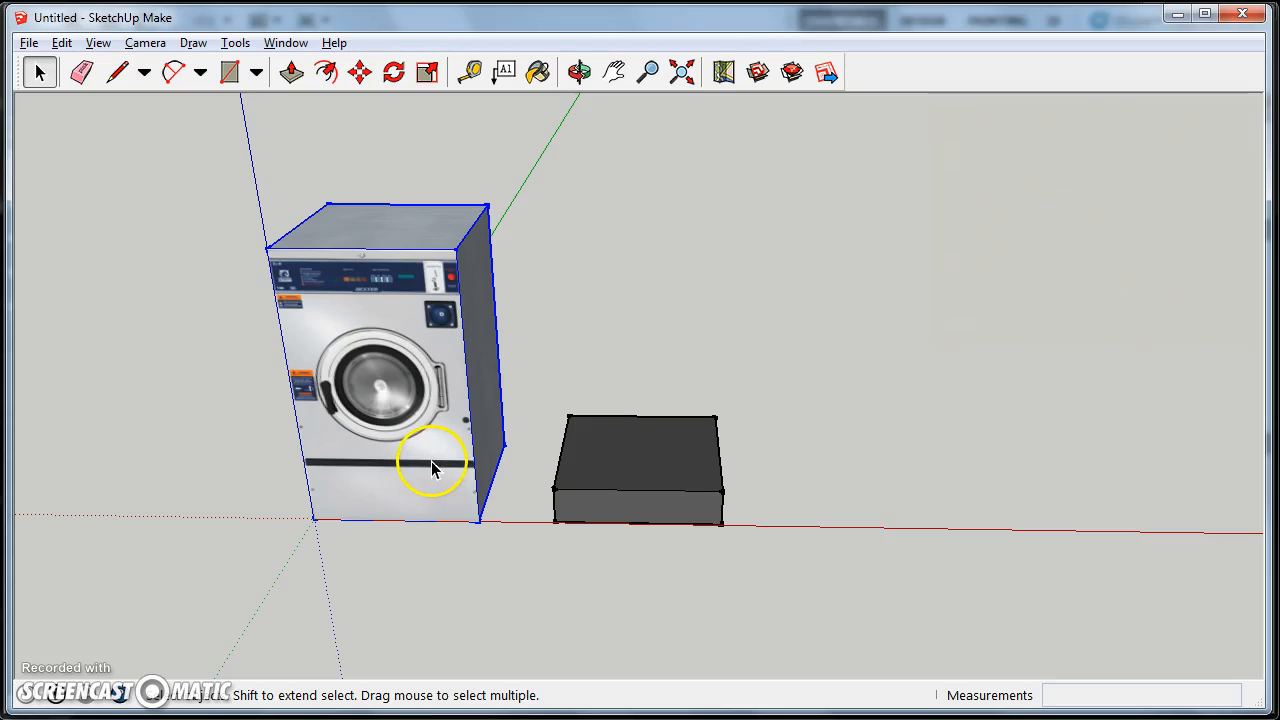
left_click(359, 71)
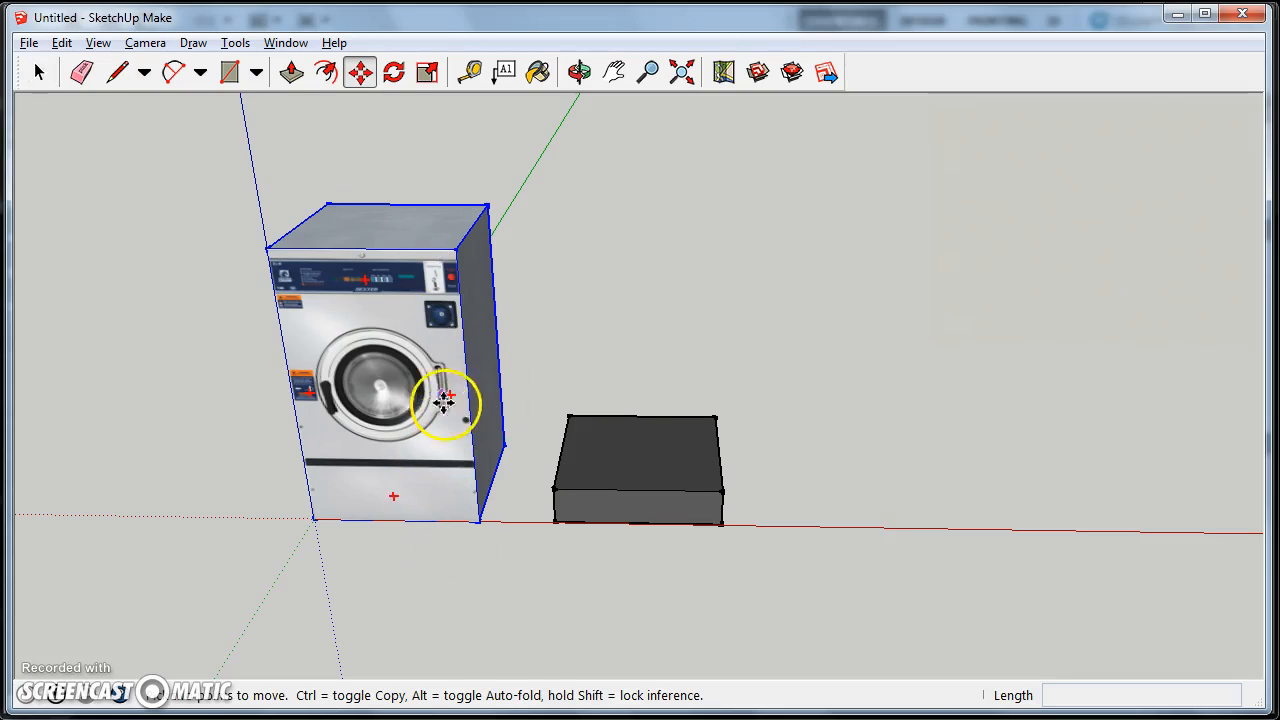
mouse_move(421, 473)
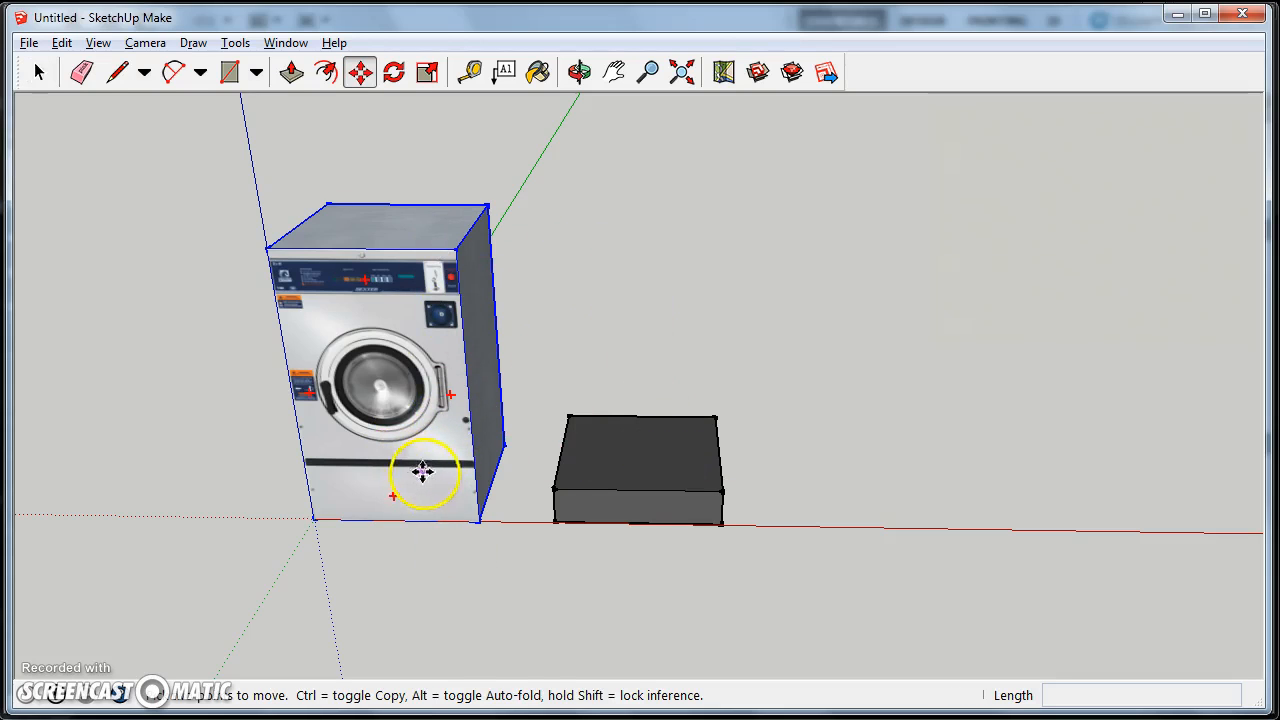
mouse_move(458, 498)
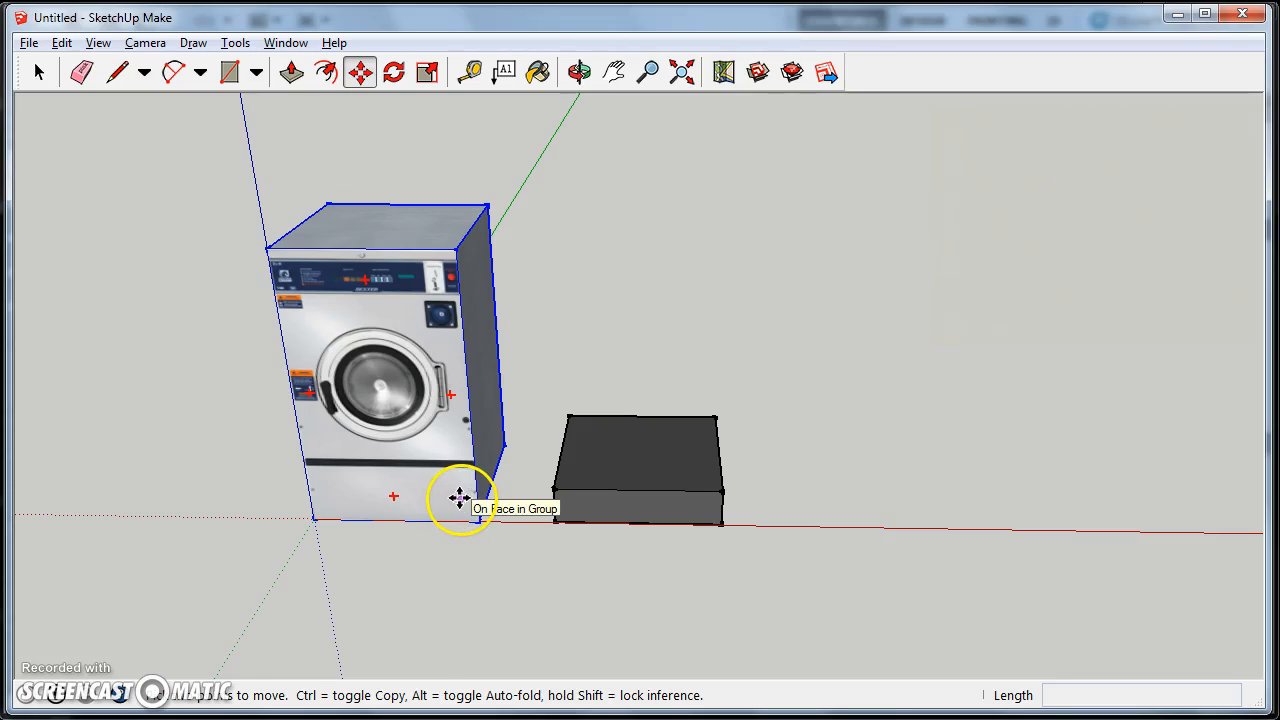
mouse_move(453, 442)
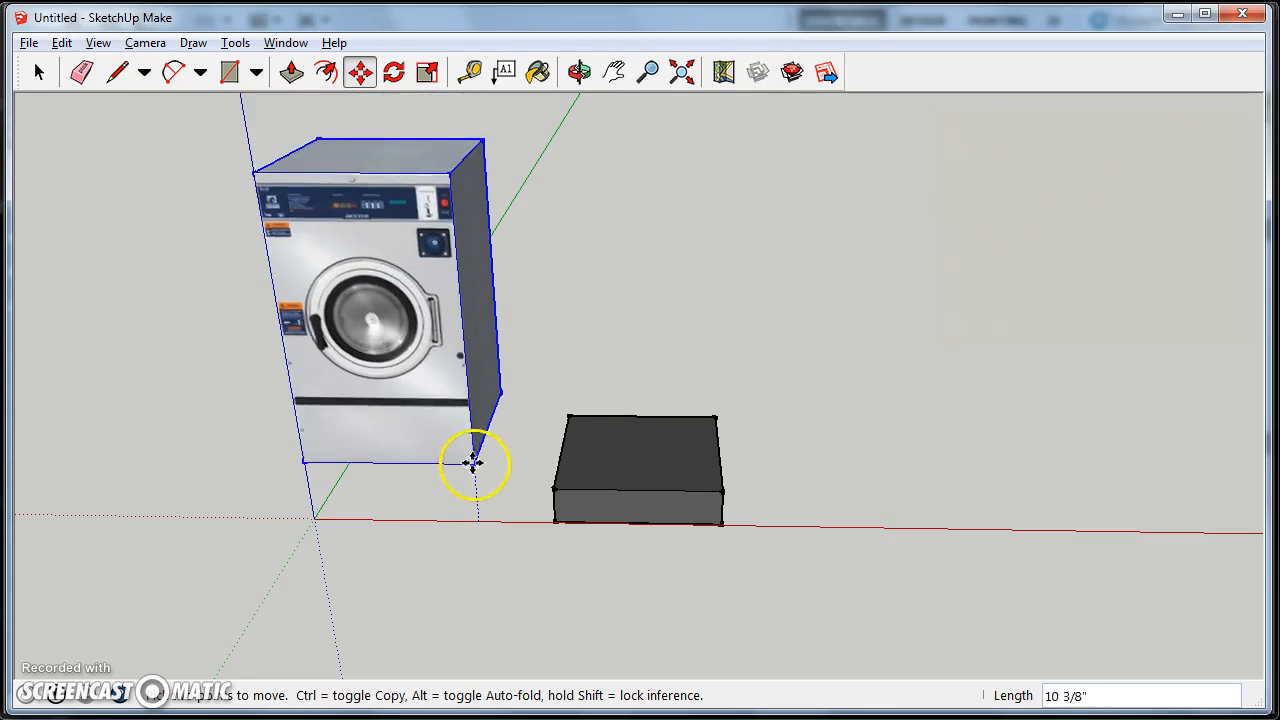
left_click_drag(475, 465, 462, 462)
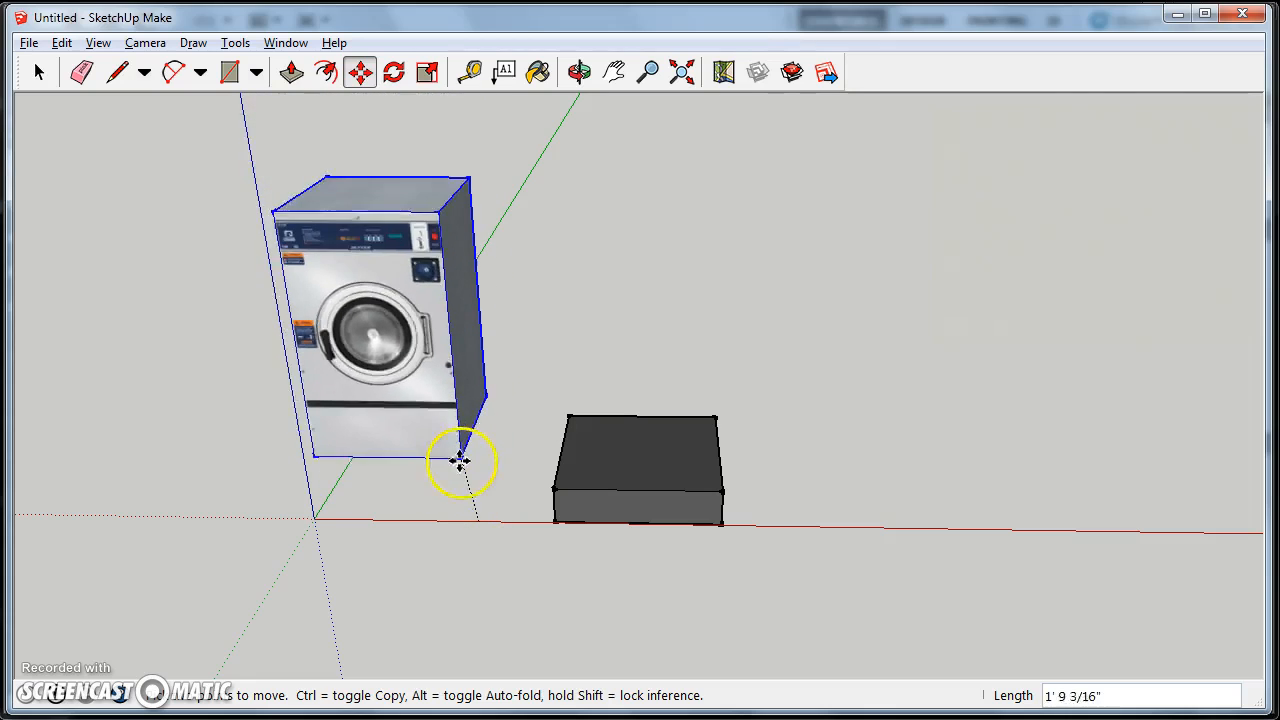
left_click_drag(462, 462, 449, 472)
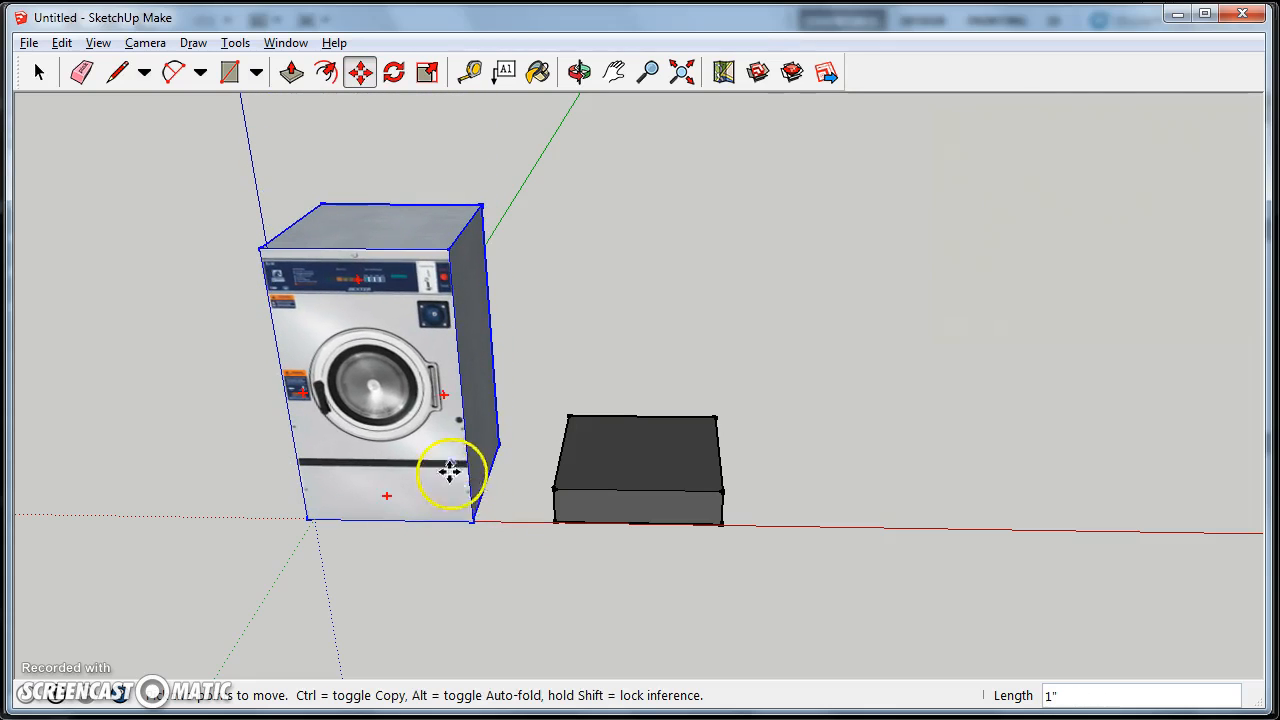
right_click(449, 472)
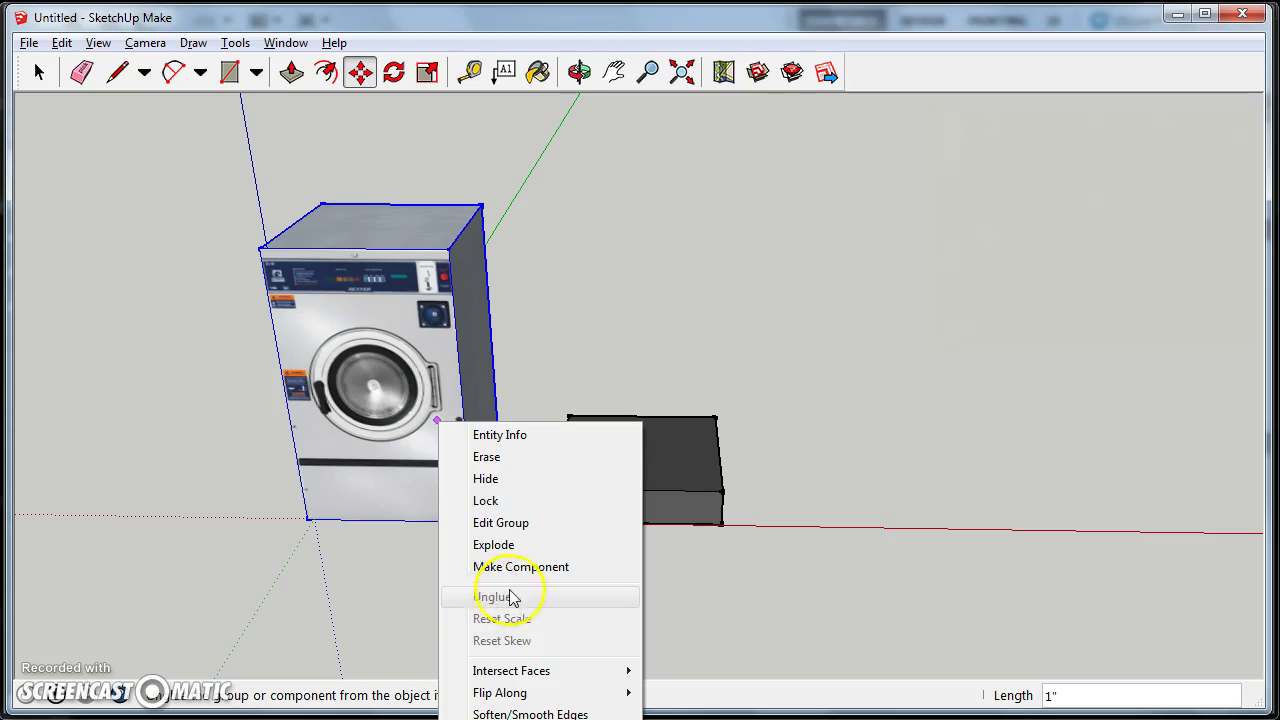
mouse_move(502, 603)
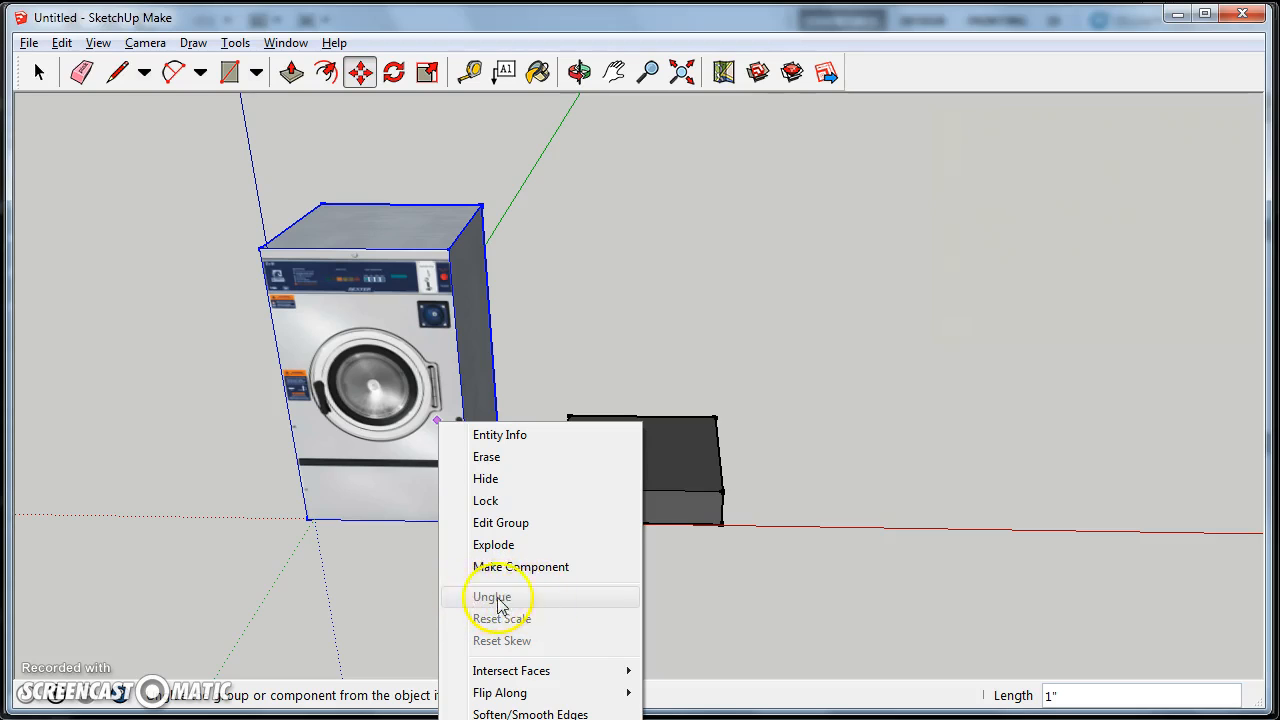
left_click(491, 596)
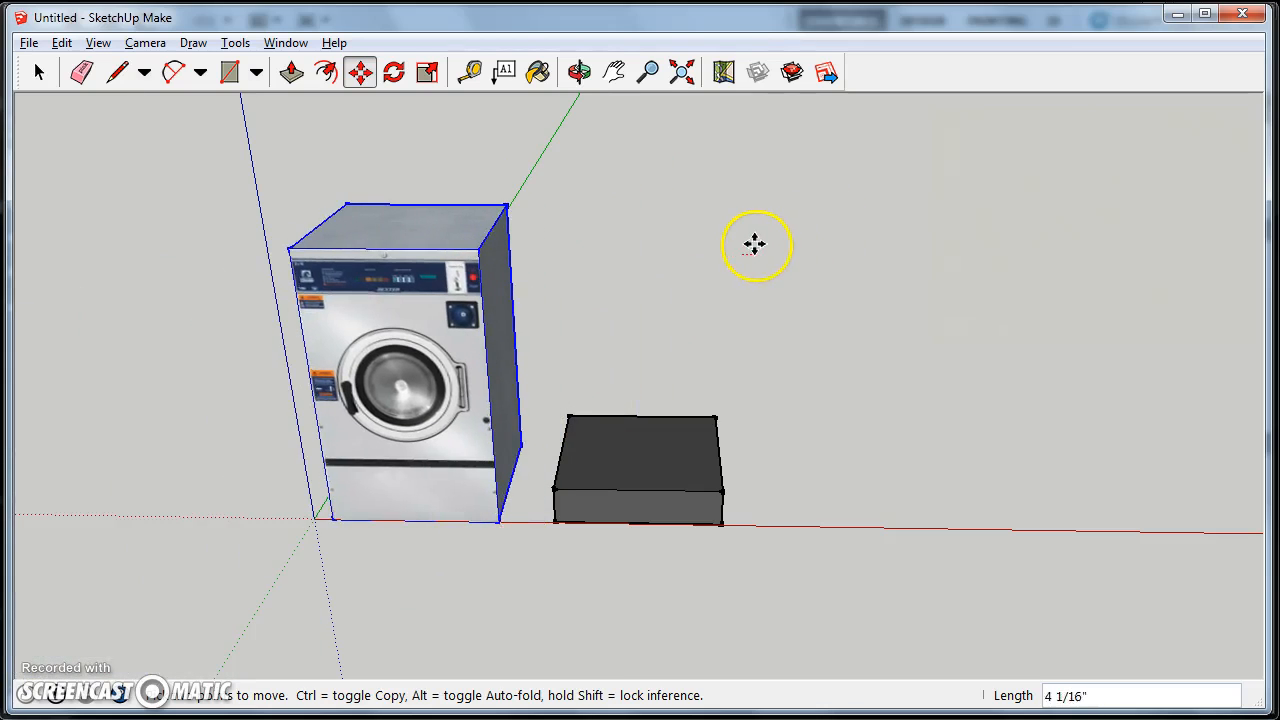
left_click(231, 72)
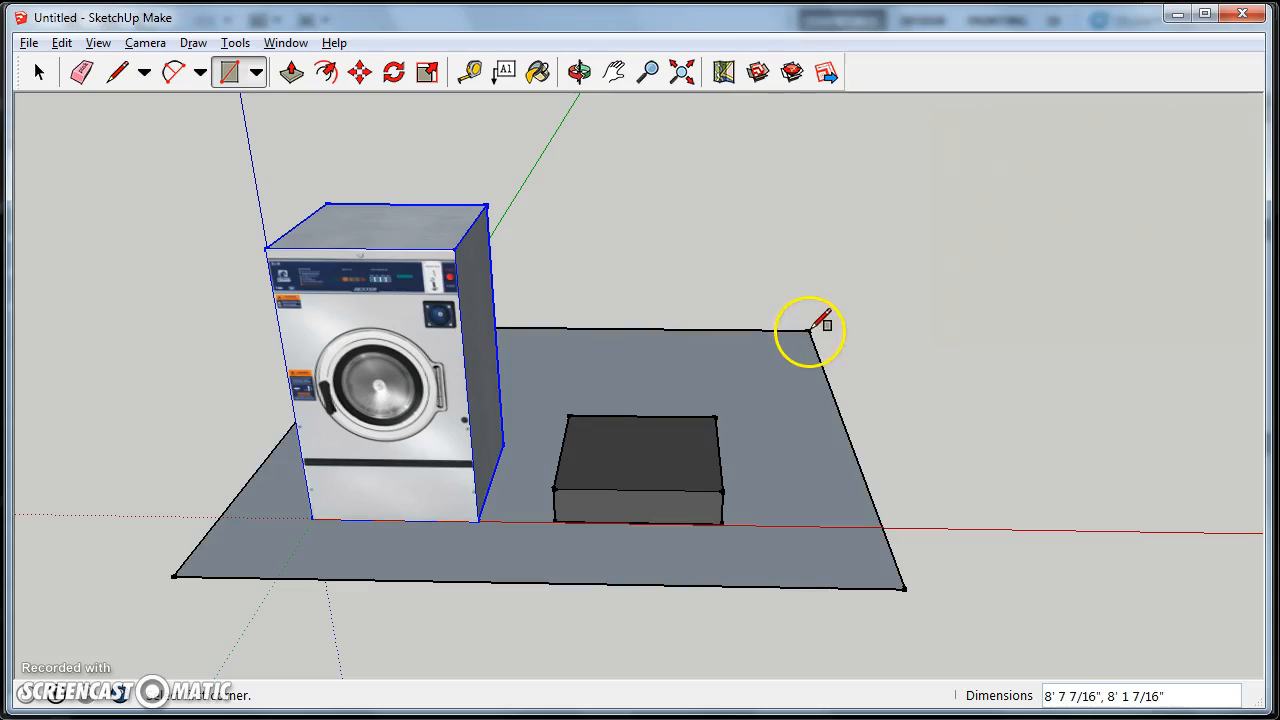
left_click(40, 71)
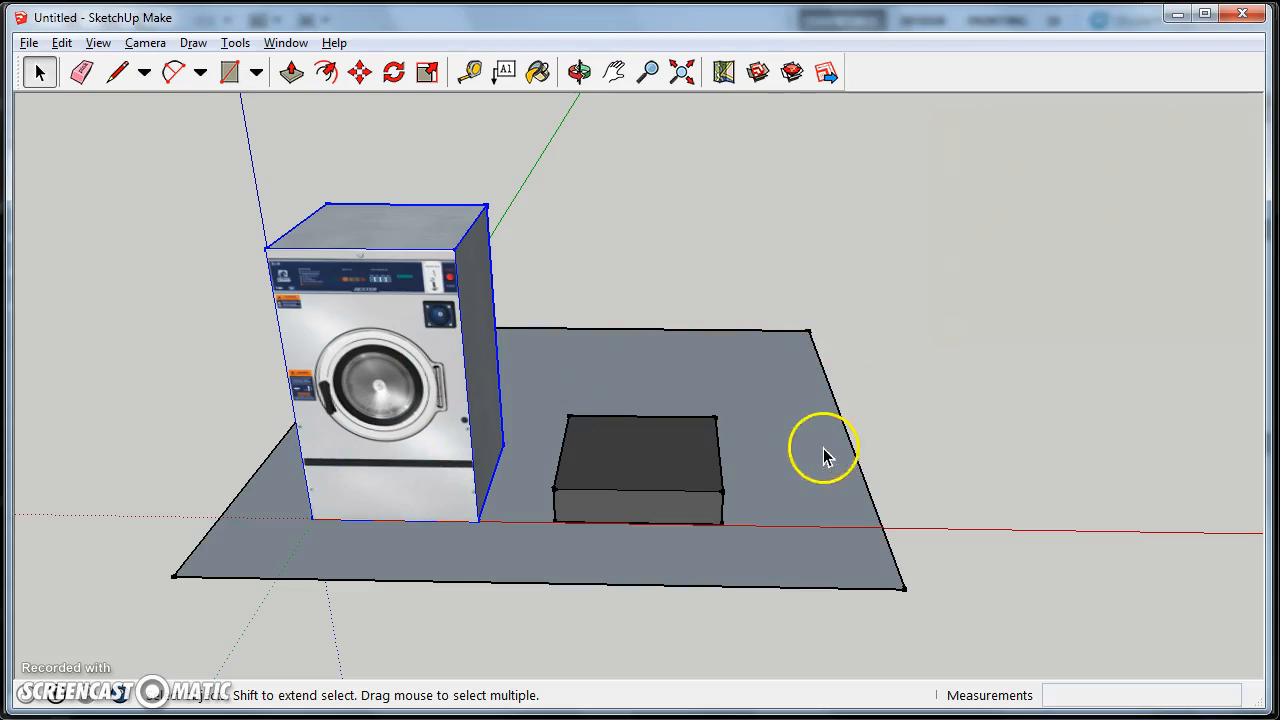
mouse_move(548, 560)
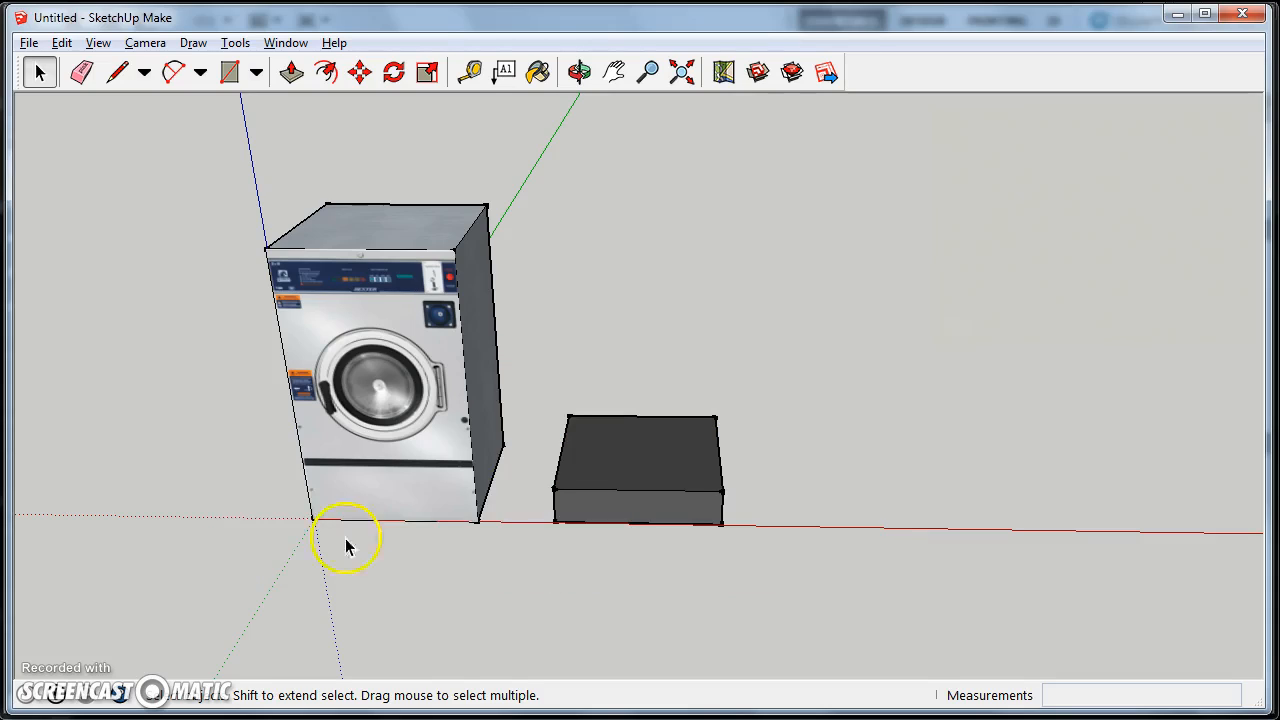
Step: Move the washer onto the dark gray box and orbit to check it from several angles
left_click(359, 71)
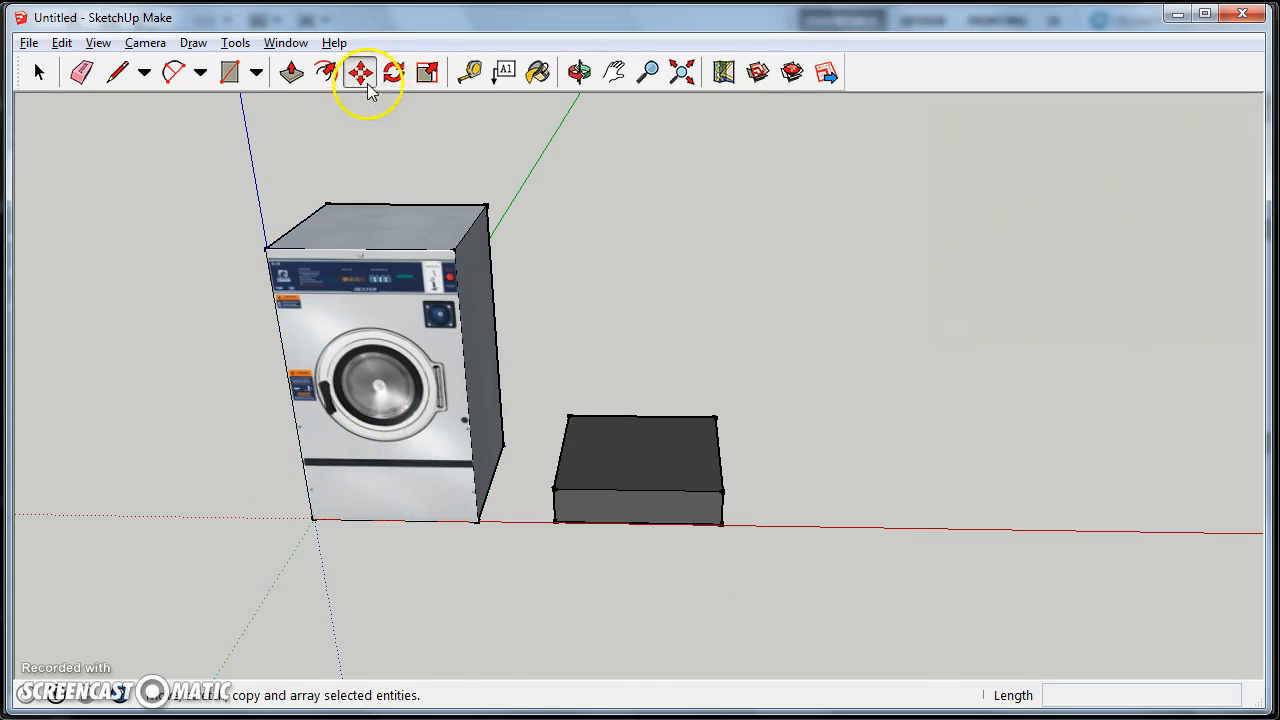
left_click(360, 72)
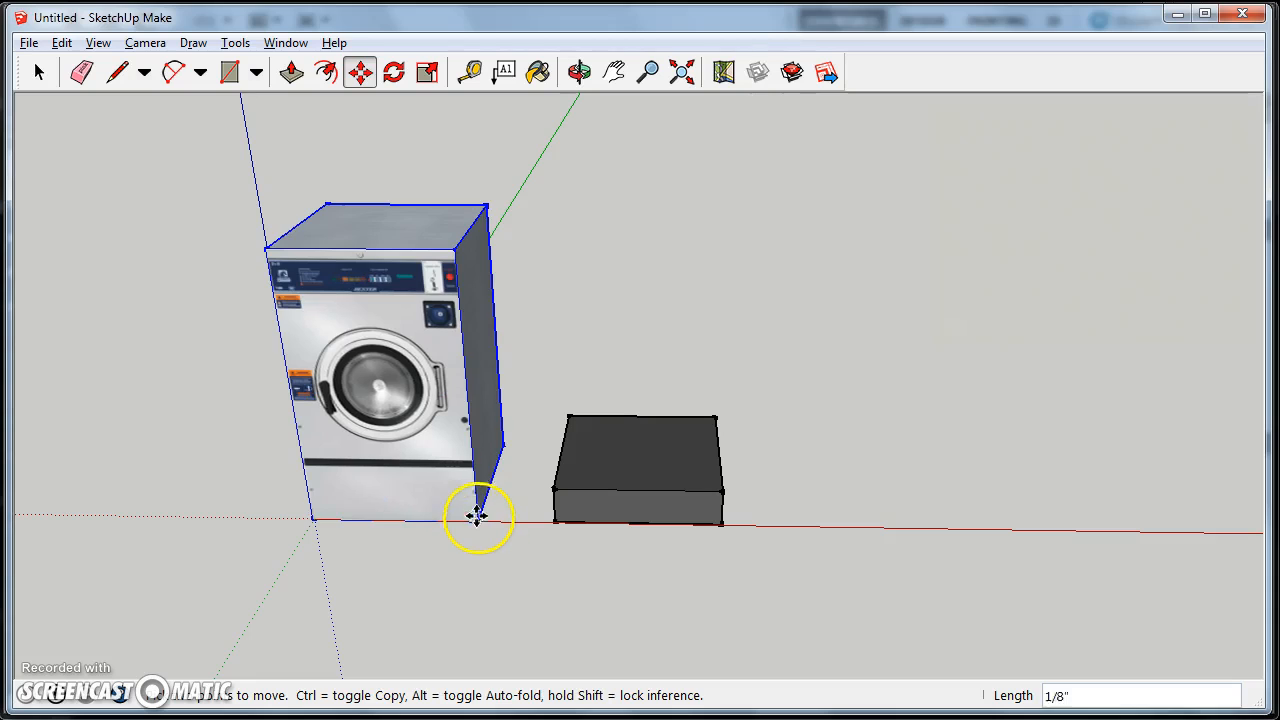
left_click_drag(477, 517, 722, 490)
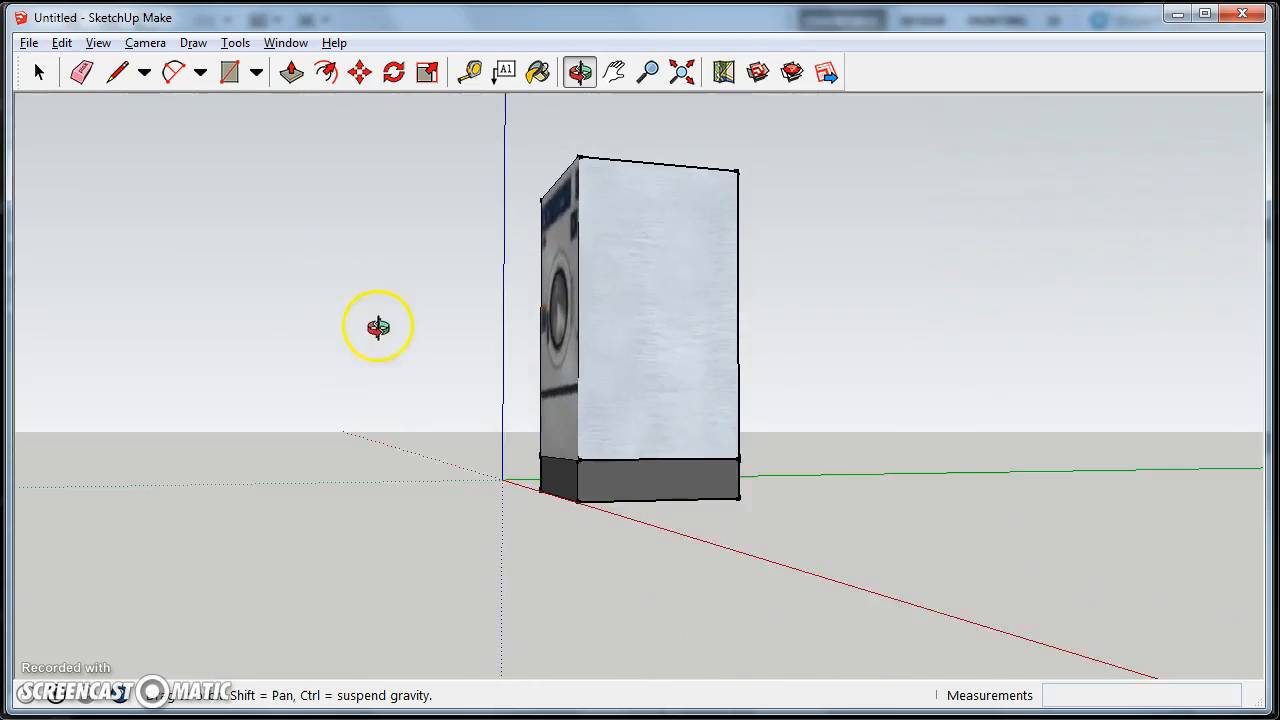
left_click_drag(378, 326, 840, 531)
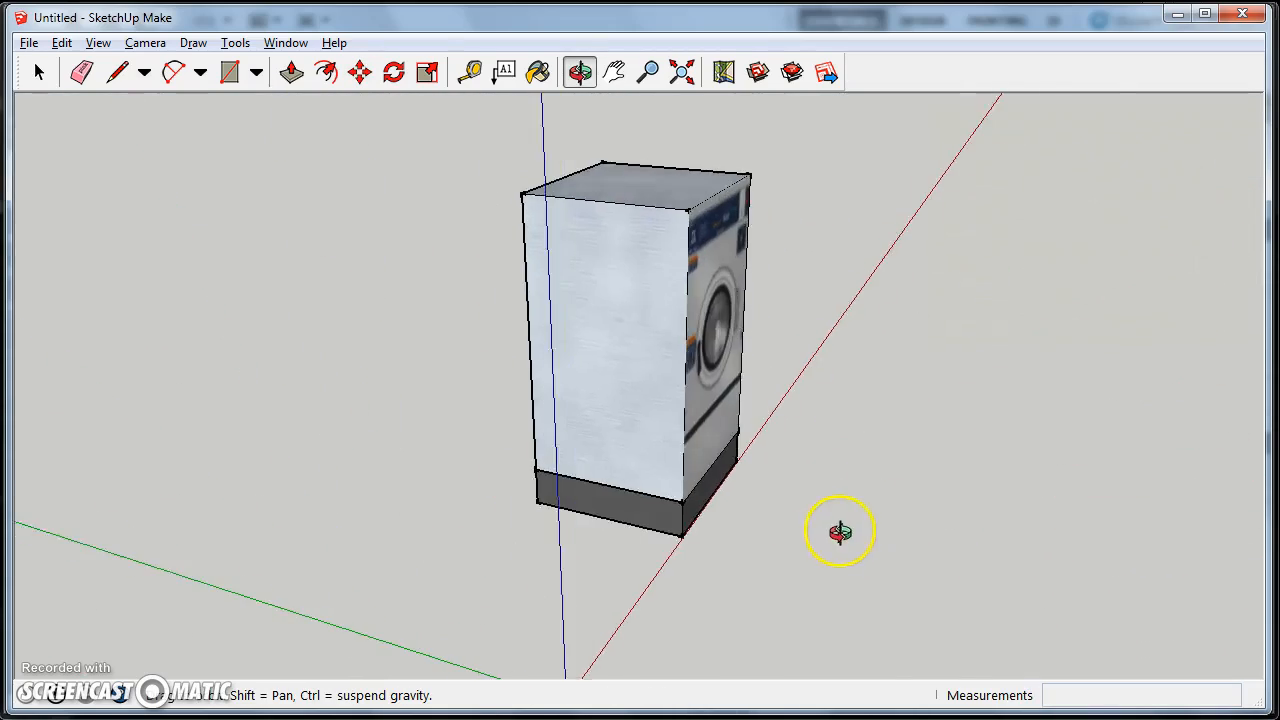
left_click_drag(840, 530, 715, 525)
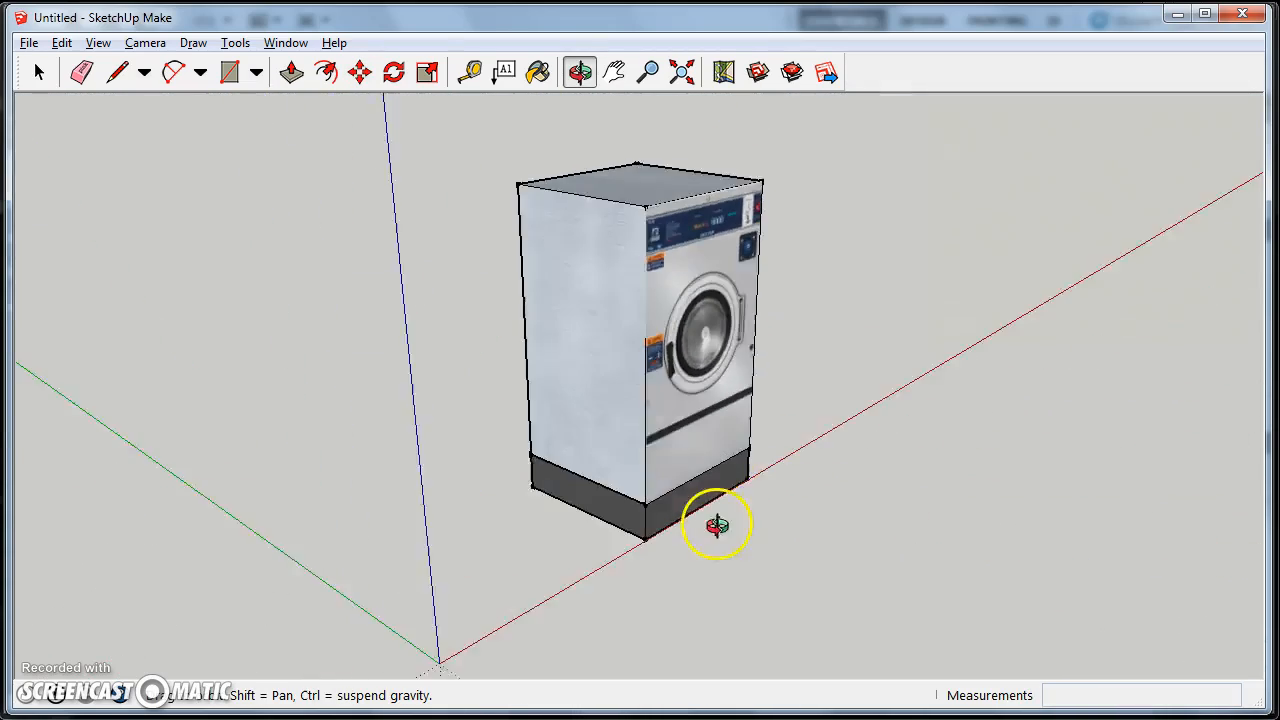
left_click_drag(718, 525, 540, 487)
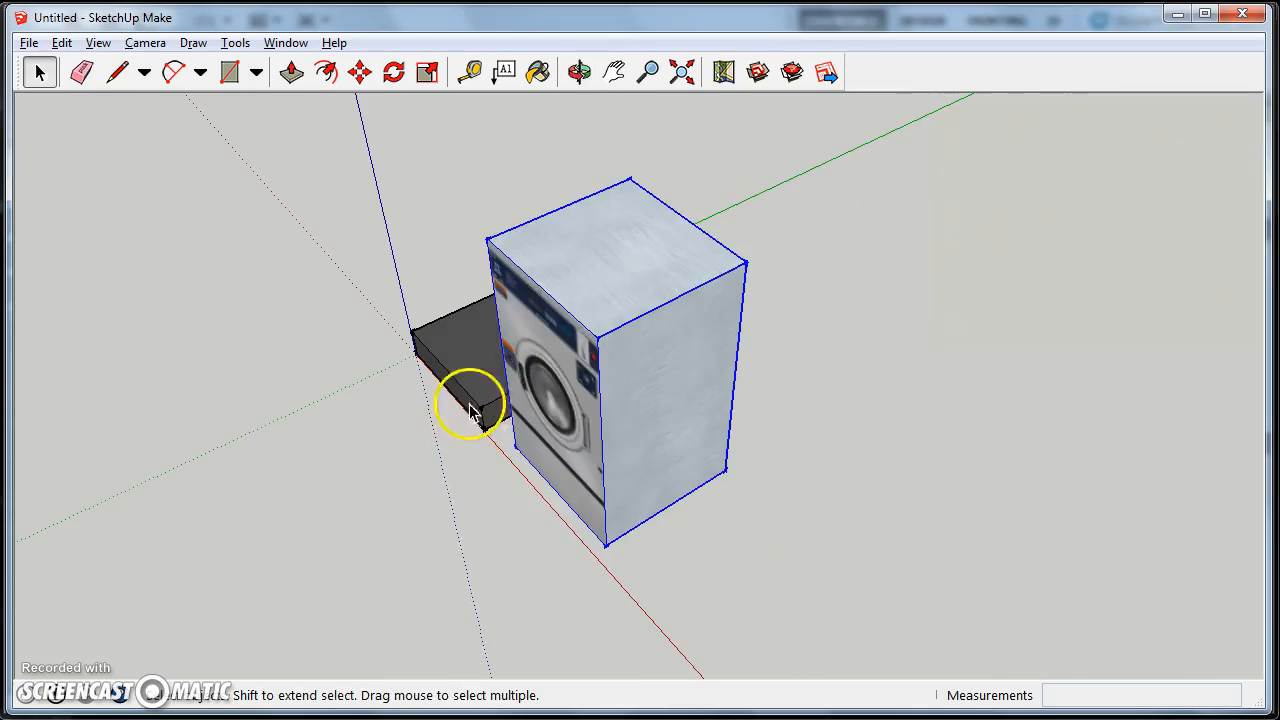
Step: Create a 3D text label reading '20 lb.' and place it on the washer's top
left_click(235, 42)
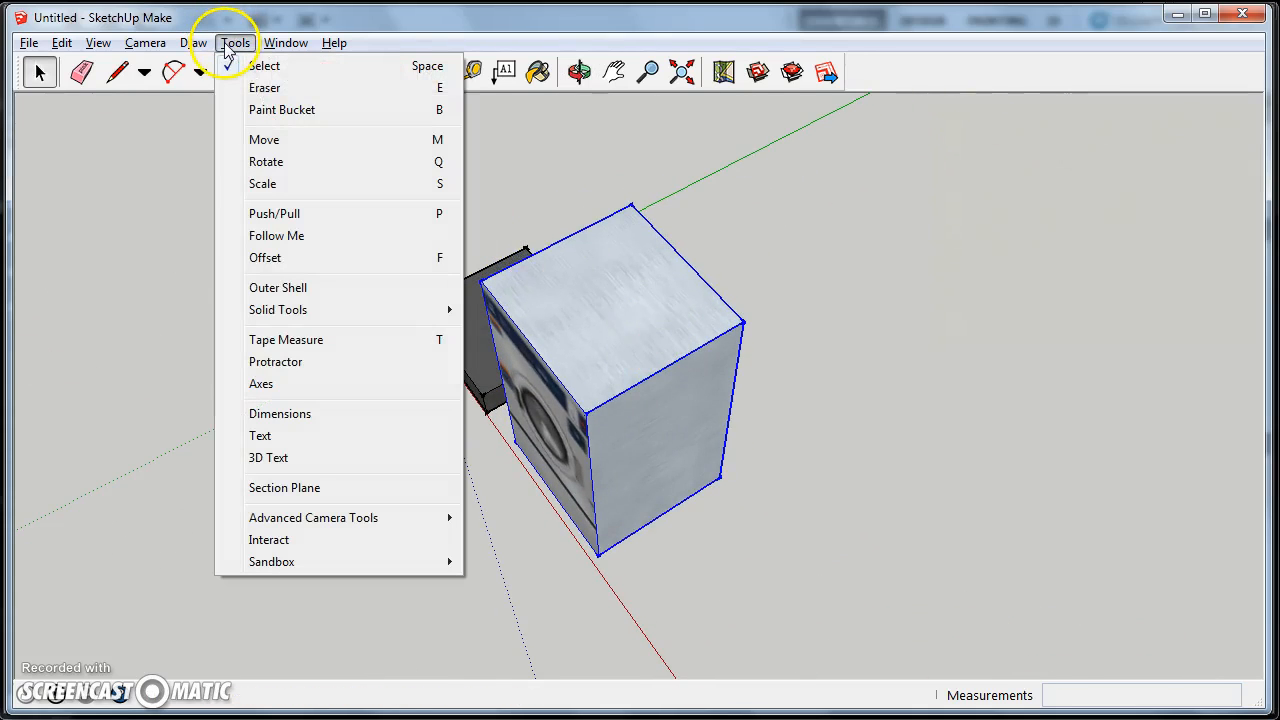
left_click(268, 457)
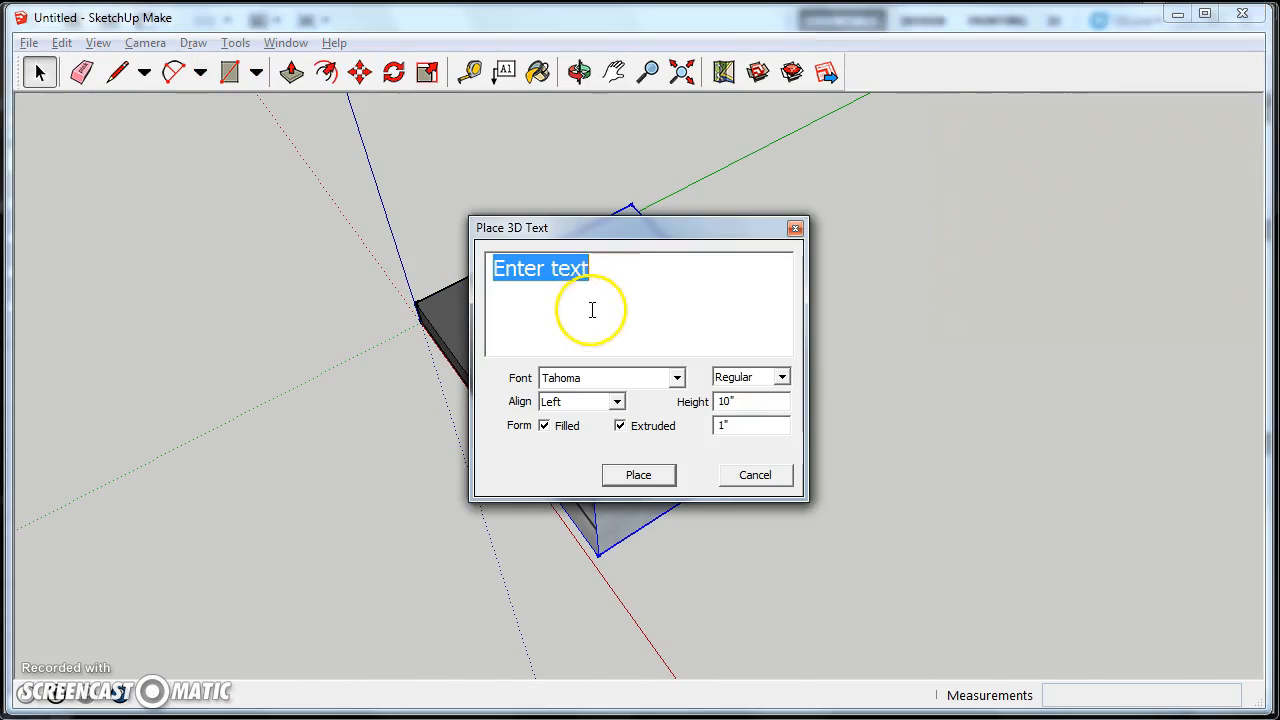
type("20")
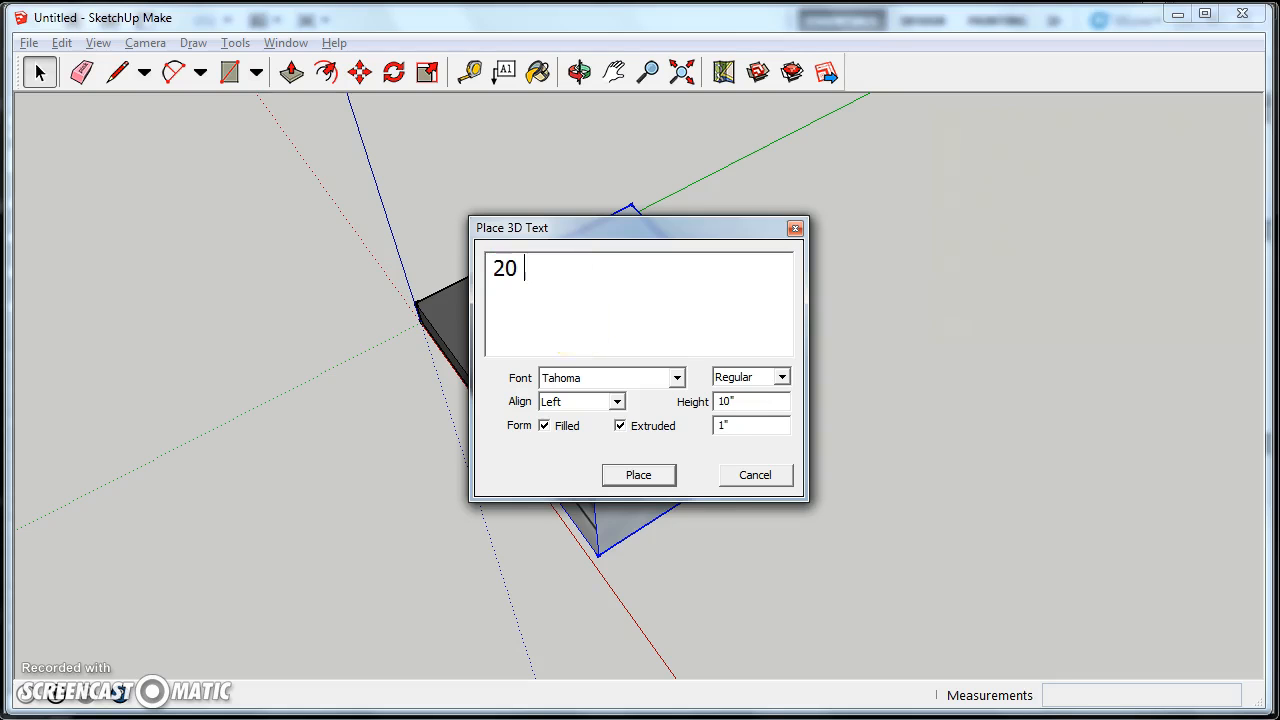
type("lb.")
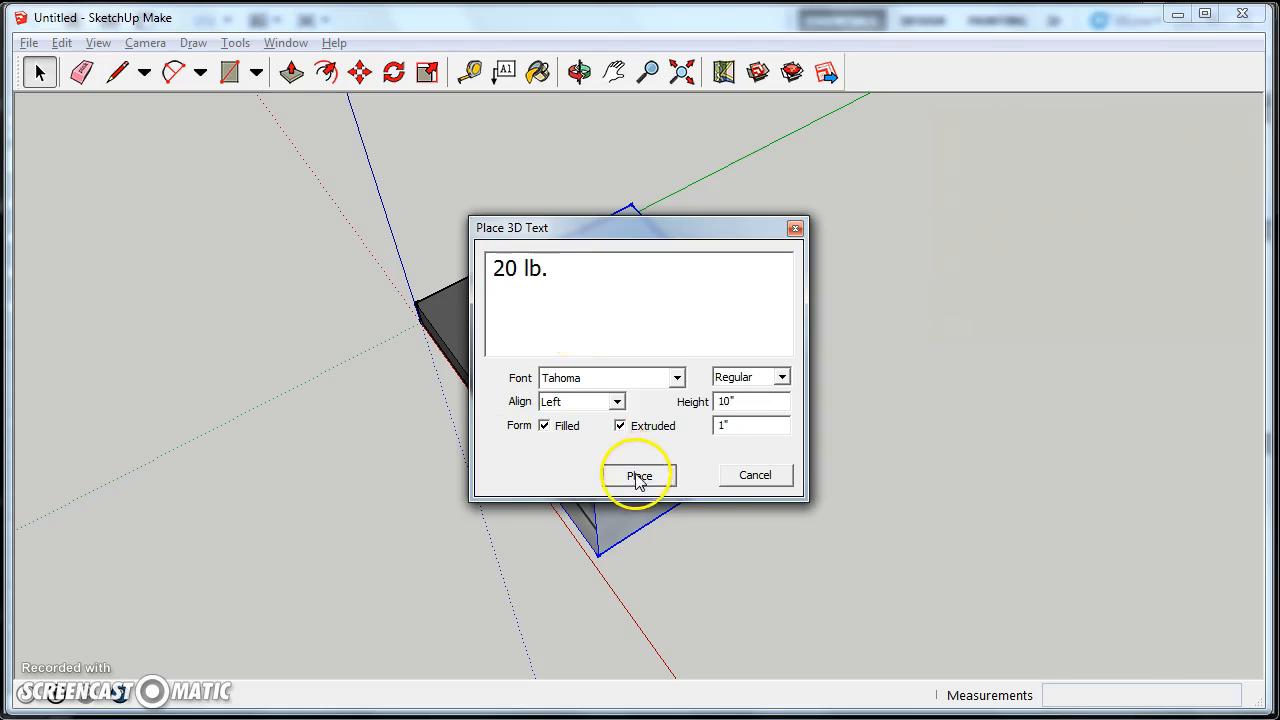
left_click(639, 475)
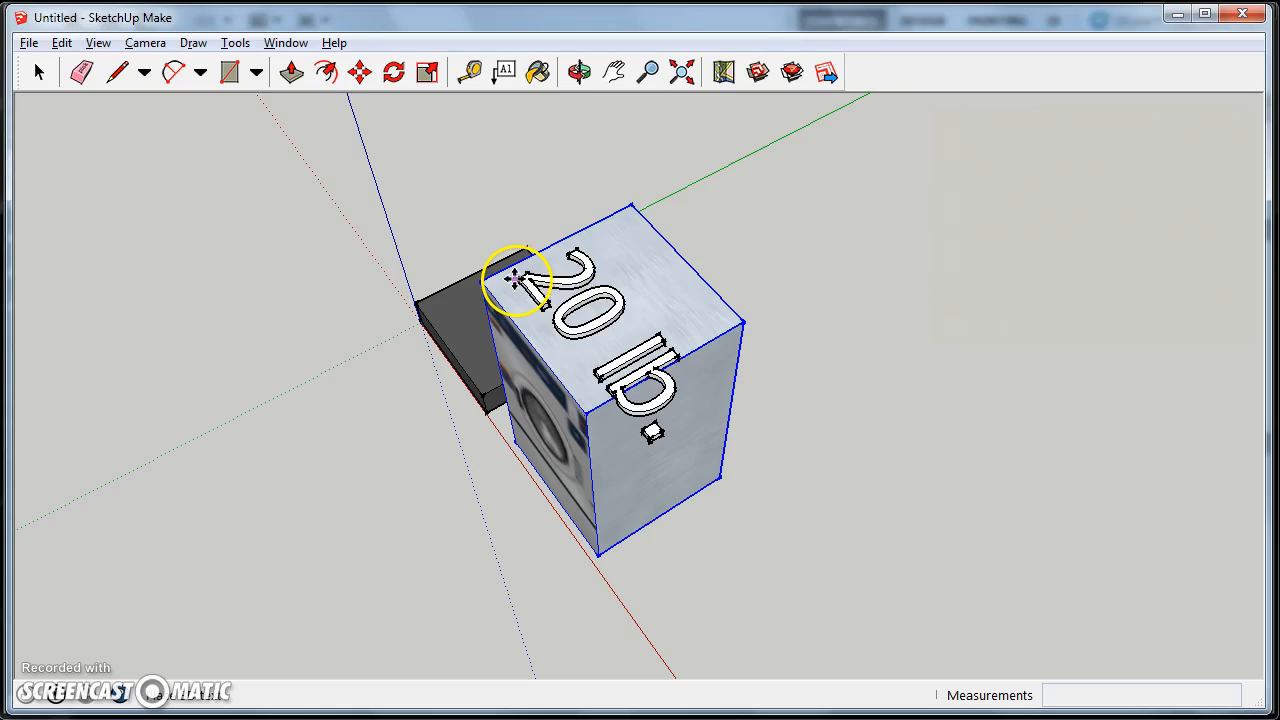
left_click(359, 71)
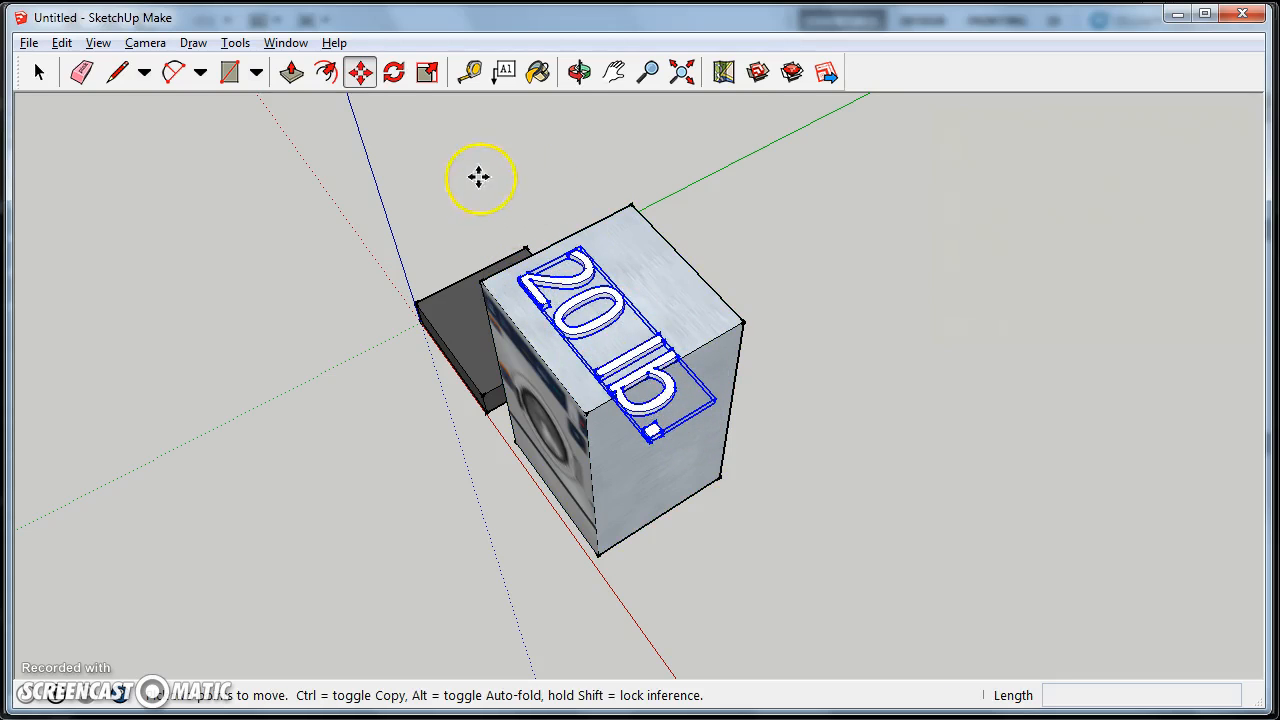
mouse_move(517, 238)
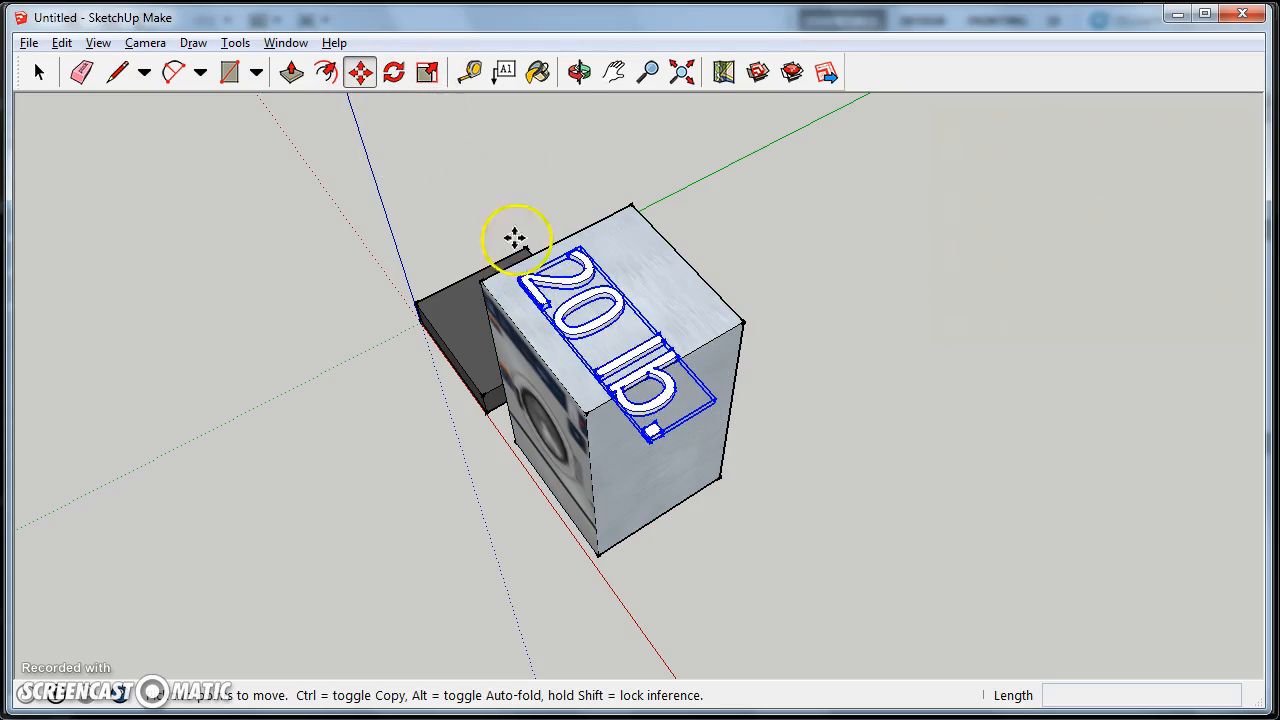
Step: Scale the '20 lb.' lettering down to 0.64 and shift it across the washer's top
left_click(427, 71)
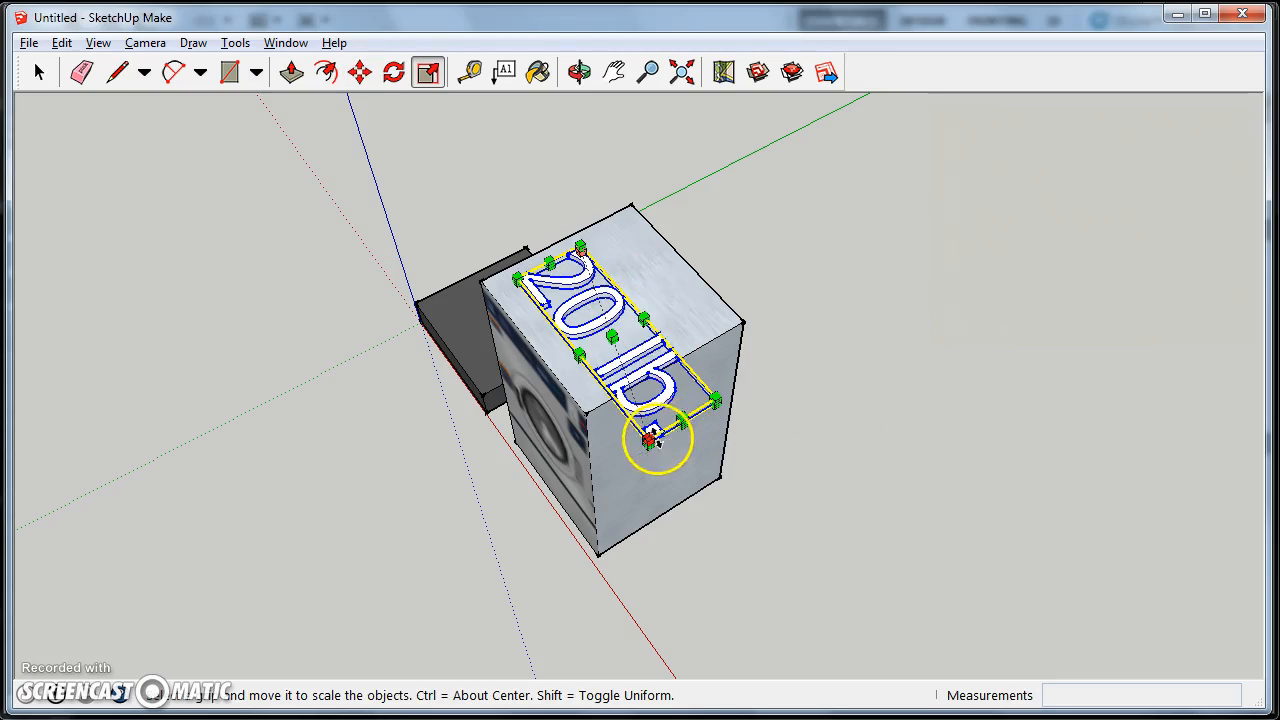
left_click_drag(653, 438, 625, 363)
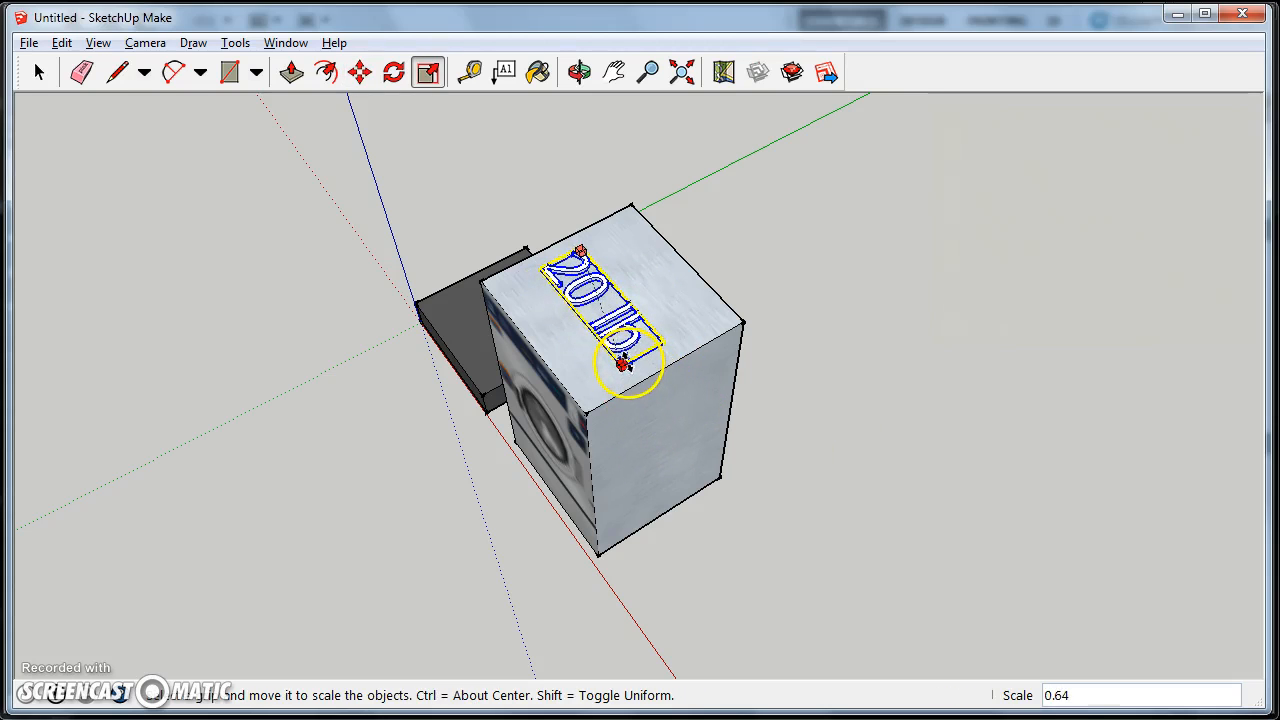
left_click(359, 71)
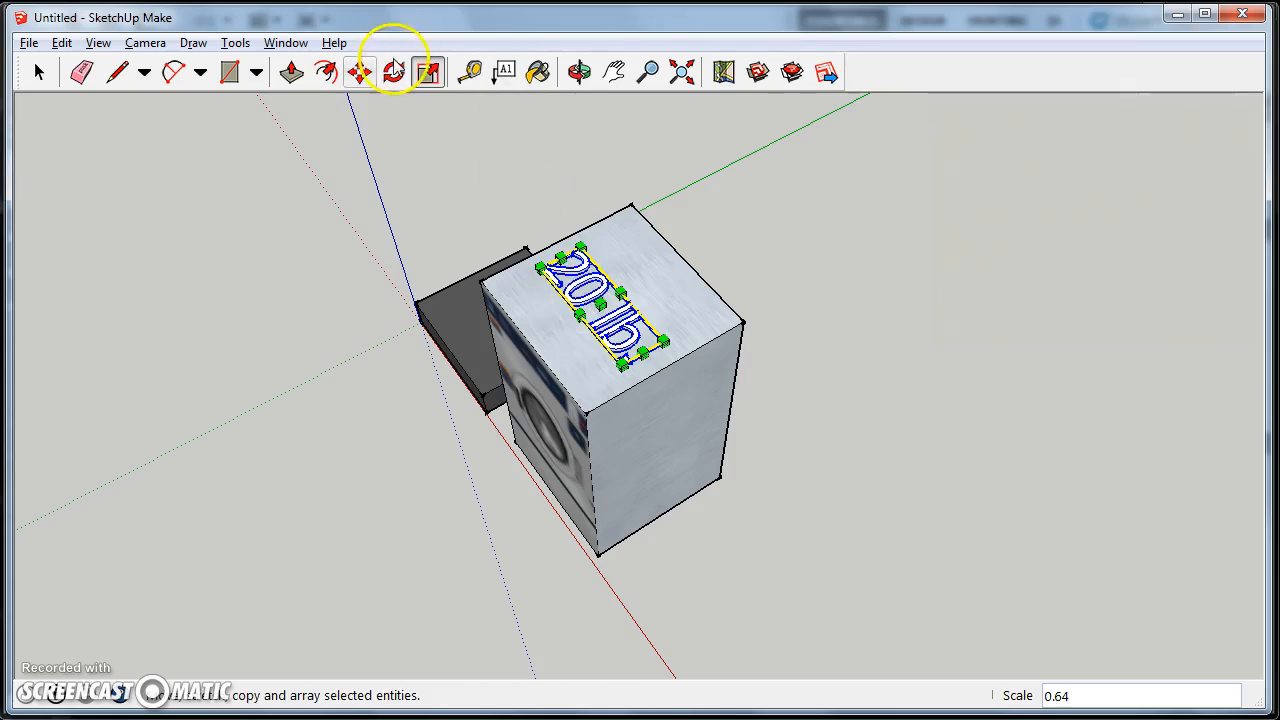
left_click(360, 71)
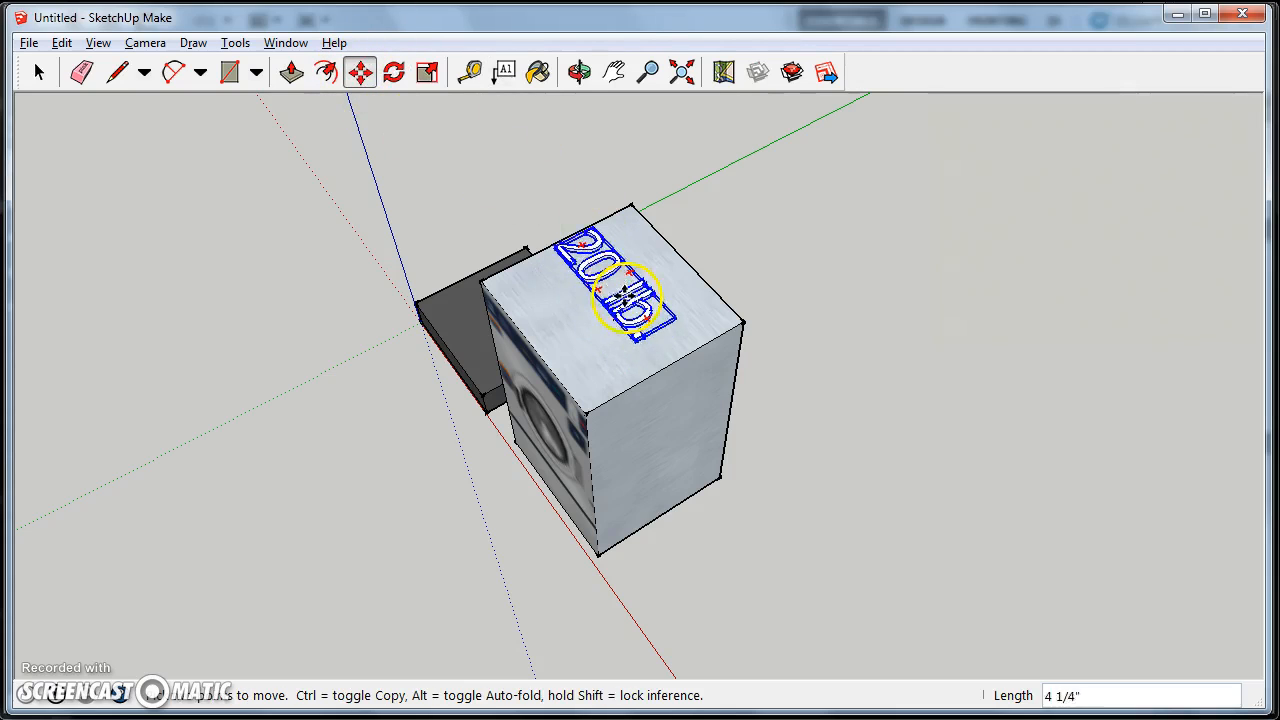
left_click_drag(620, 295, 548, 303)
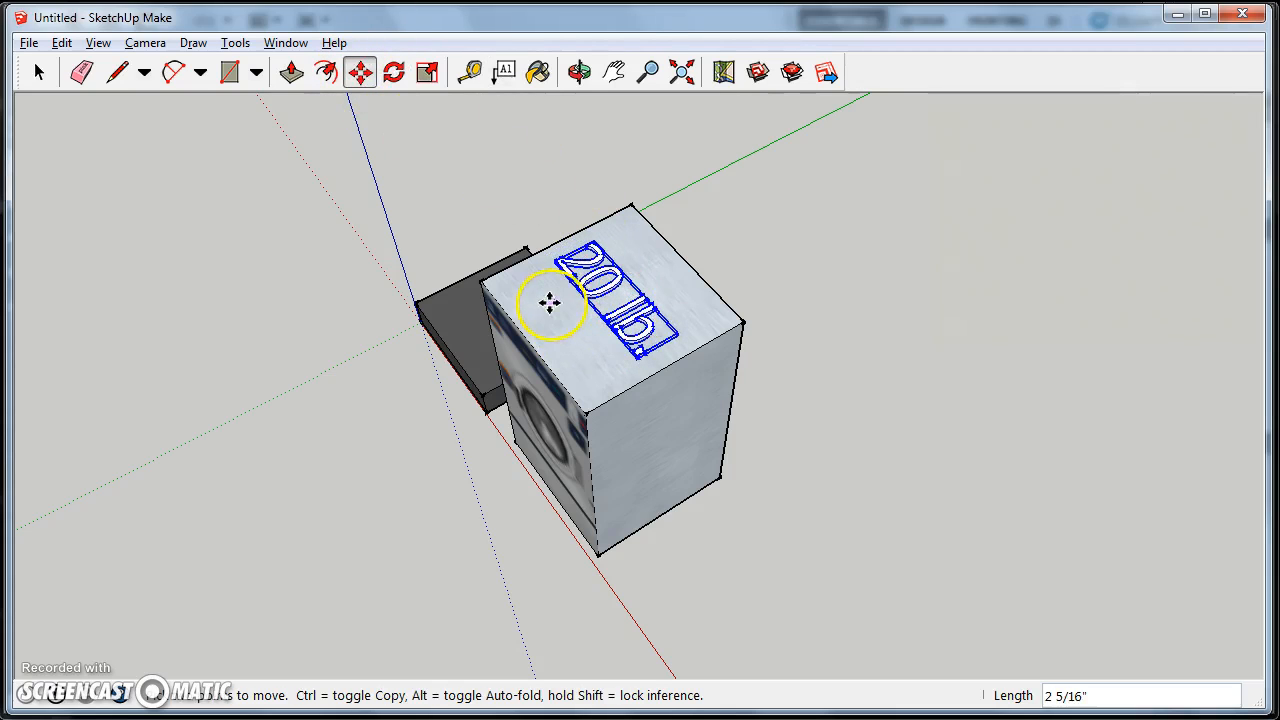
left_click(537, 71)
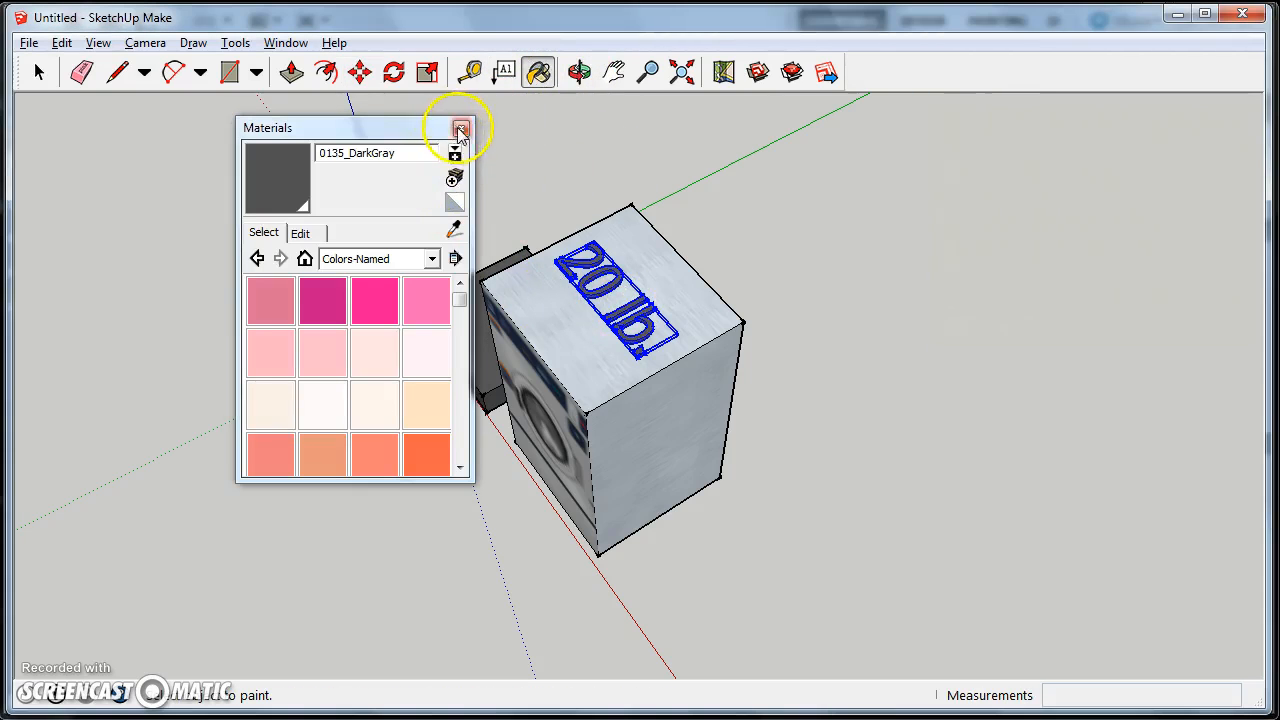
Step: Close the Materials panel
left_click(460, 130)
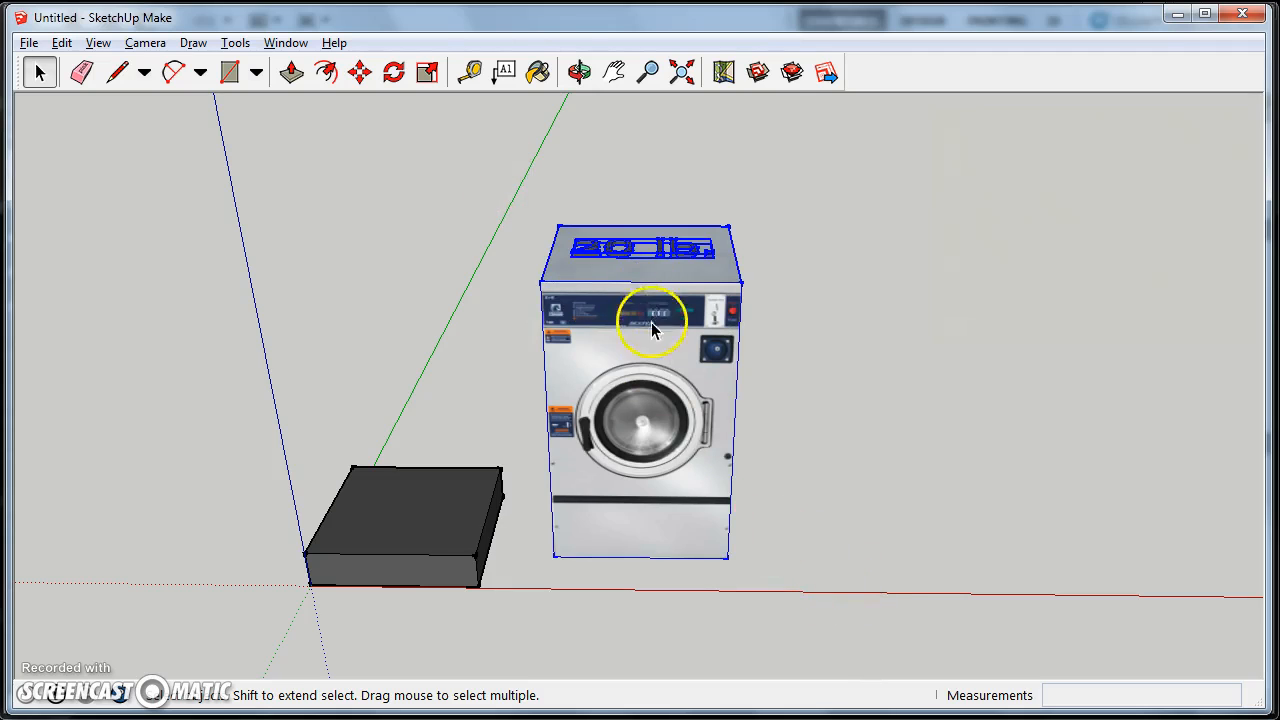
Step: Turn the washer and its label into a component named 't-300'
left_click(722, 517)
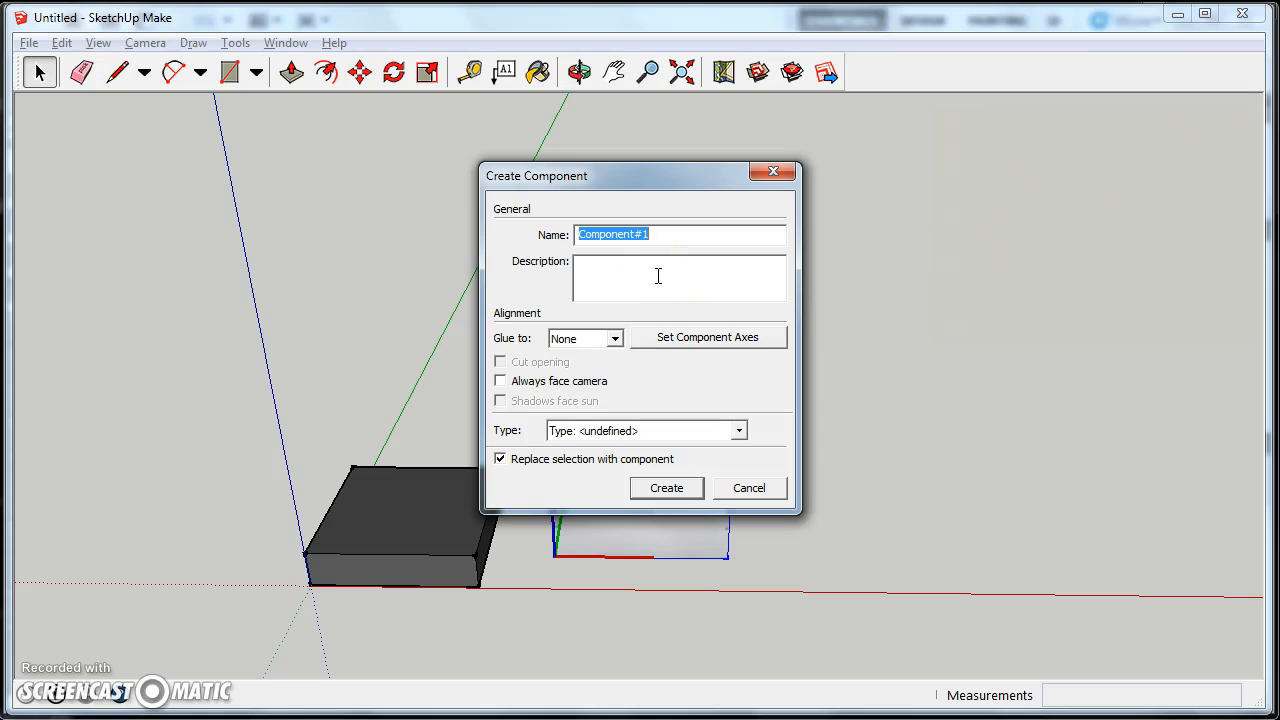
type("t-300")
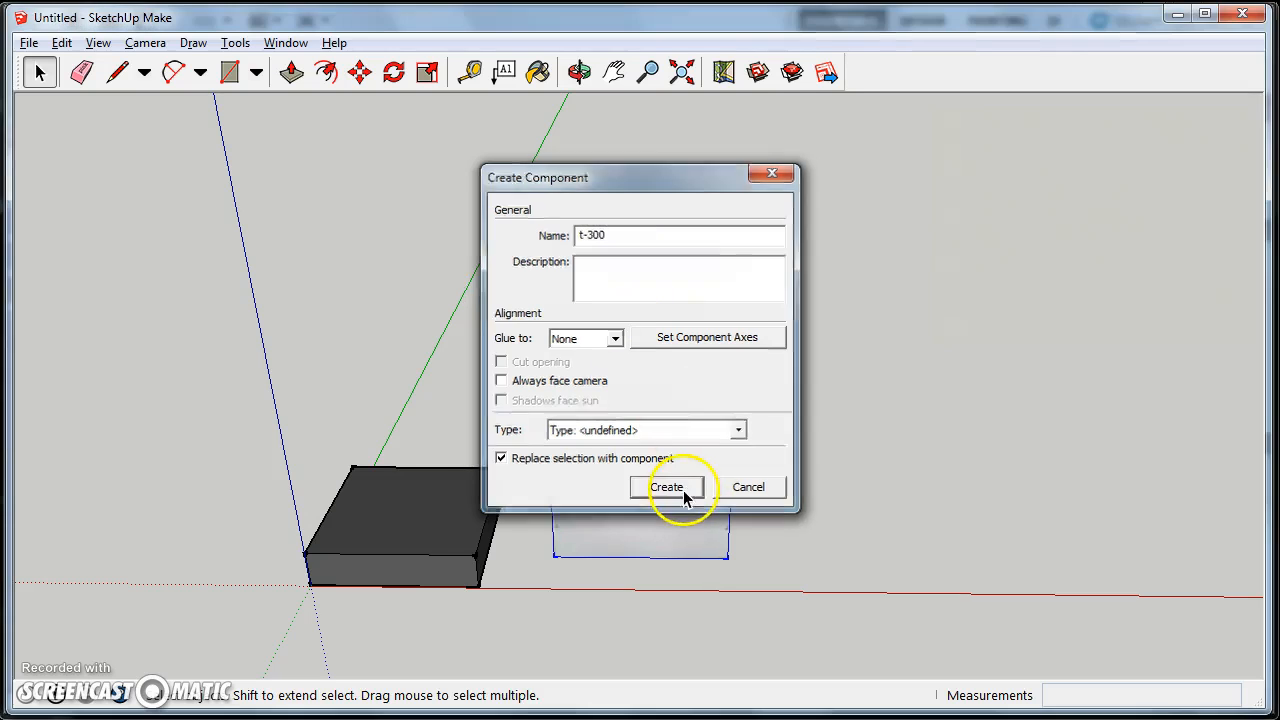
left_click(667, 487)
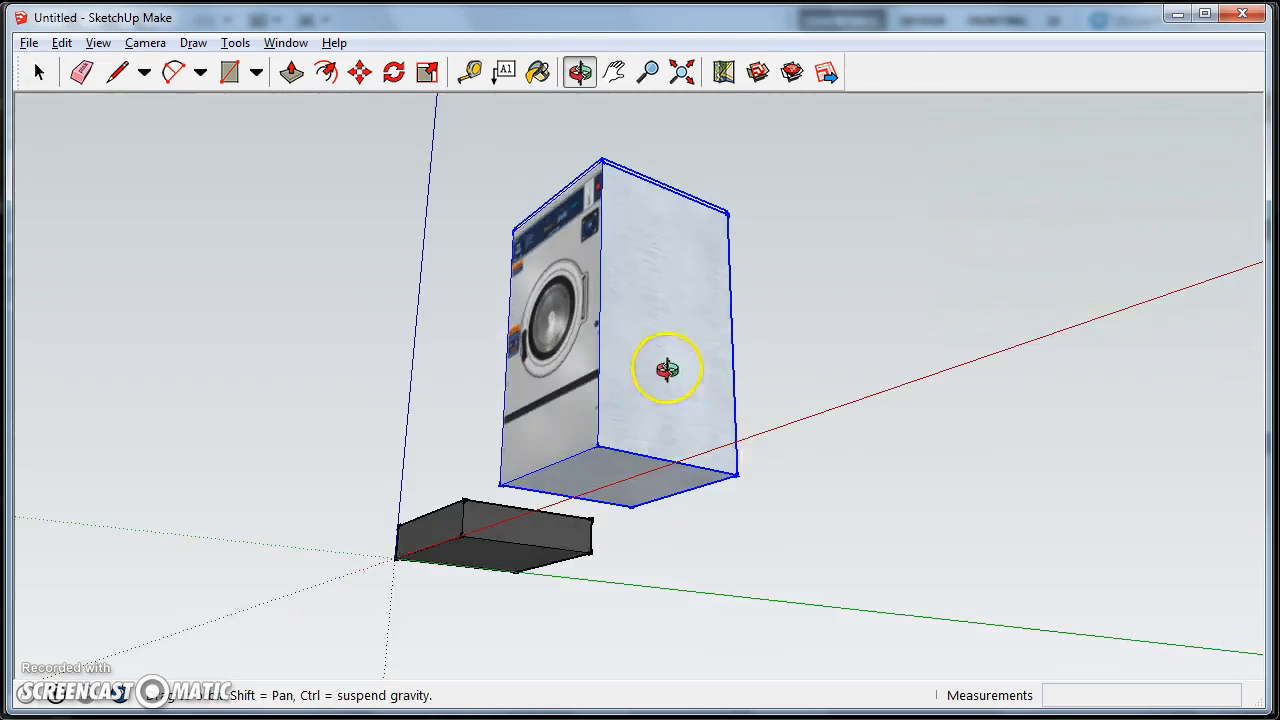
left_click(28, 42)
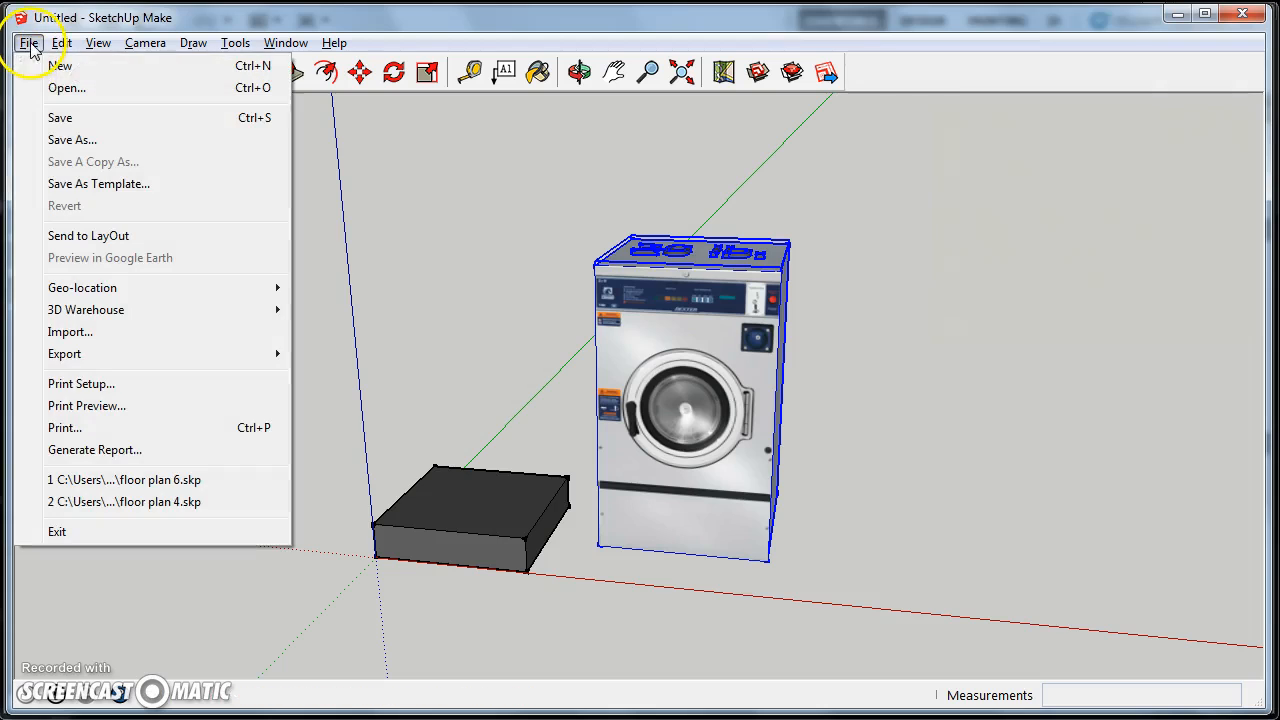
Step: Start a new model without saving, browse the laundry design folders, then cancel the import
left_click(60, 65)
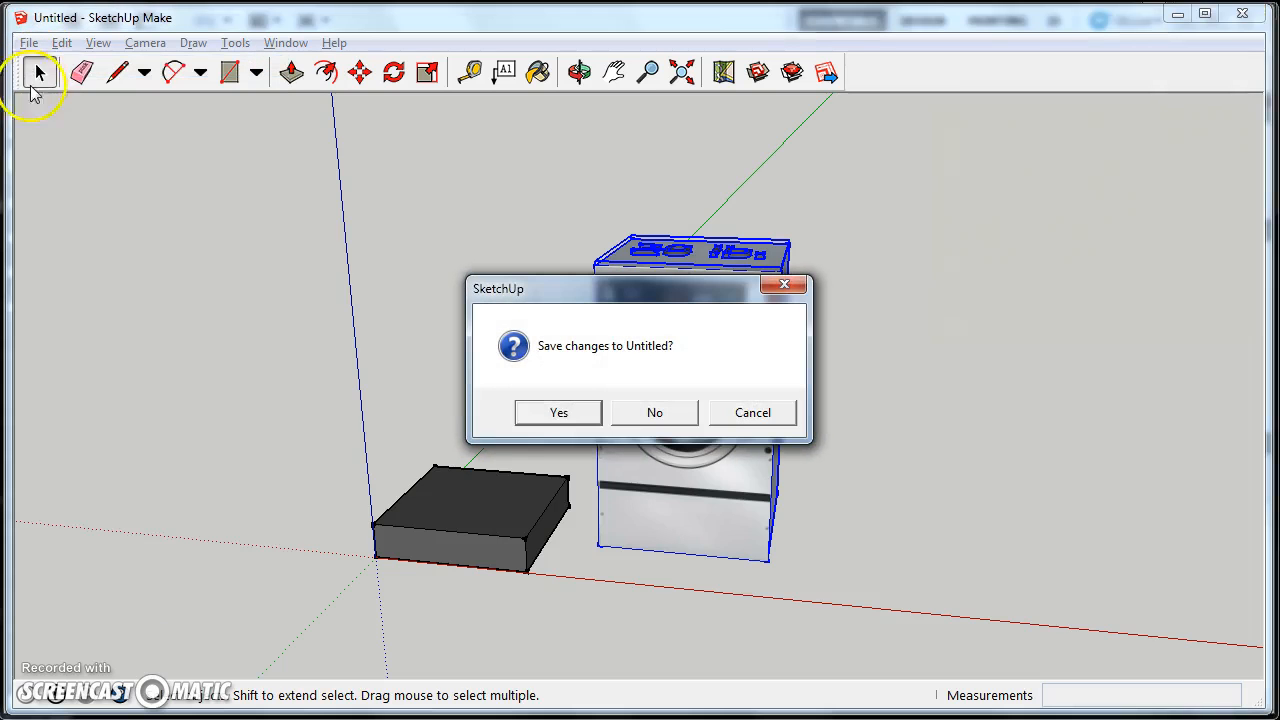
left_click(654, 412)
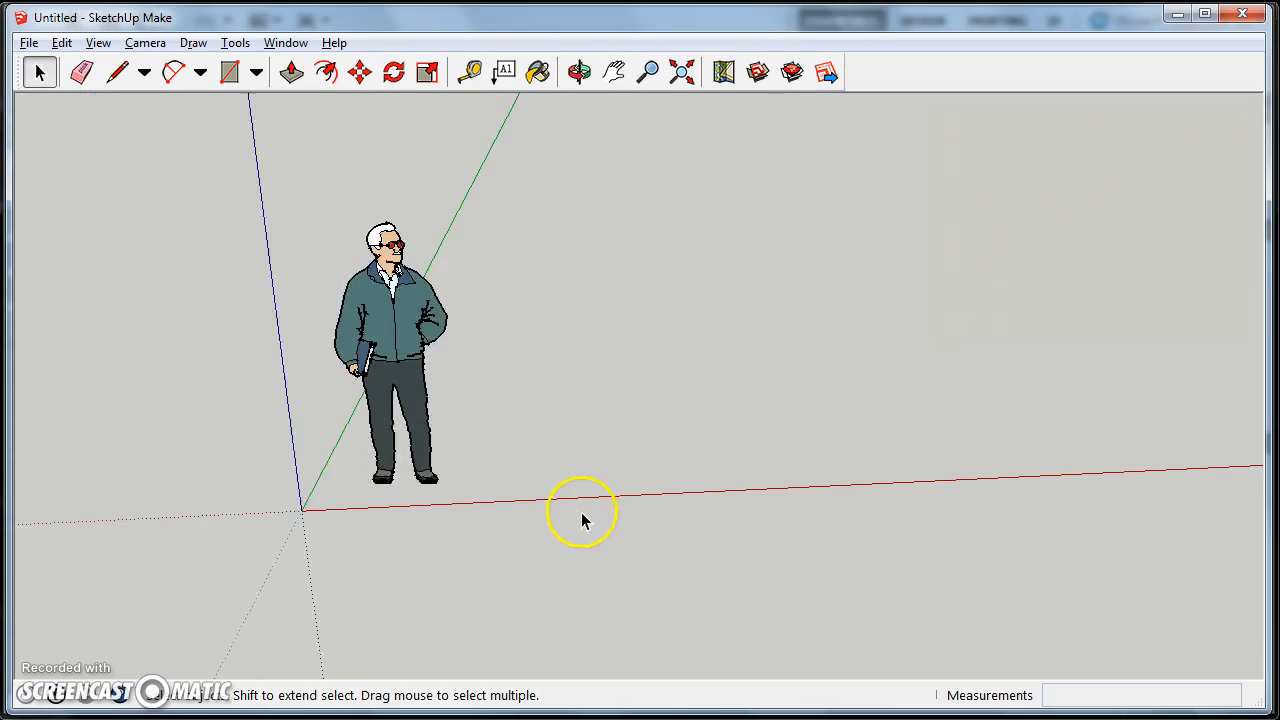
left_click(28, 42)
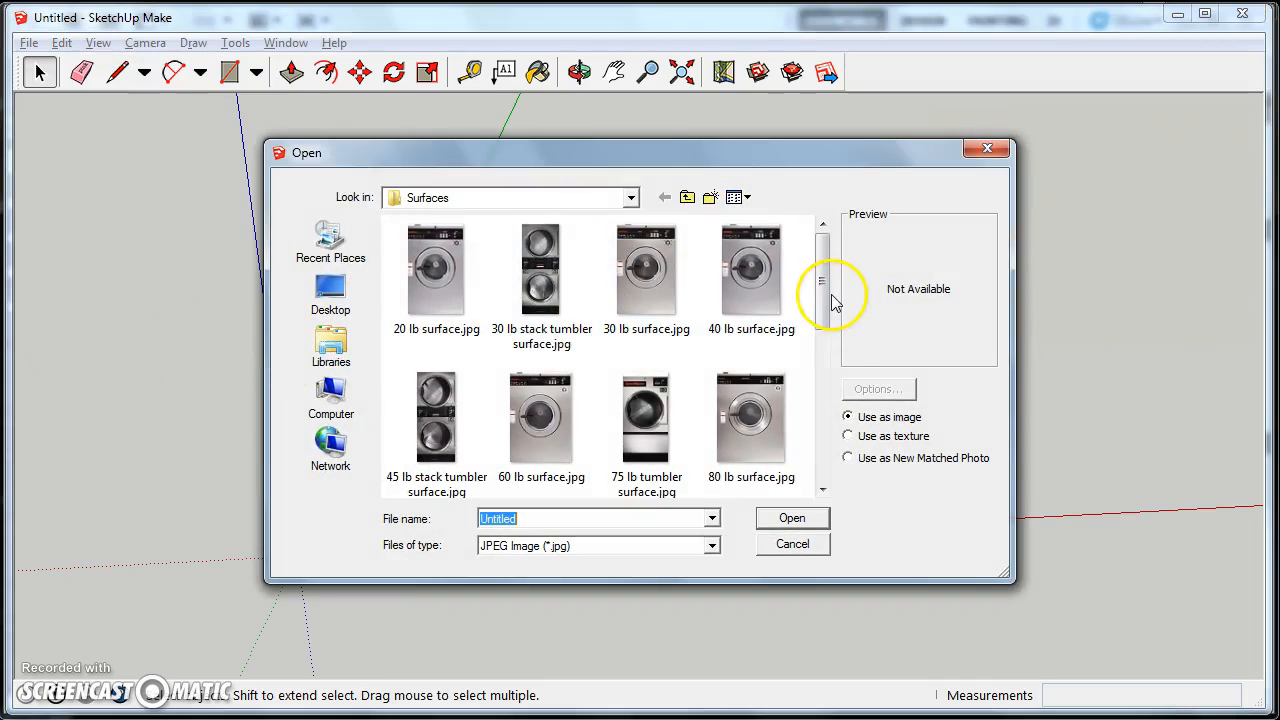
left_click(687, 197)
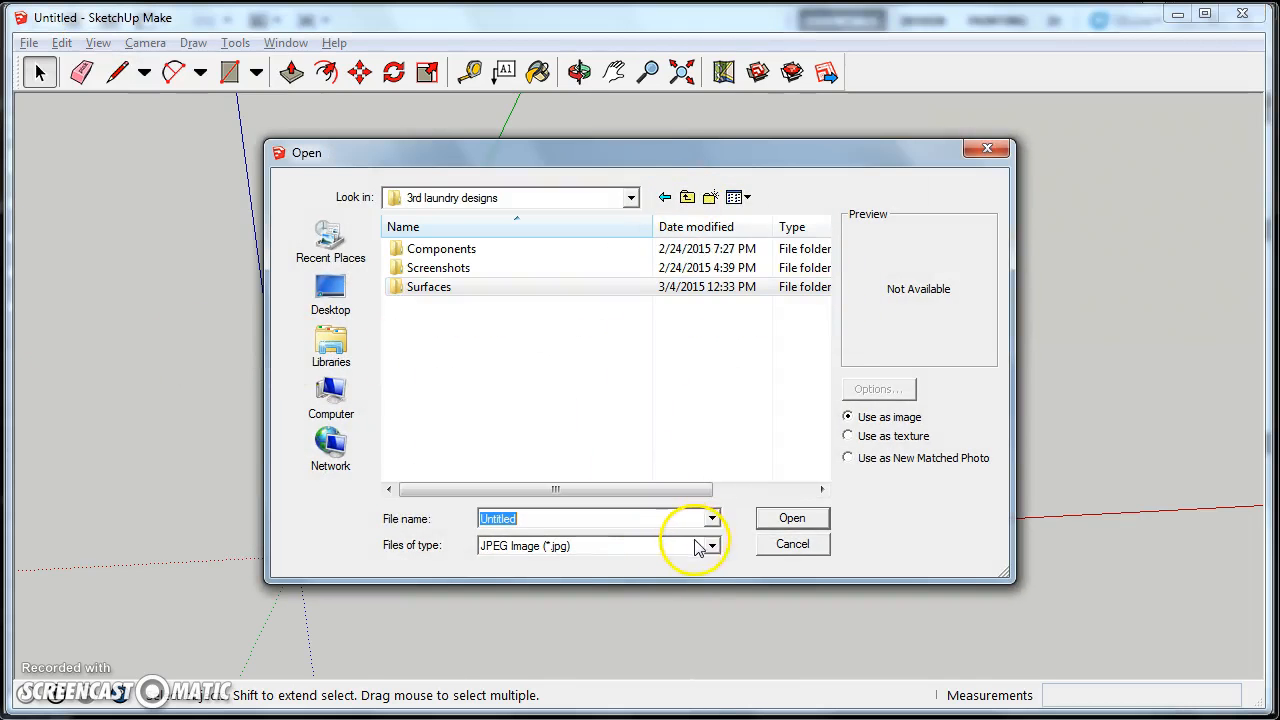
left_click(711, 545)
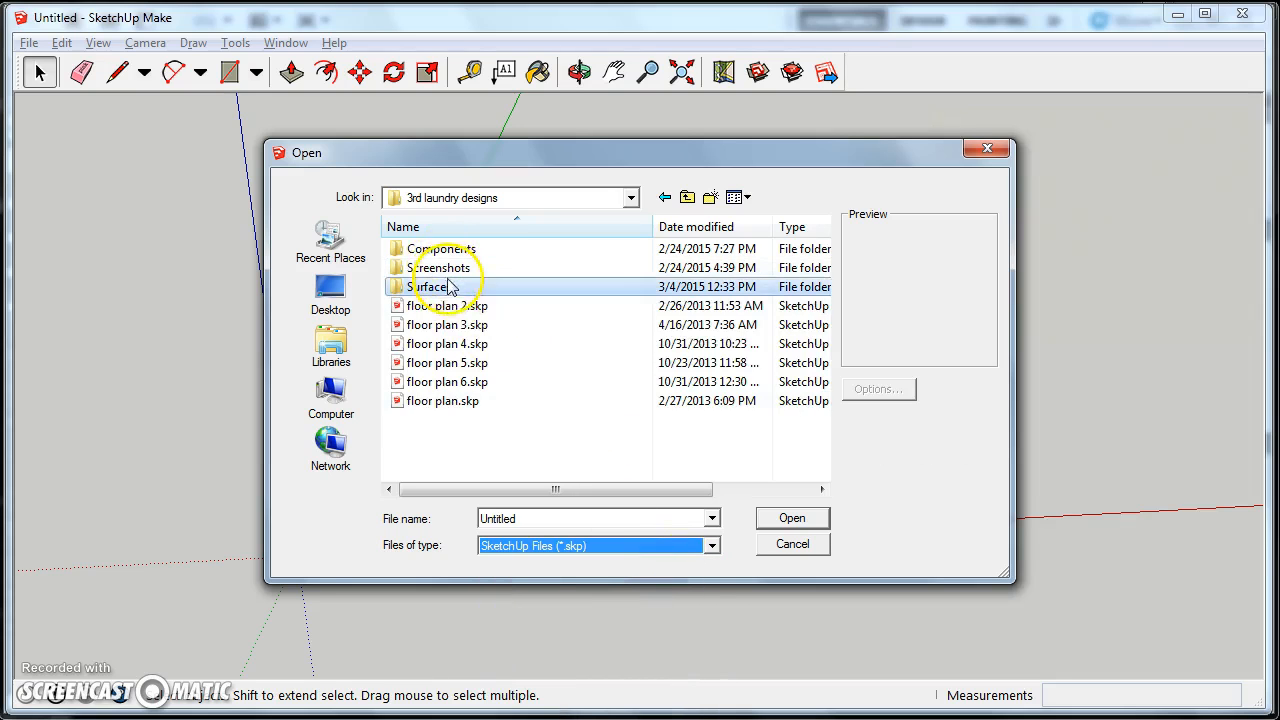
double_click(441, 248)
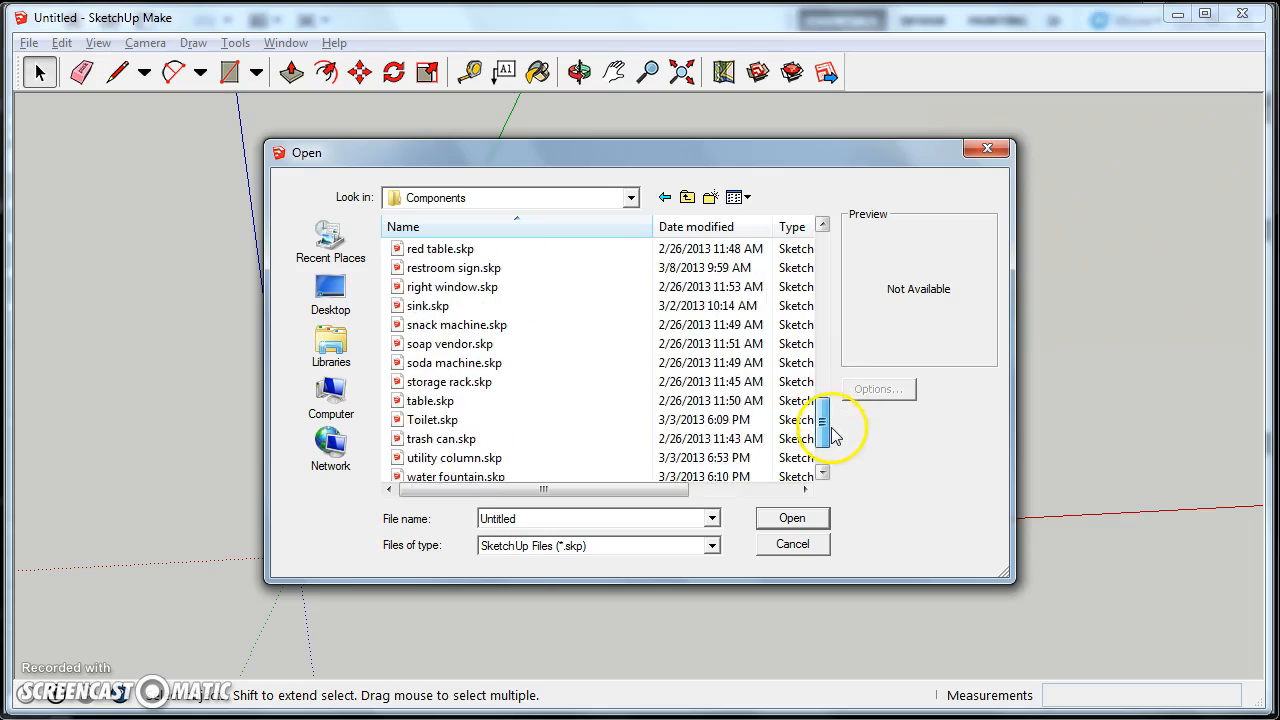
scroll("down", 3)
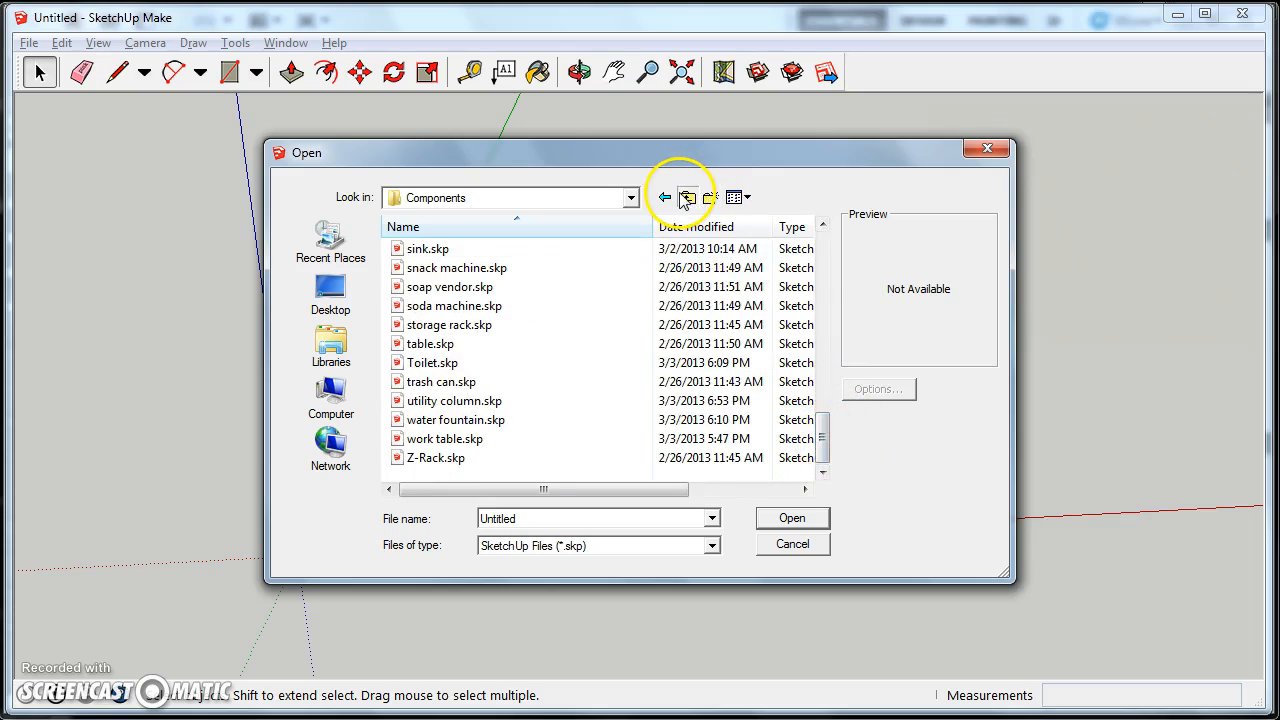
left_click(687, 196)
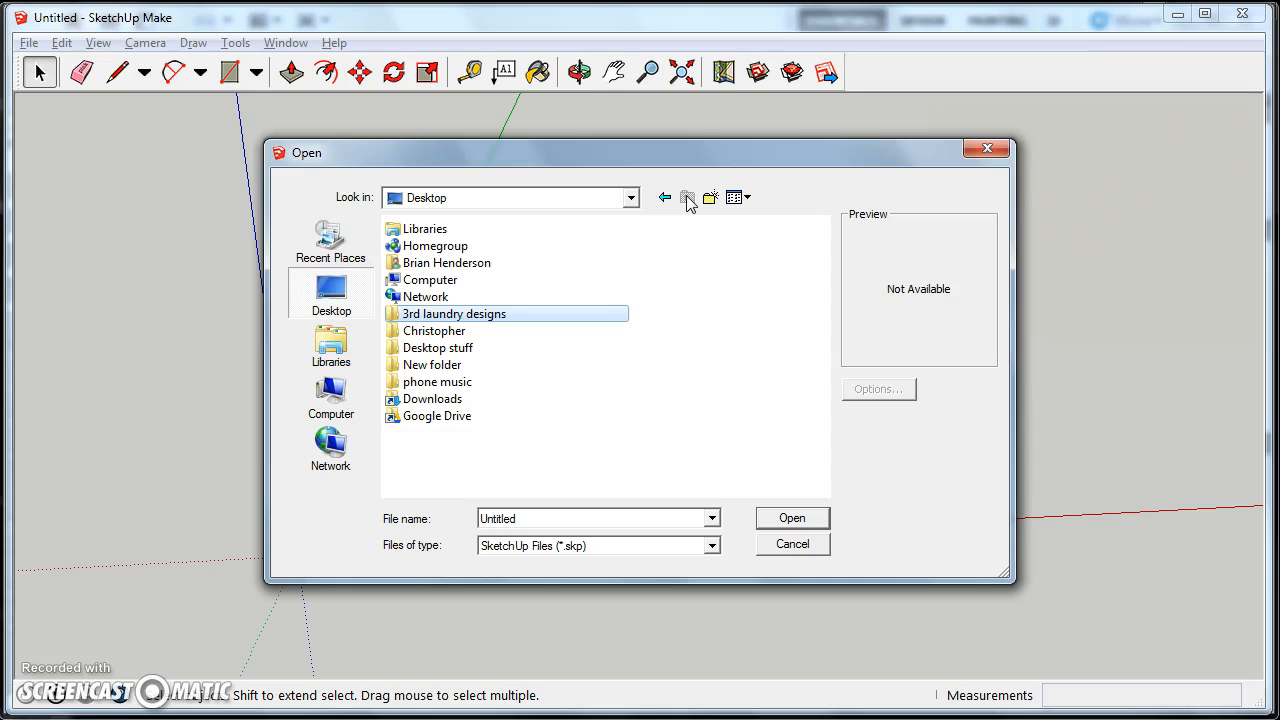
left_click(500, 458)
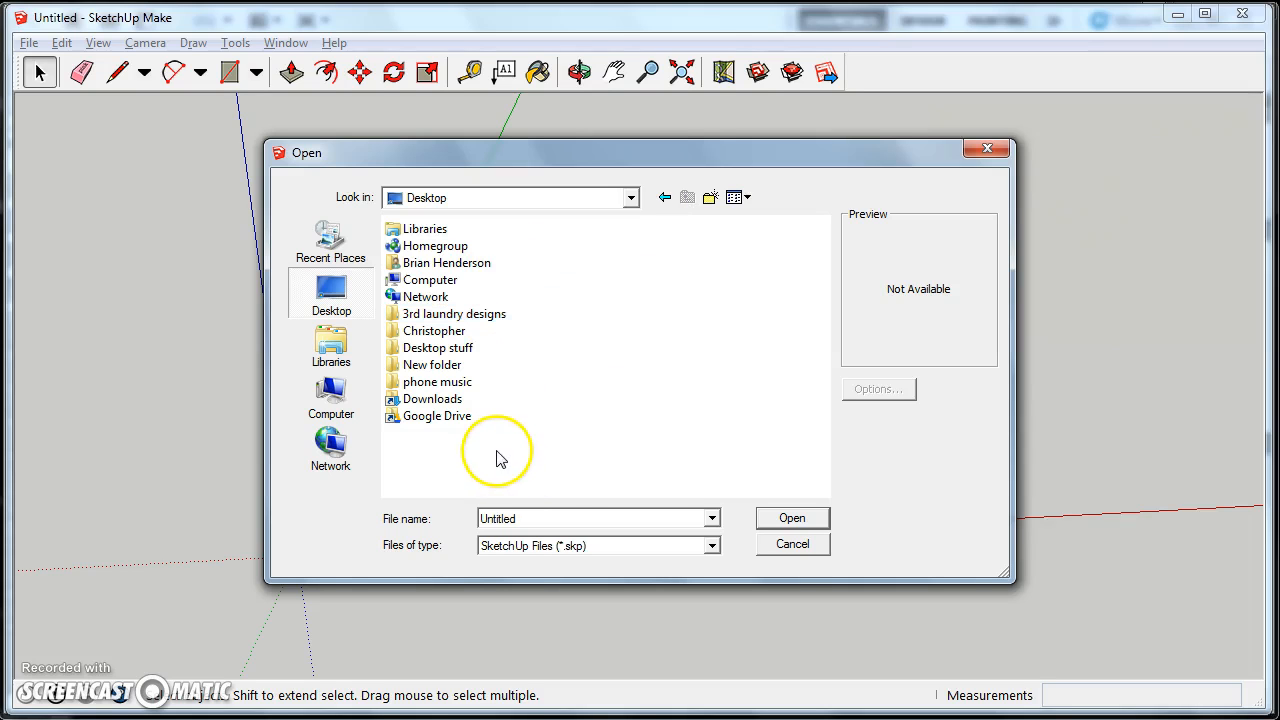
left_click(791, 543)
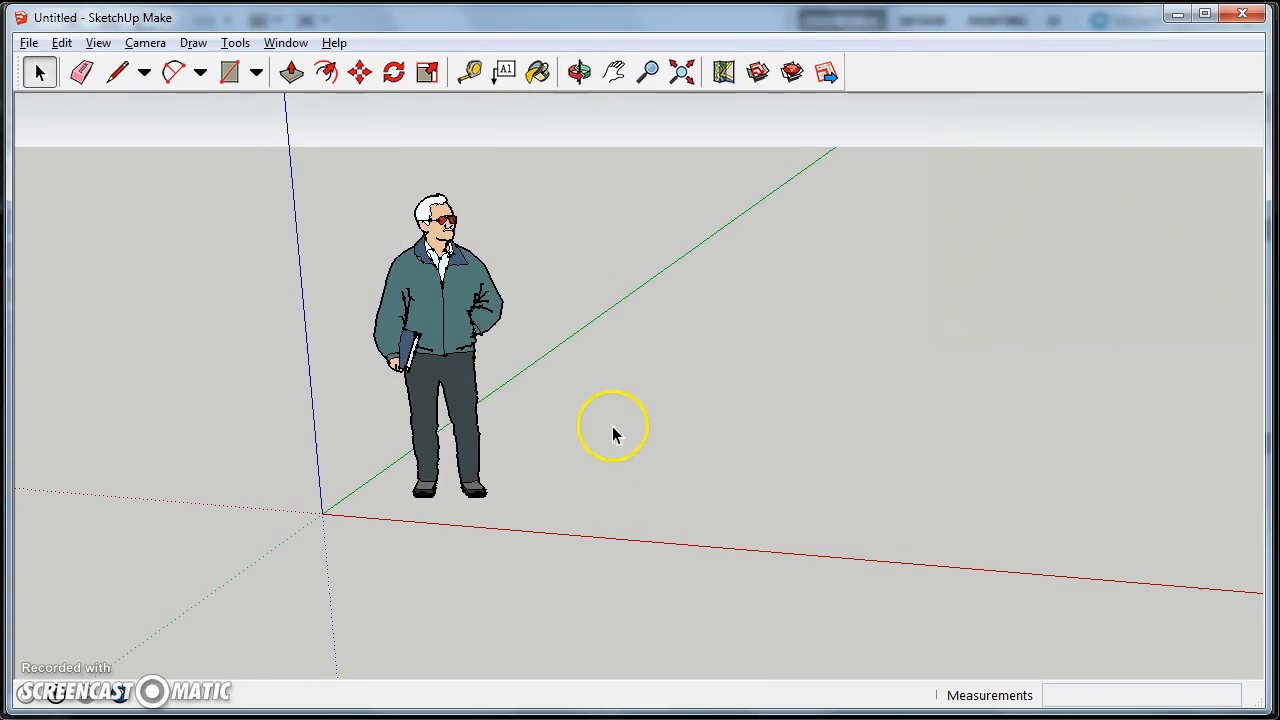
Step: Import '20 lb washer.skp' from the Components folder and view it beside the figure
left_click(28, 42)
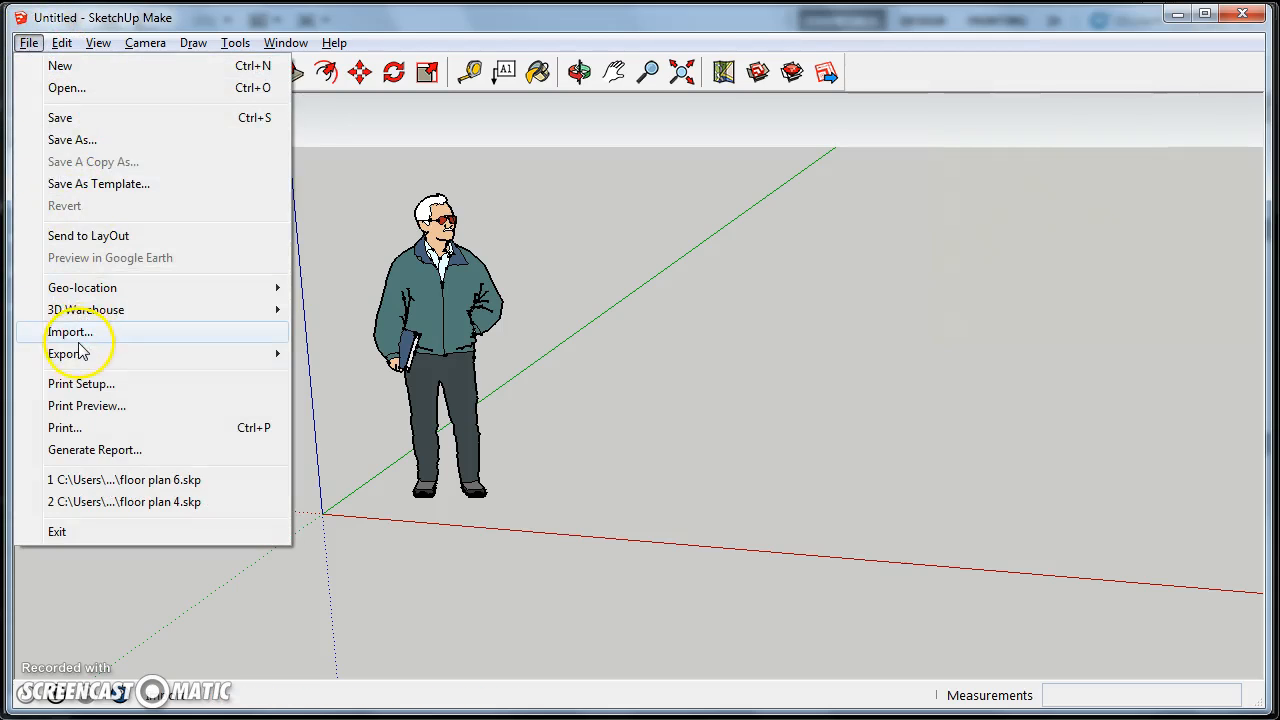
left_click(70, 331)
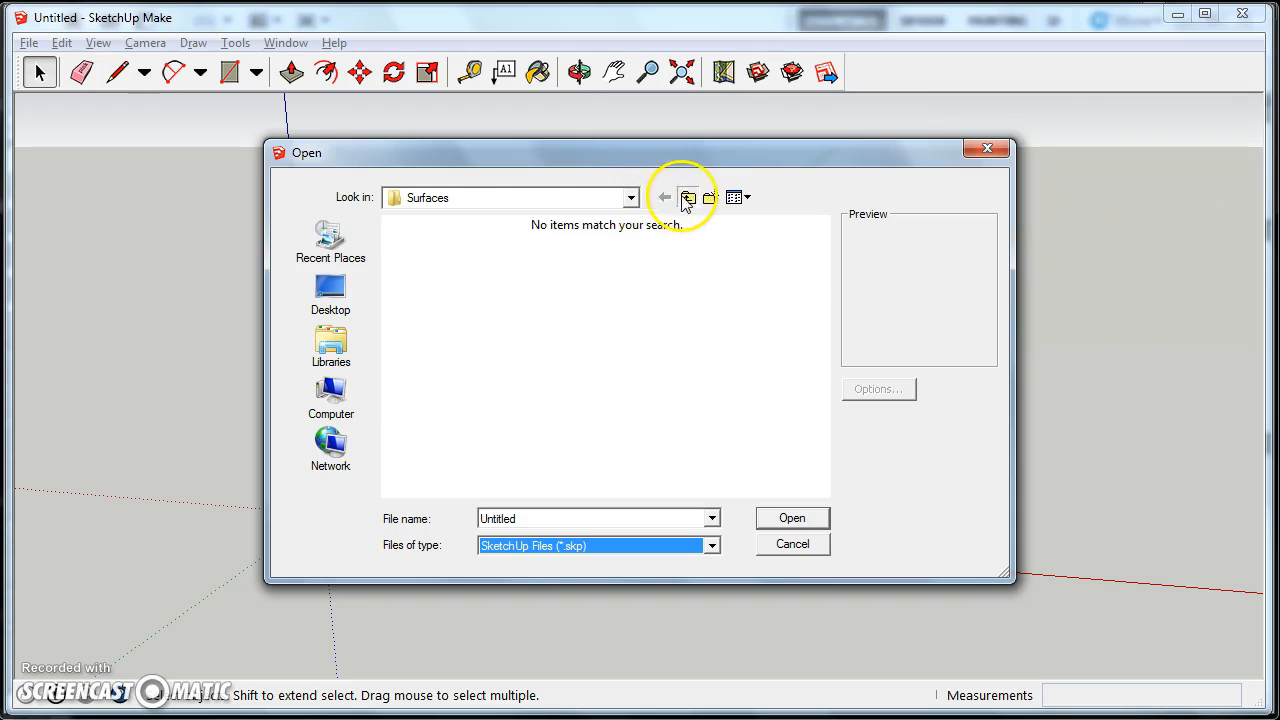
left_click(687, 197)
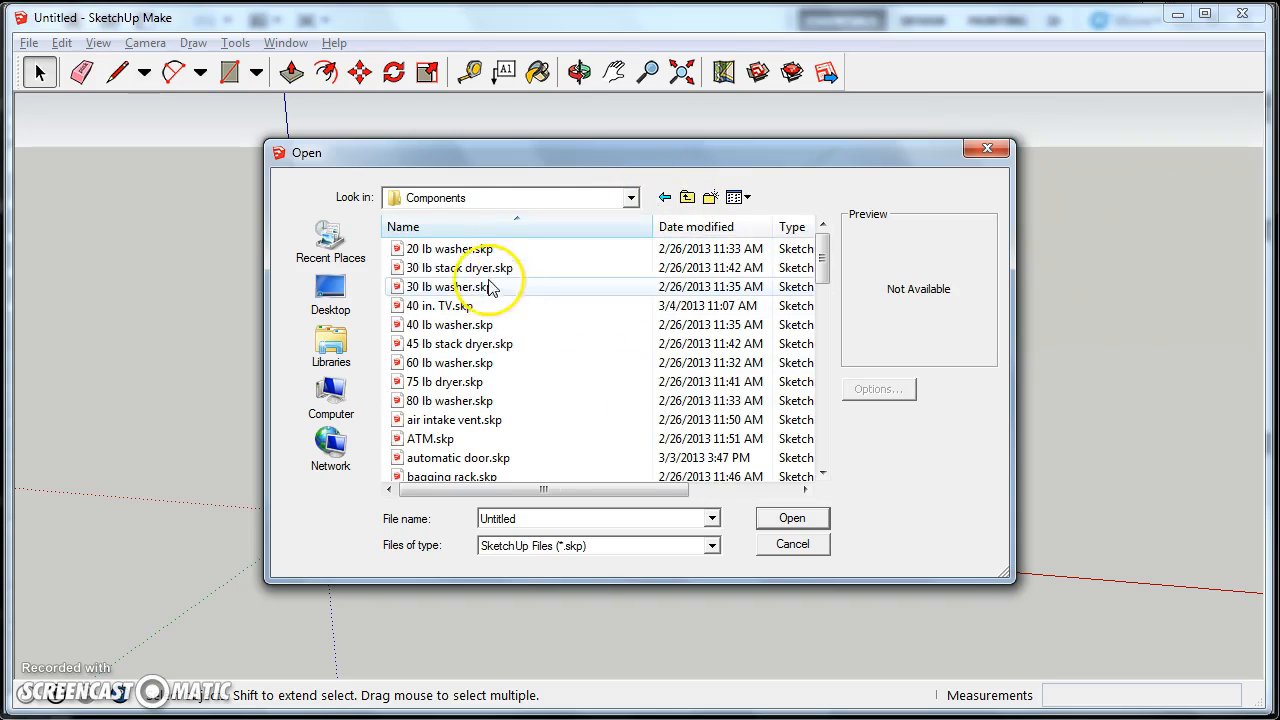
left_click(450, 248)
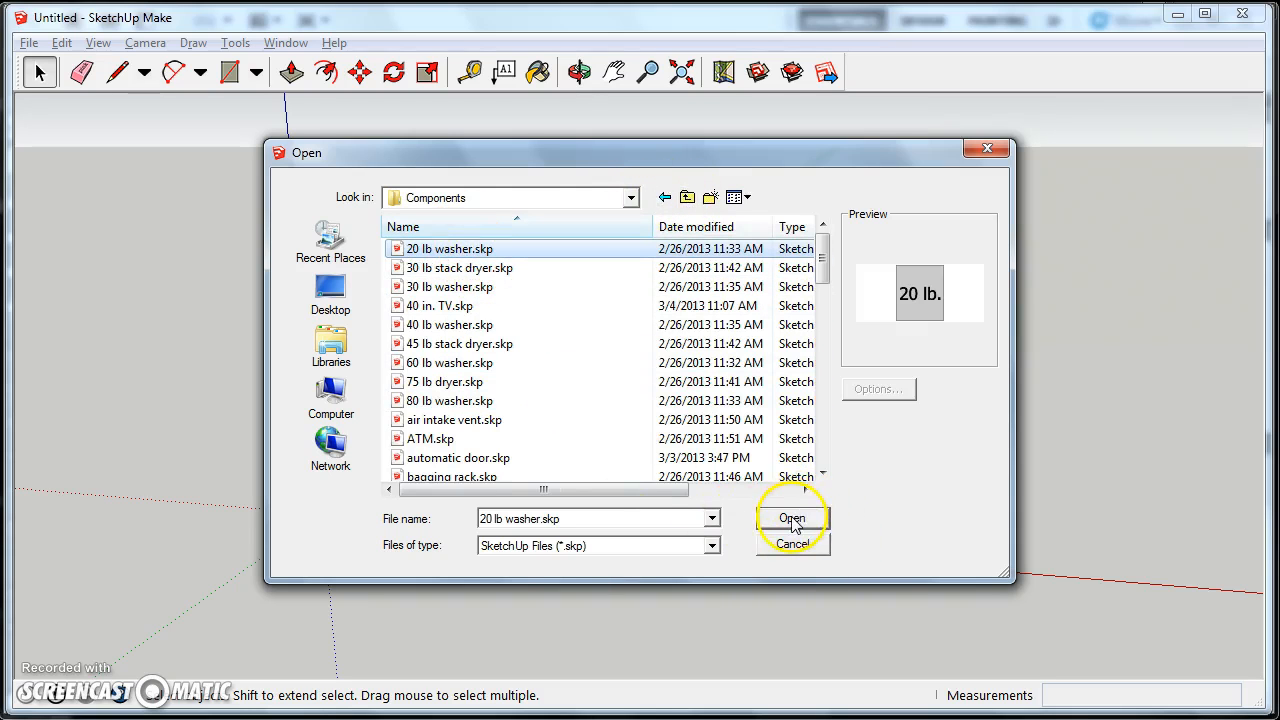
left_click(791, 517)
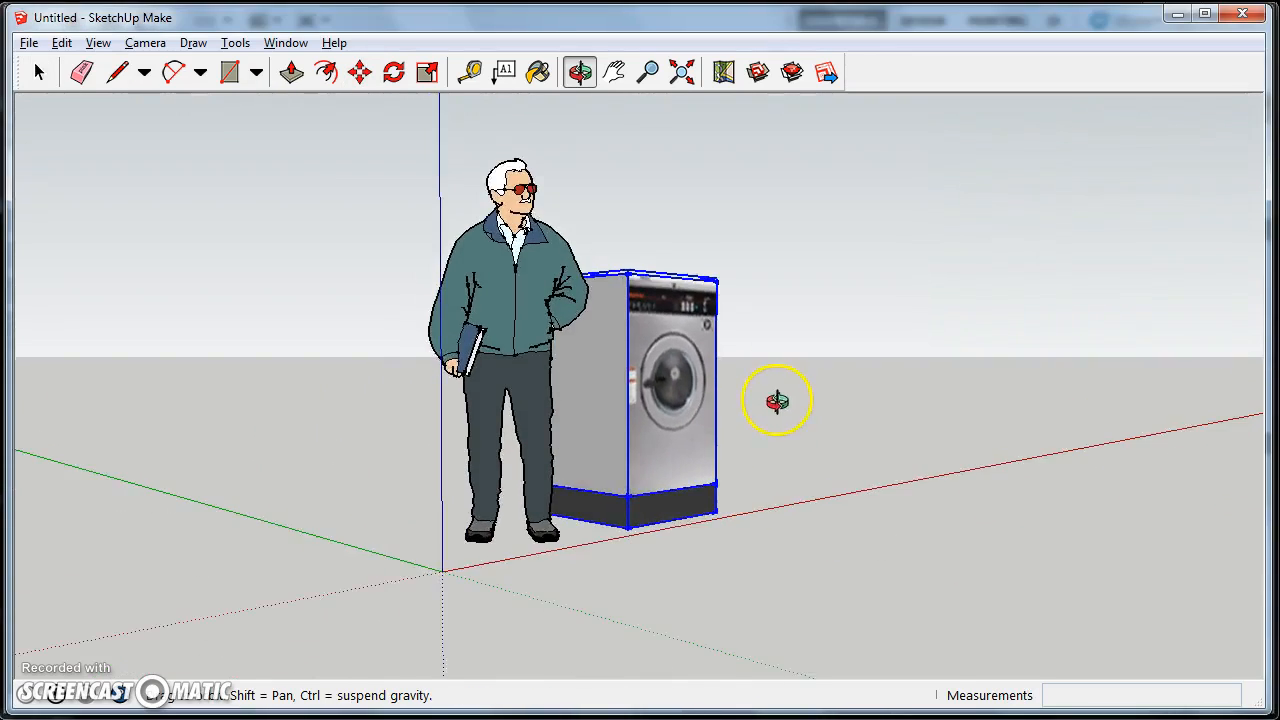
left_click_drag(777, 400, 547, 527)
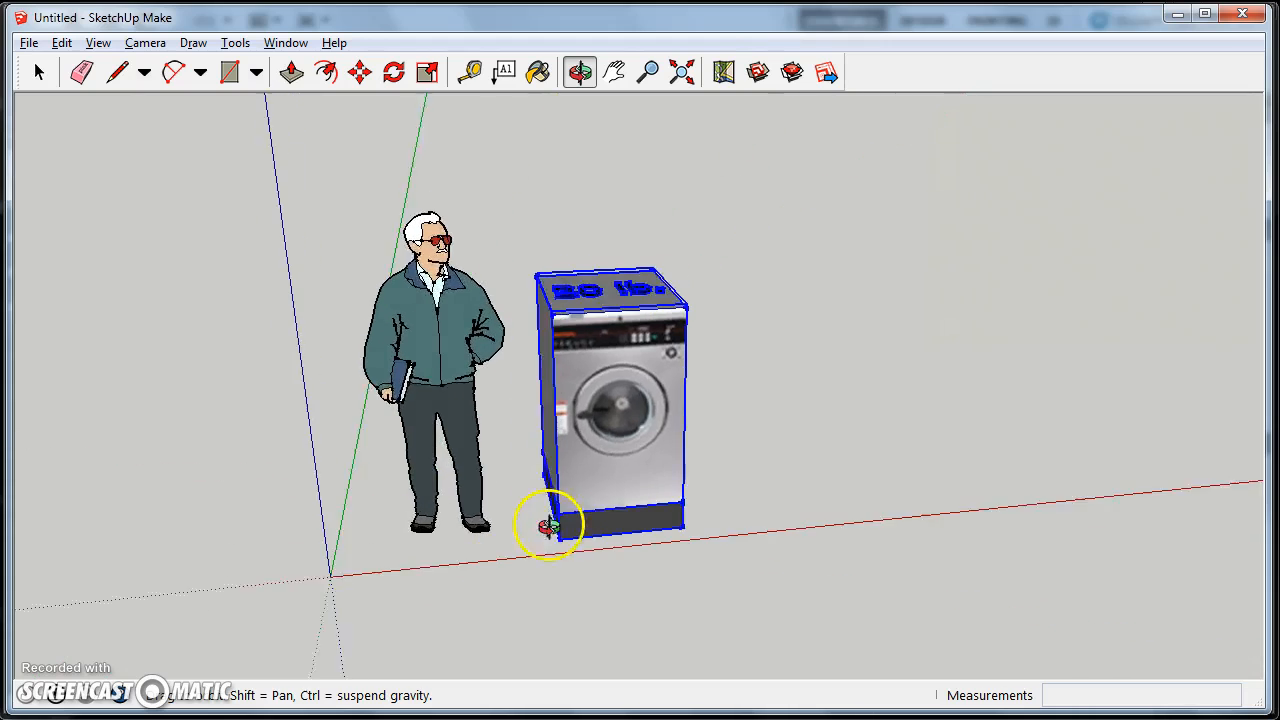
left_click(359, 71)
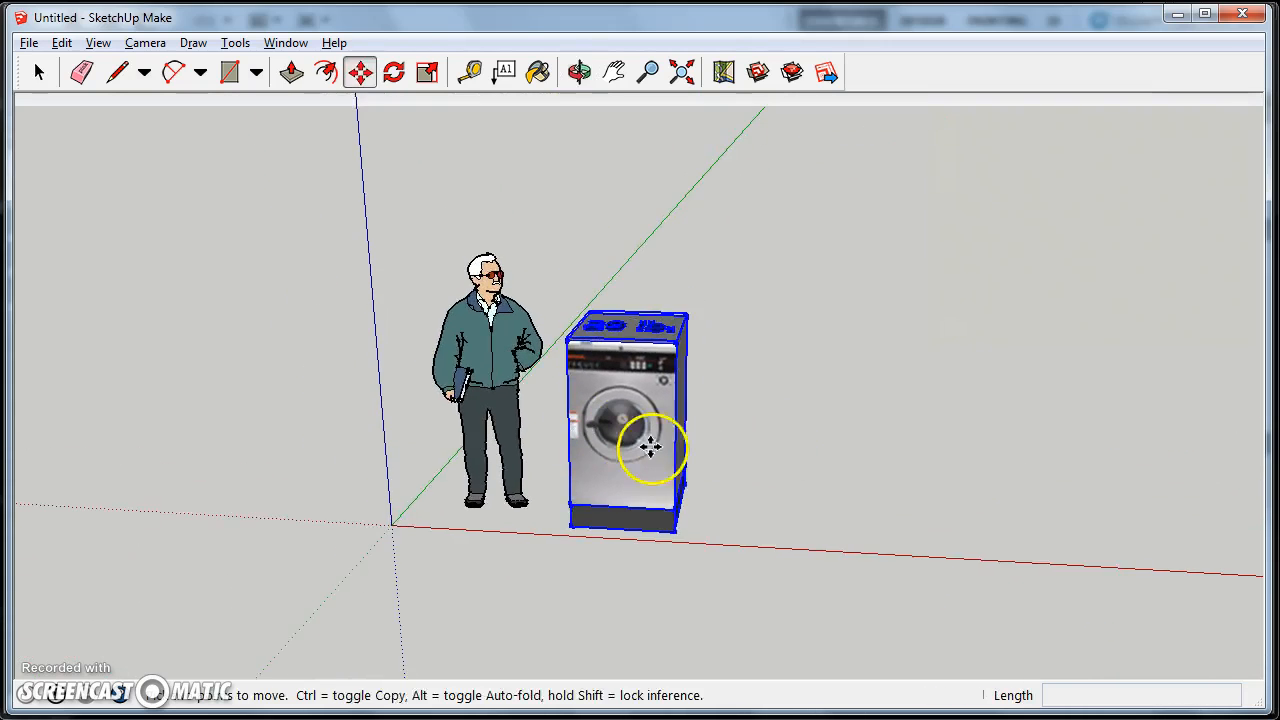